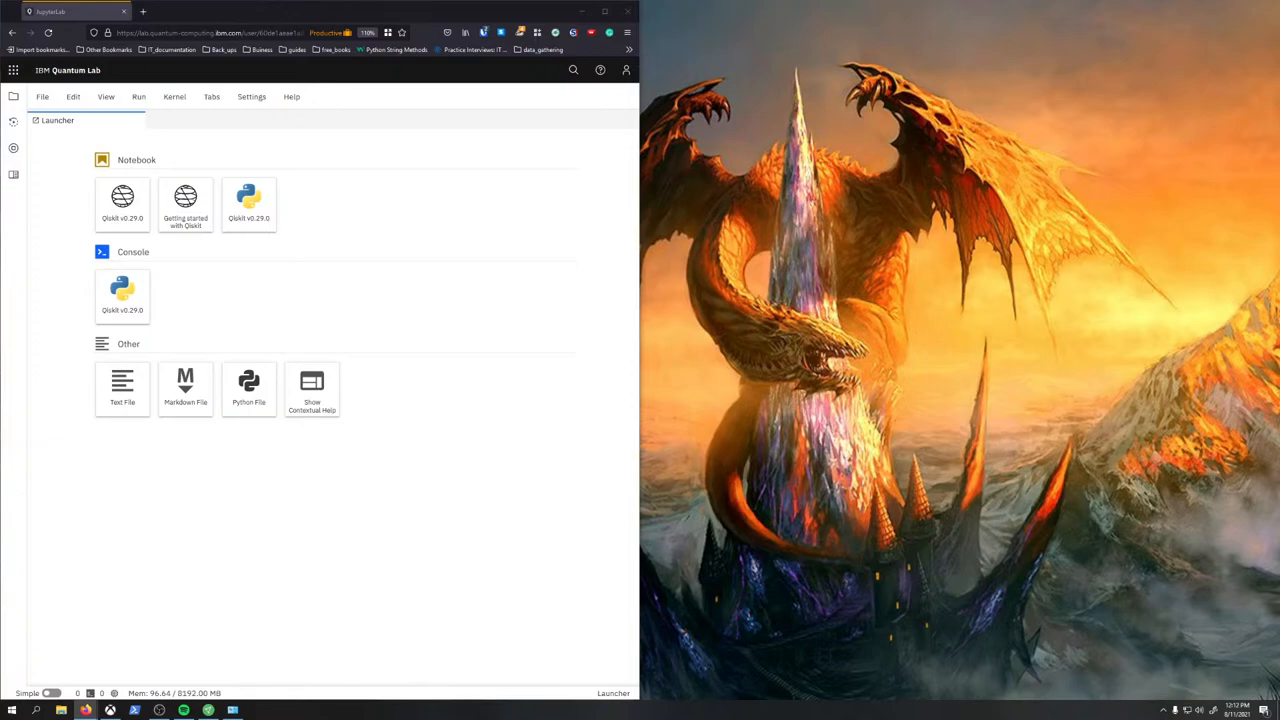
mouse_move(634, 480)
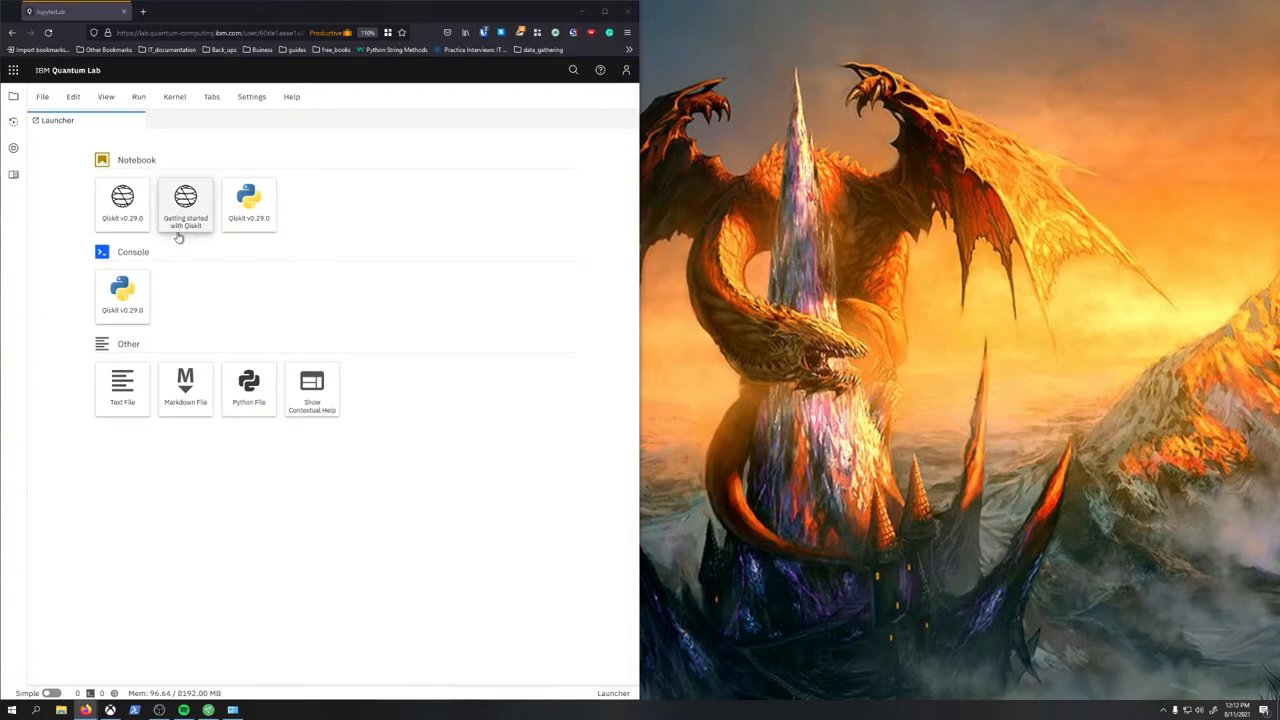
- Create Untitled.ipynb from the Qiskit v0.29.0 notebook tile in the Launcher
left_click(122, 204)
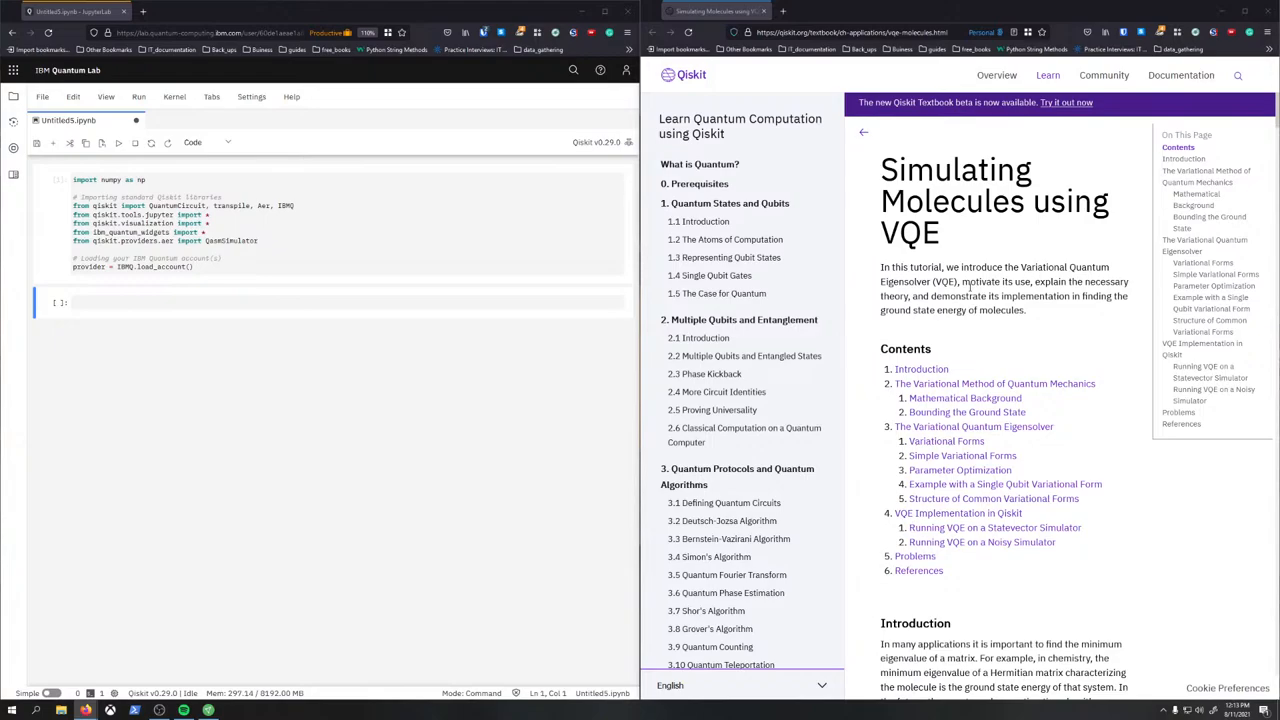
- Scroll the VQE chapter from its Contents down to the Introduction section
scroll("down", 3)
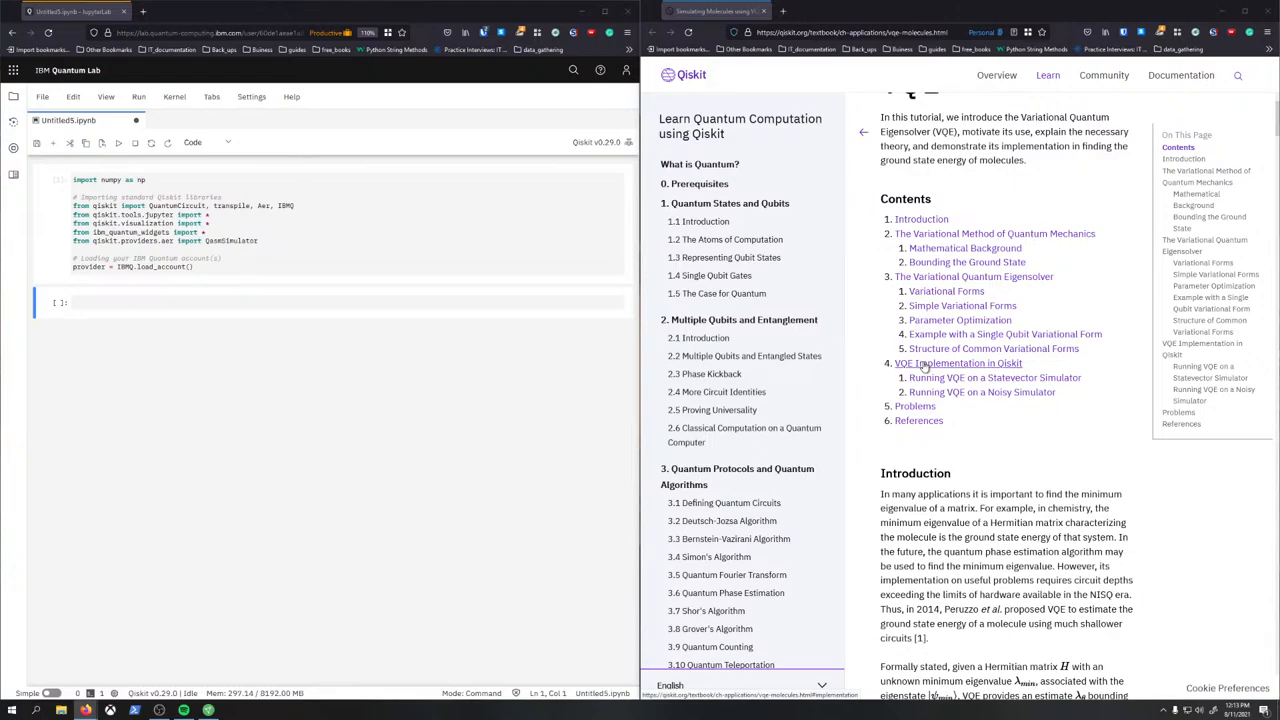
scroll("down", 3)
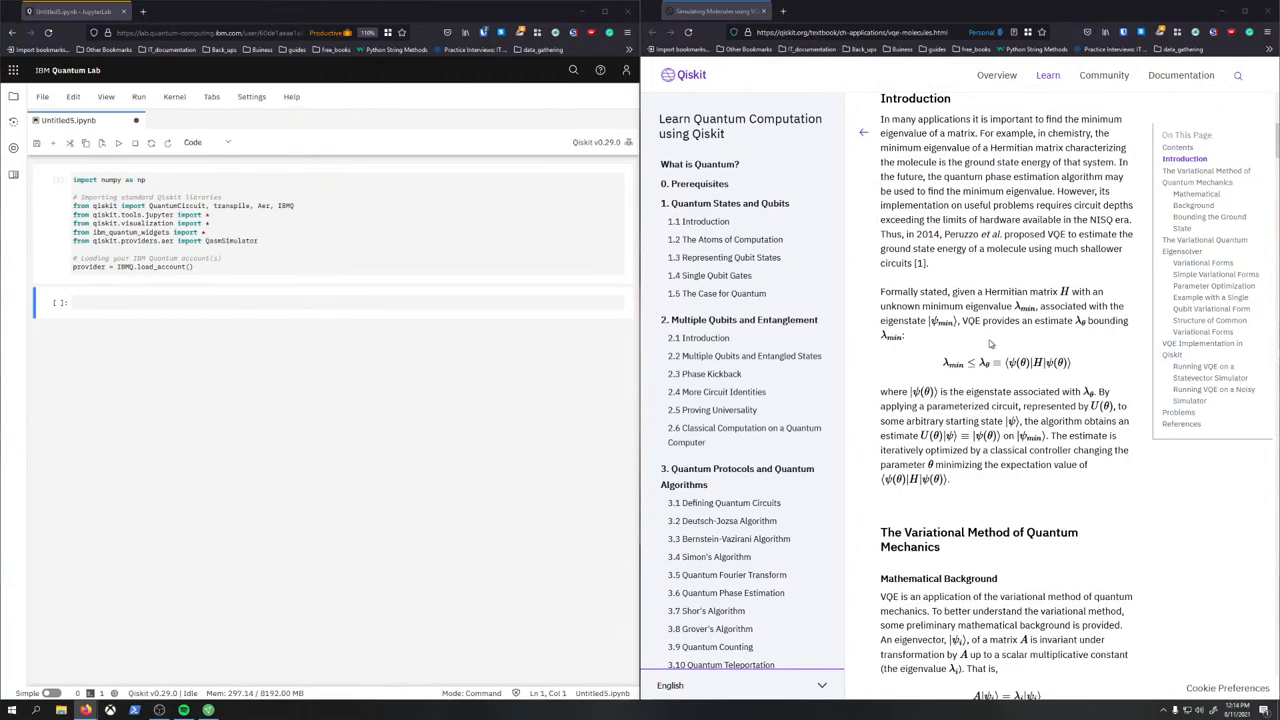
mouse_move(990, 626)
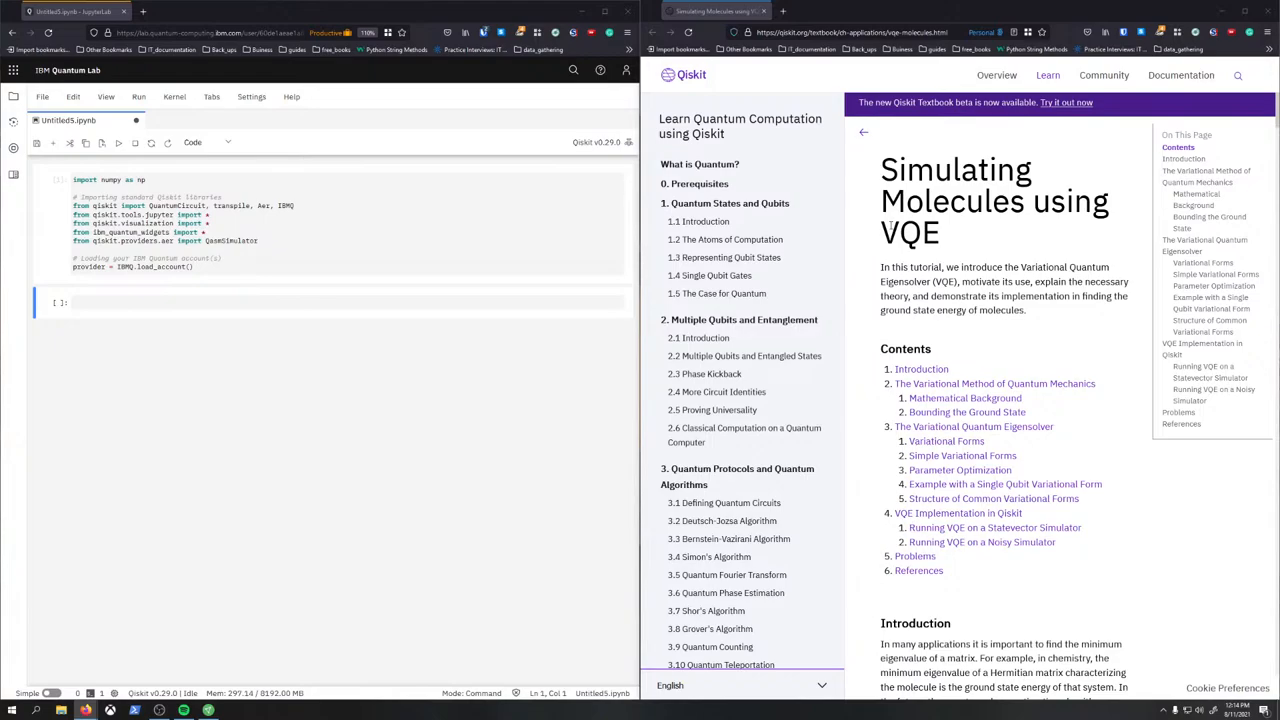
scroll("down", 3)
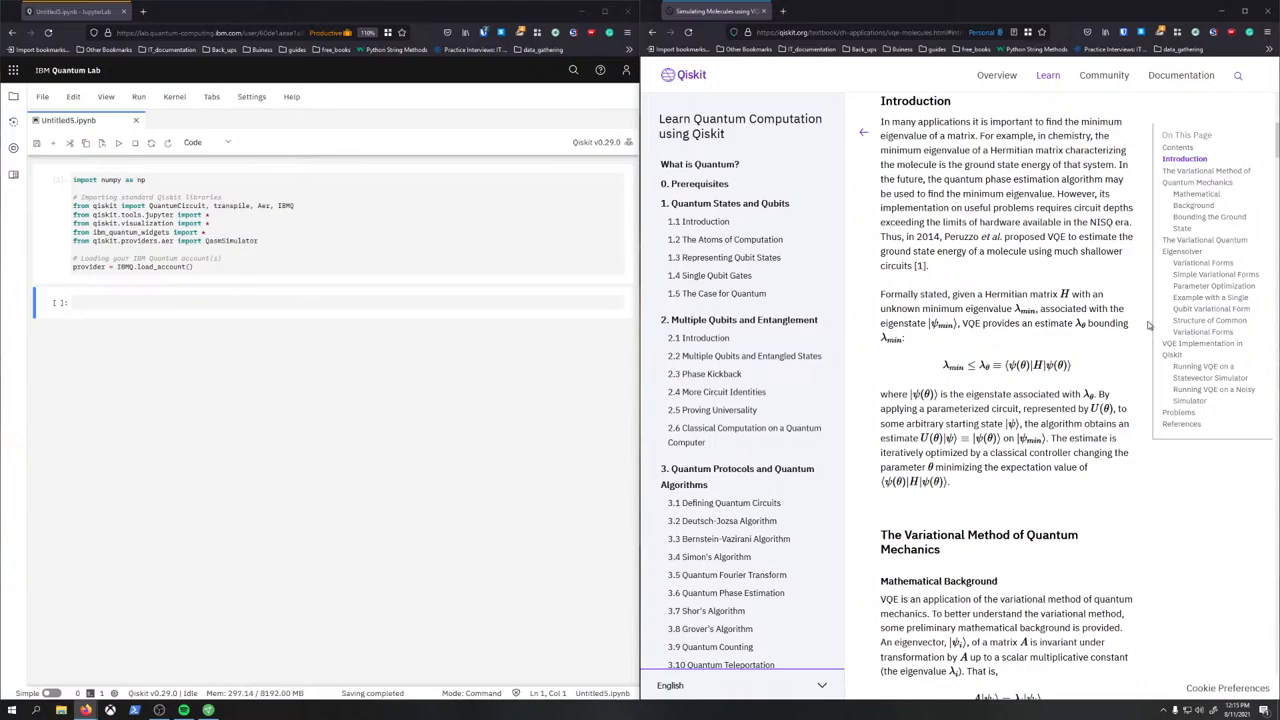
- Scroll on from the Introduction to the Variational Method's Mathematical Background
scroll("down", 3)
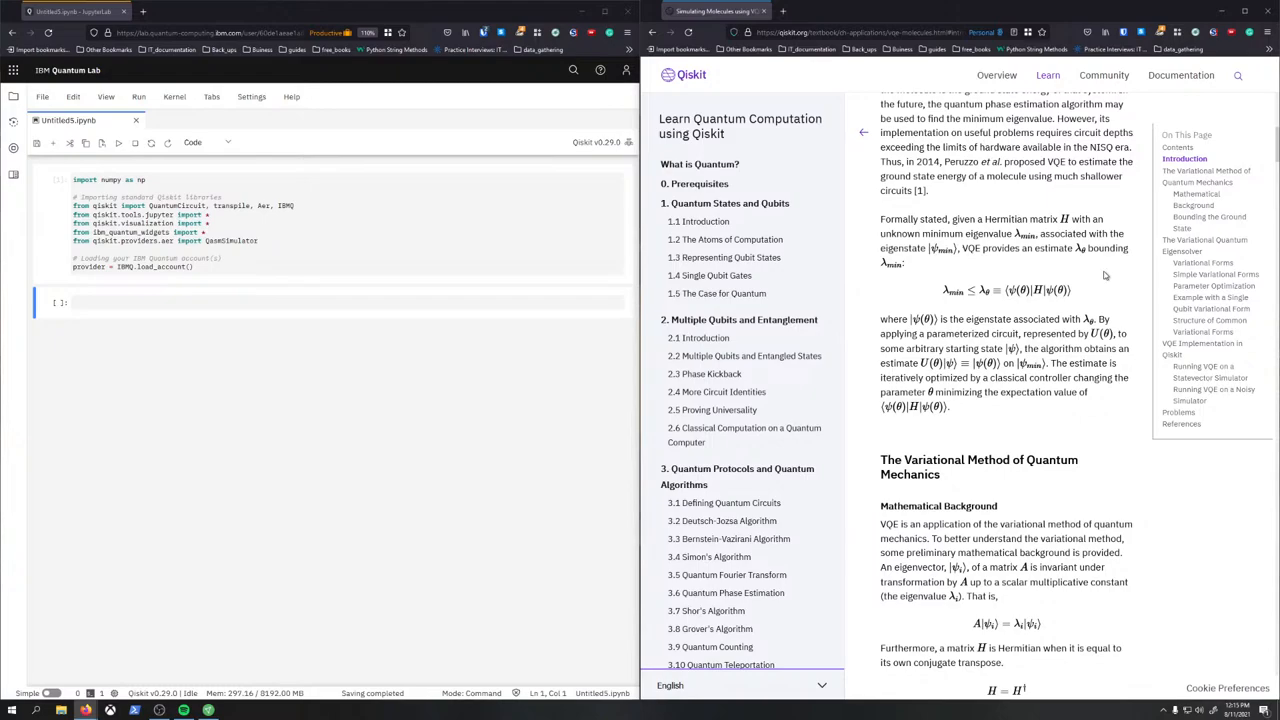
scroll("down", 3)
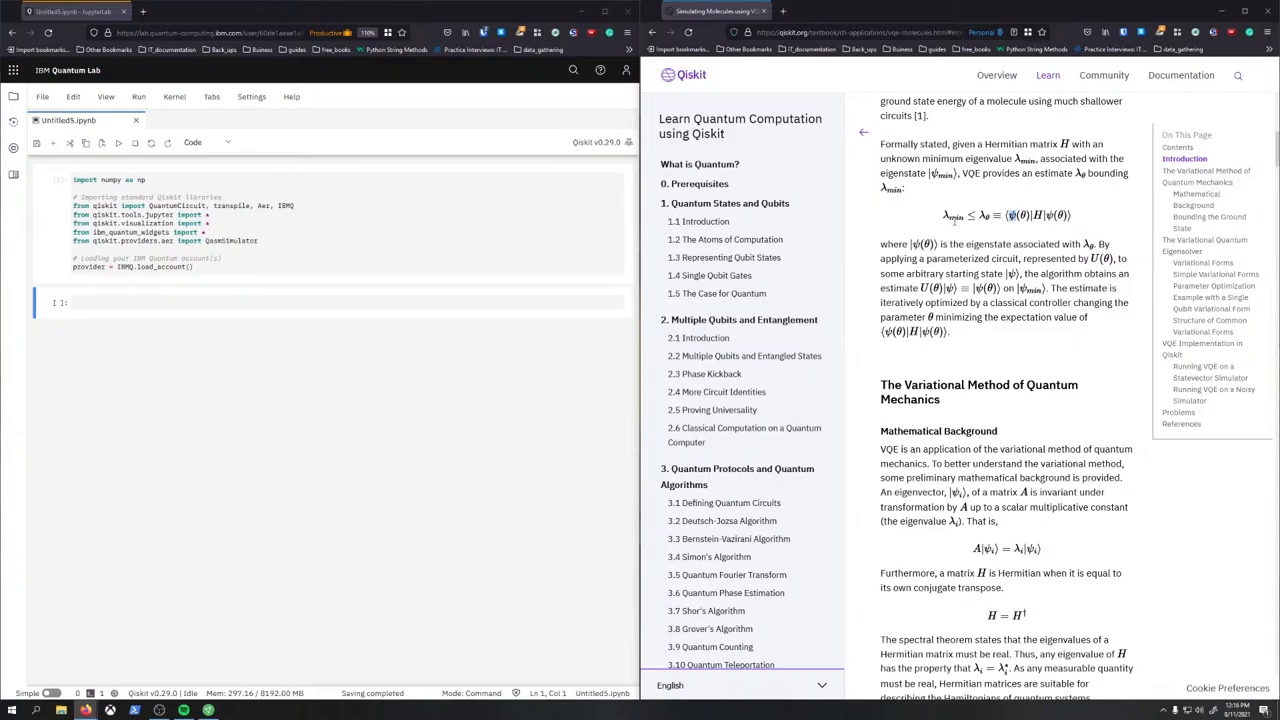
- Search DuckDuckGo for the letter ψ and open its Wiktionary entry
left_click(900, 12)
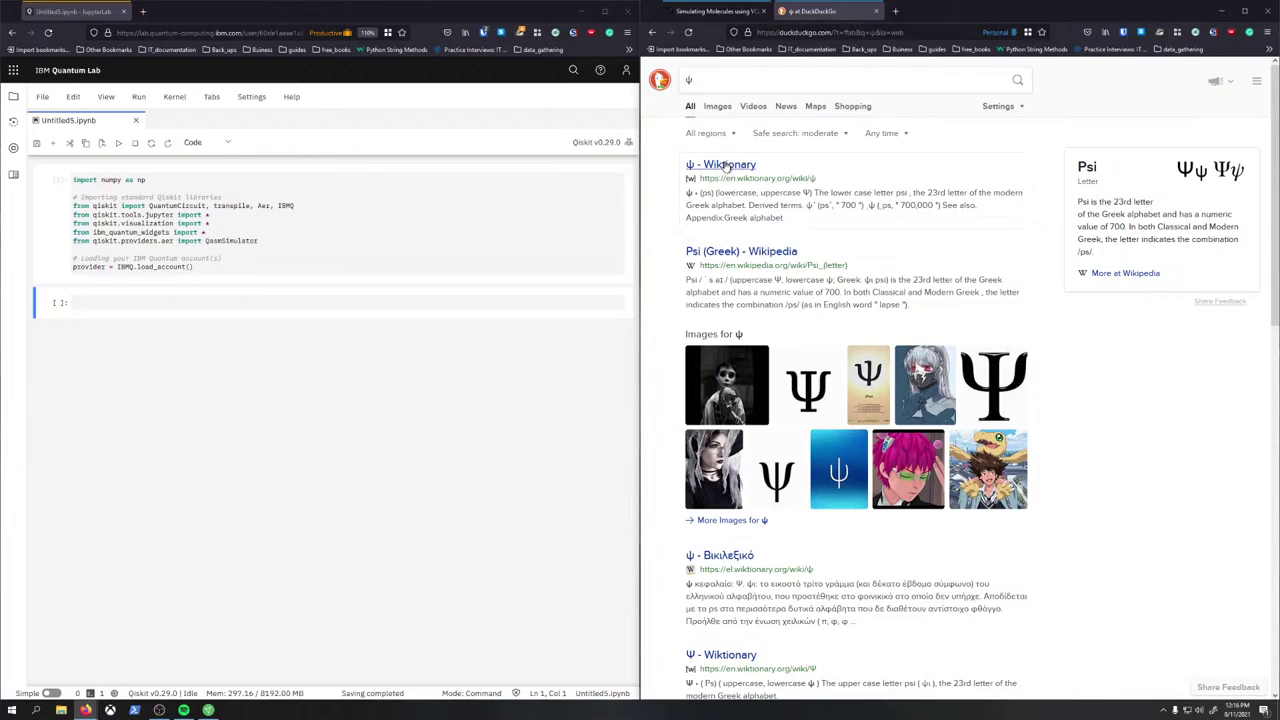
left_click(720, 164)
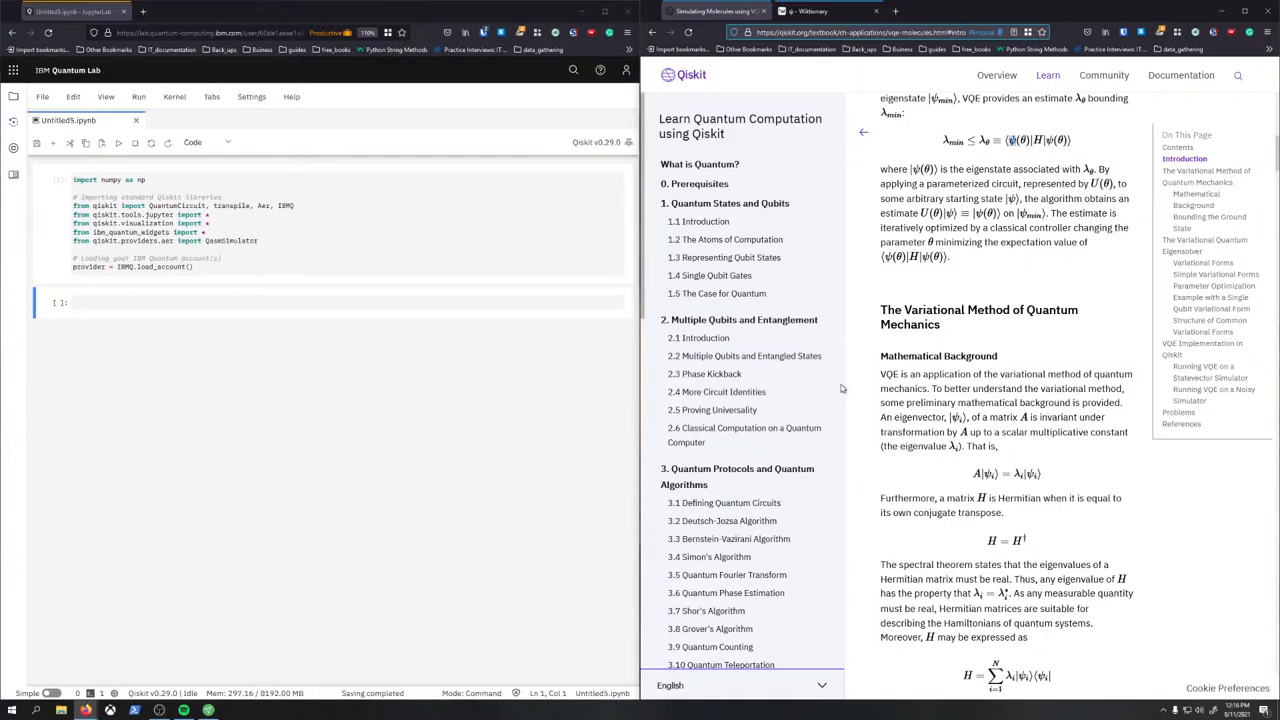
- Scroll through Mathematical Background down to the Bounding the Ground State section
scroll("down", 3)
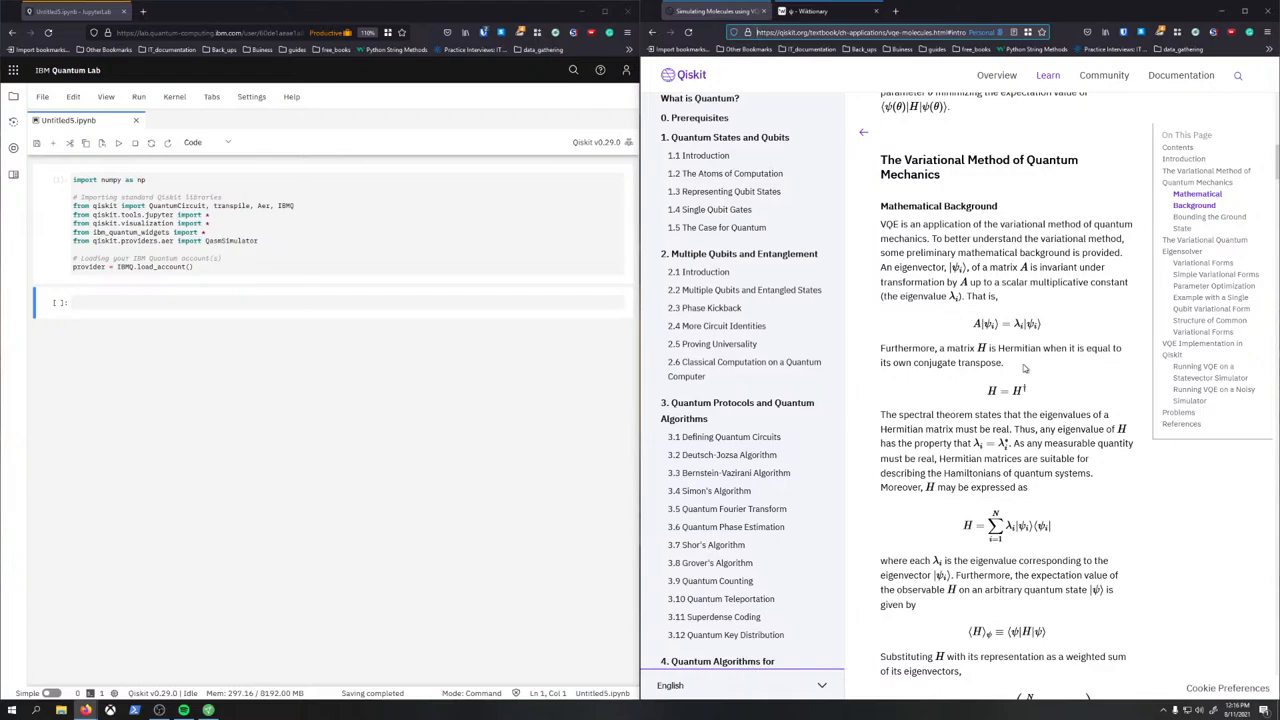
scroll("down", 3)
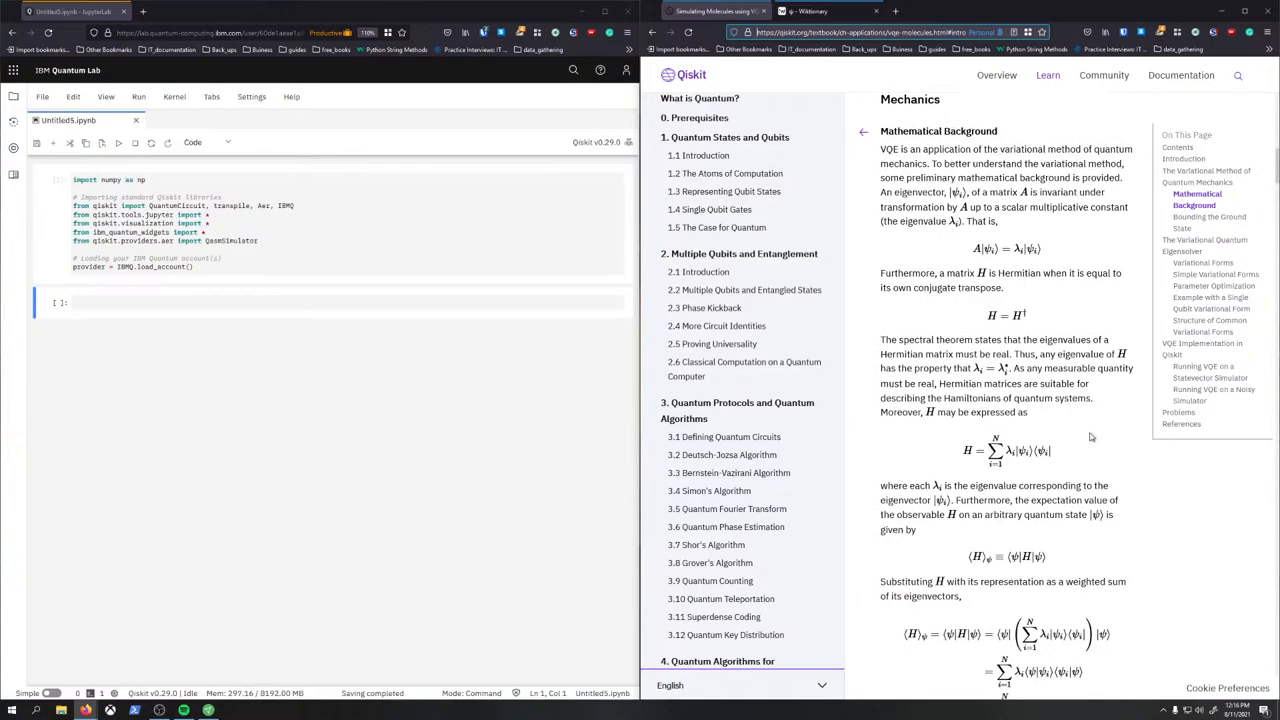
scroll("down", 3)
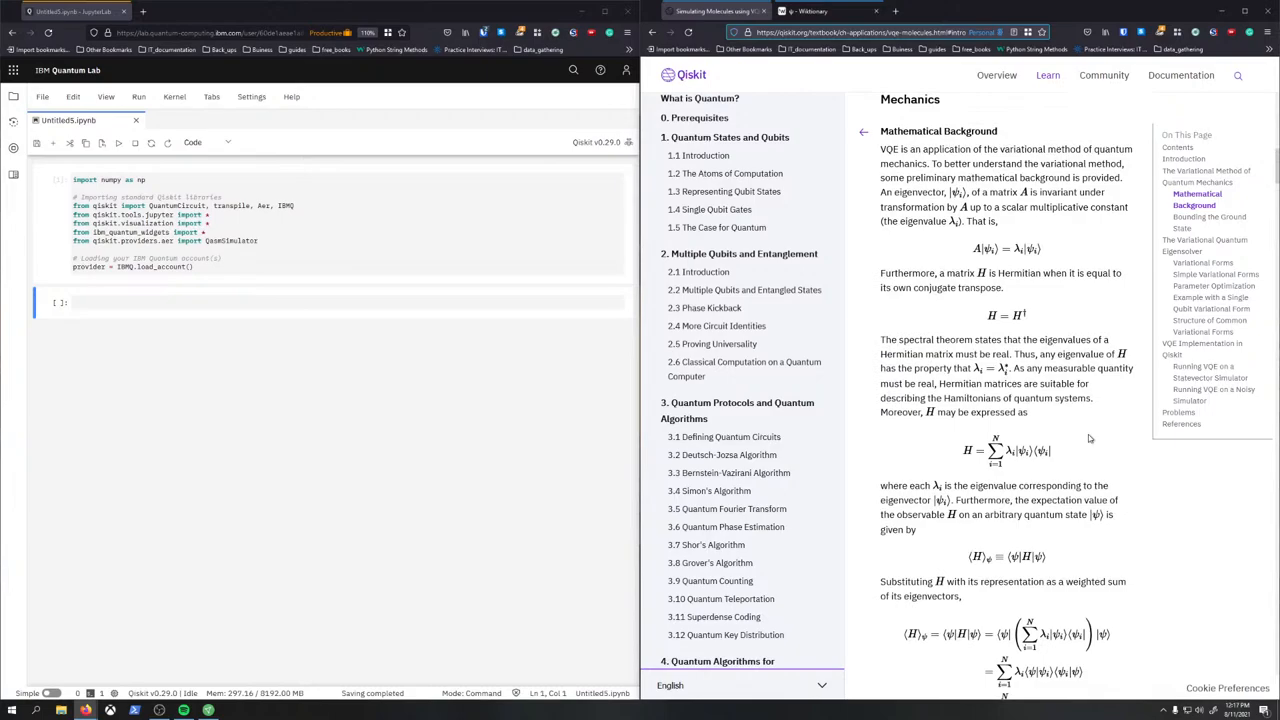
scroll("down", 3)
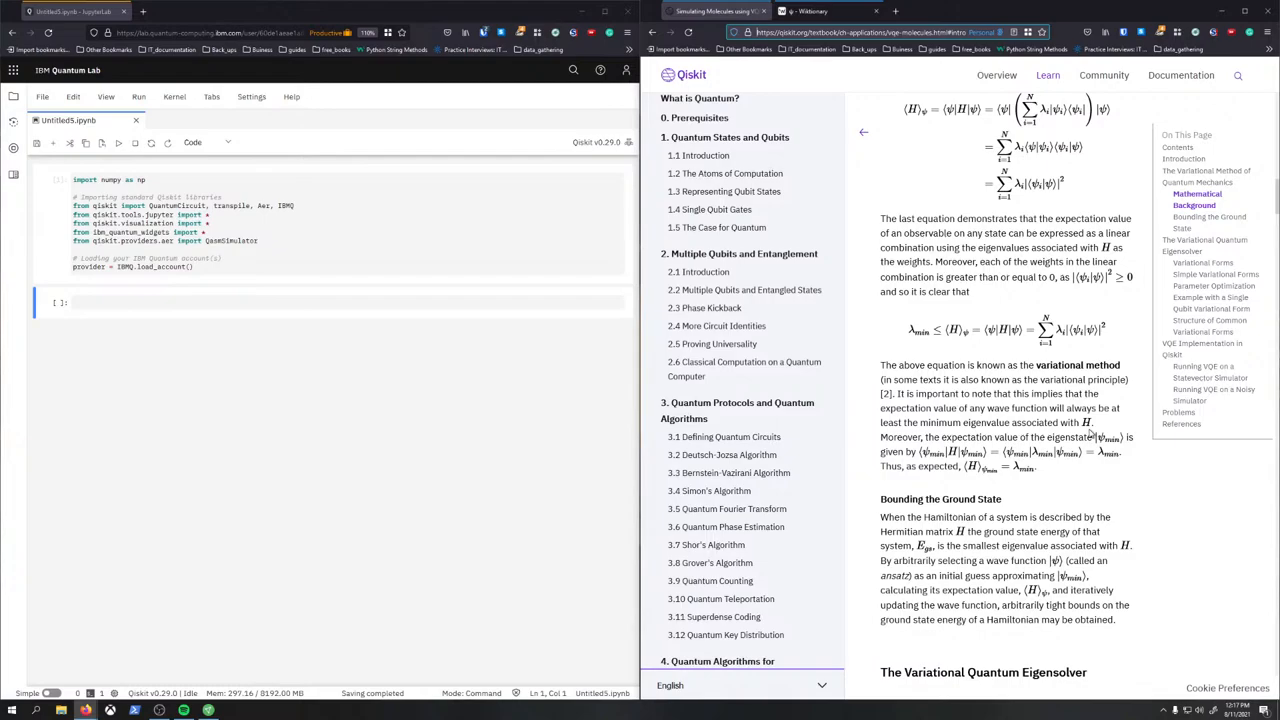
scroll("down", 3)
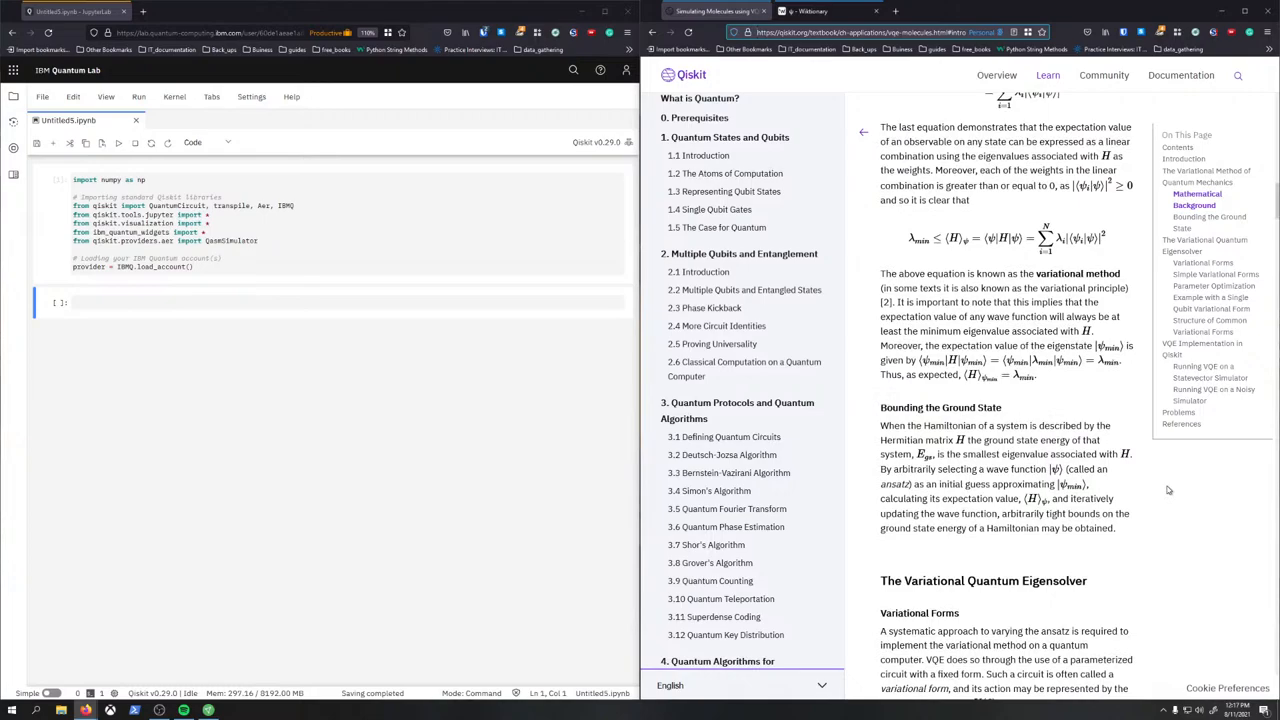
scroll("down", 3)
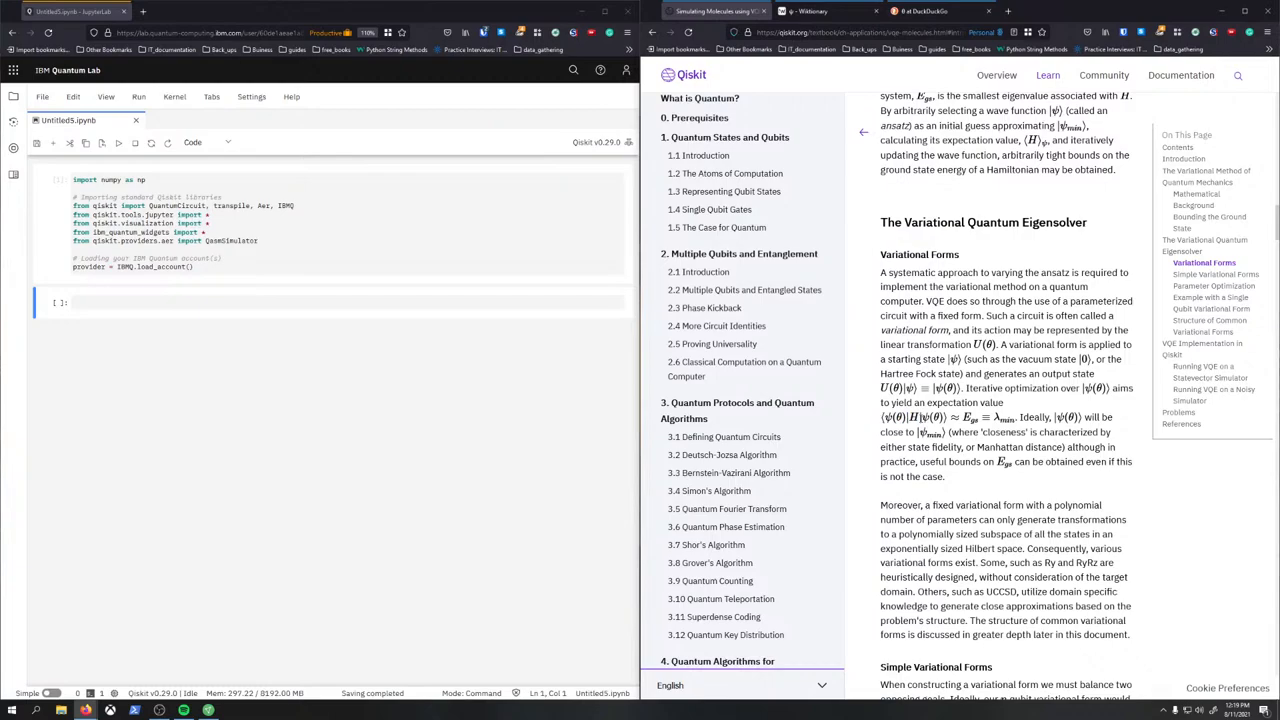
left_click_drag(1020, 418, 1100, 432)
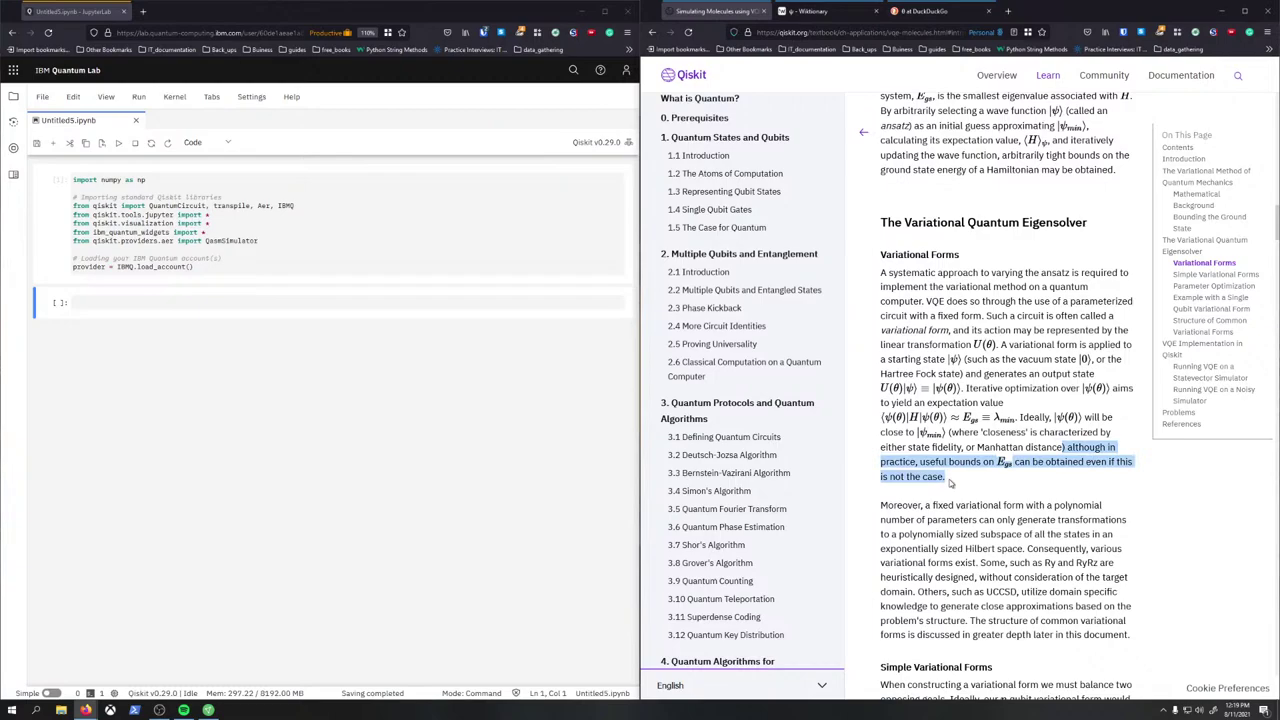
mouse_move(936, 488)
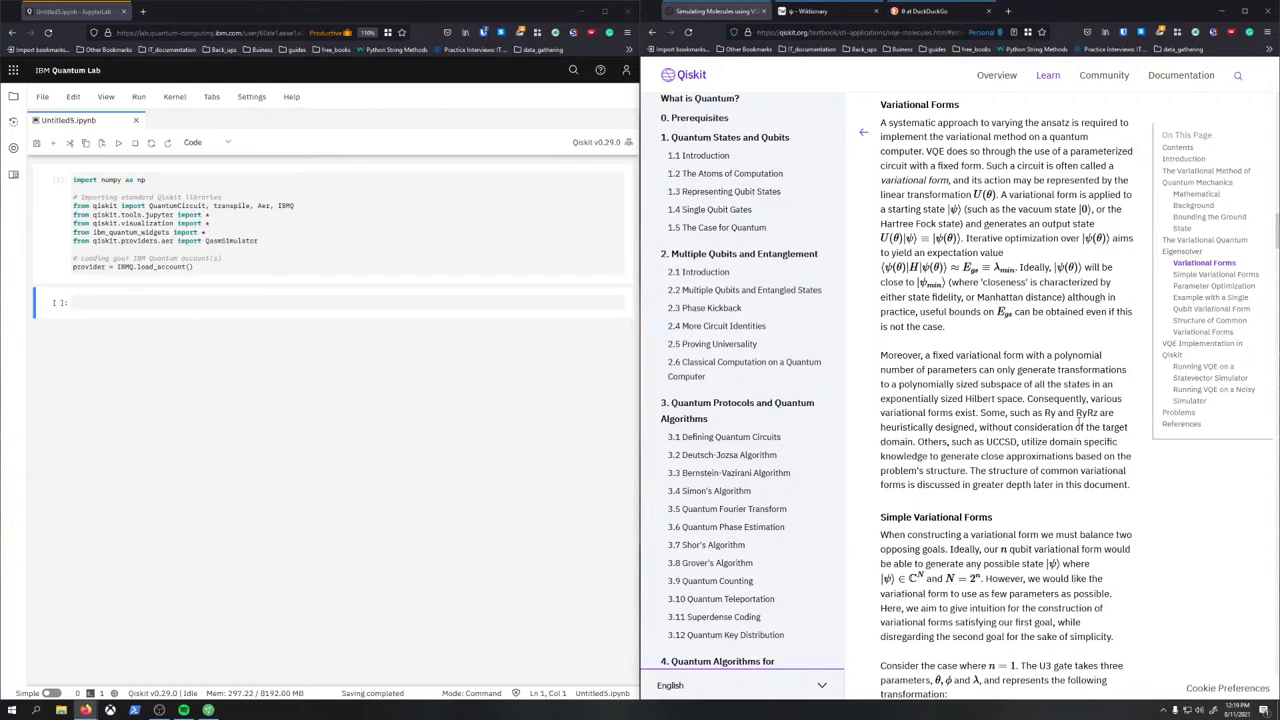
scroll("down", 3)
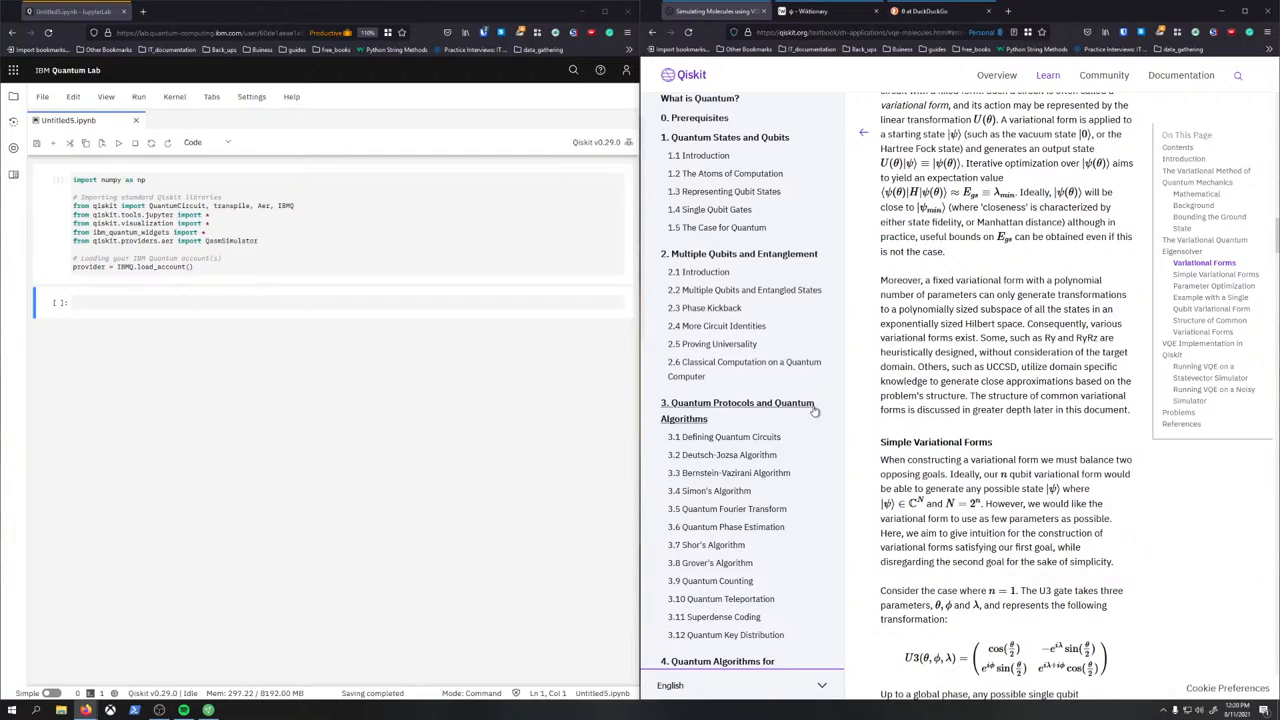
scroll("down", 3)
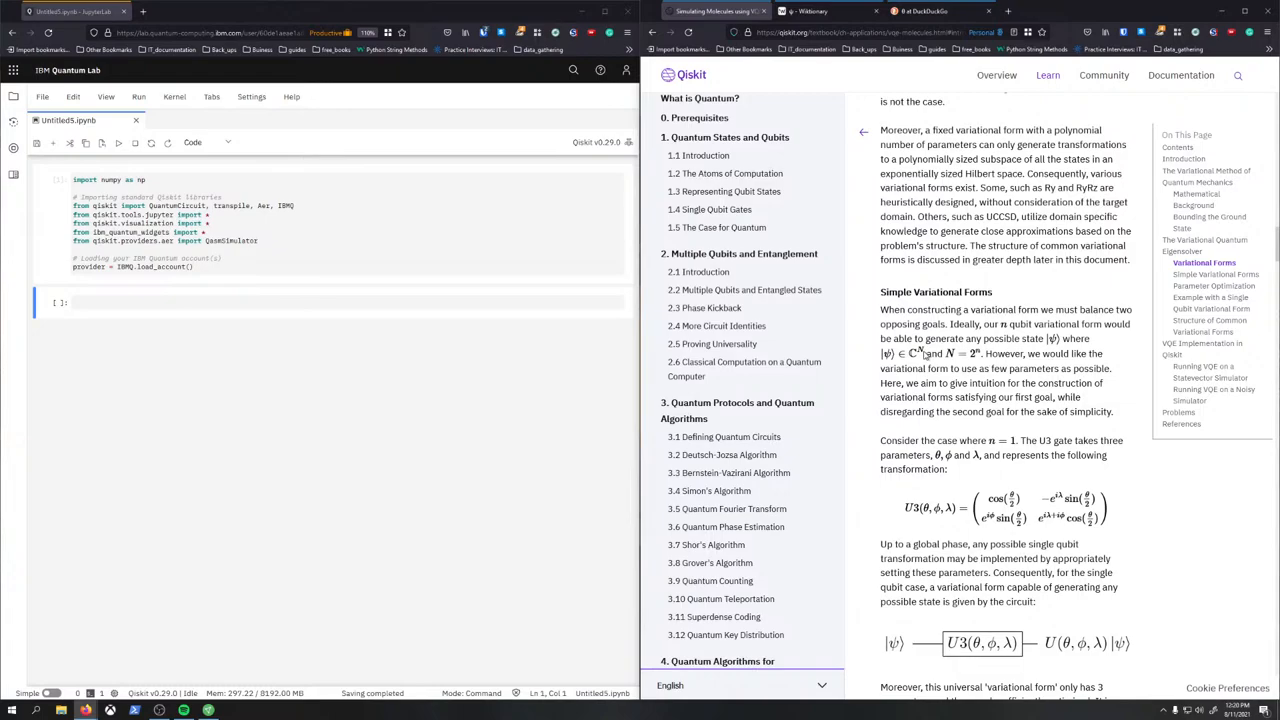
mouse_move(996, 464)
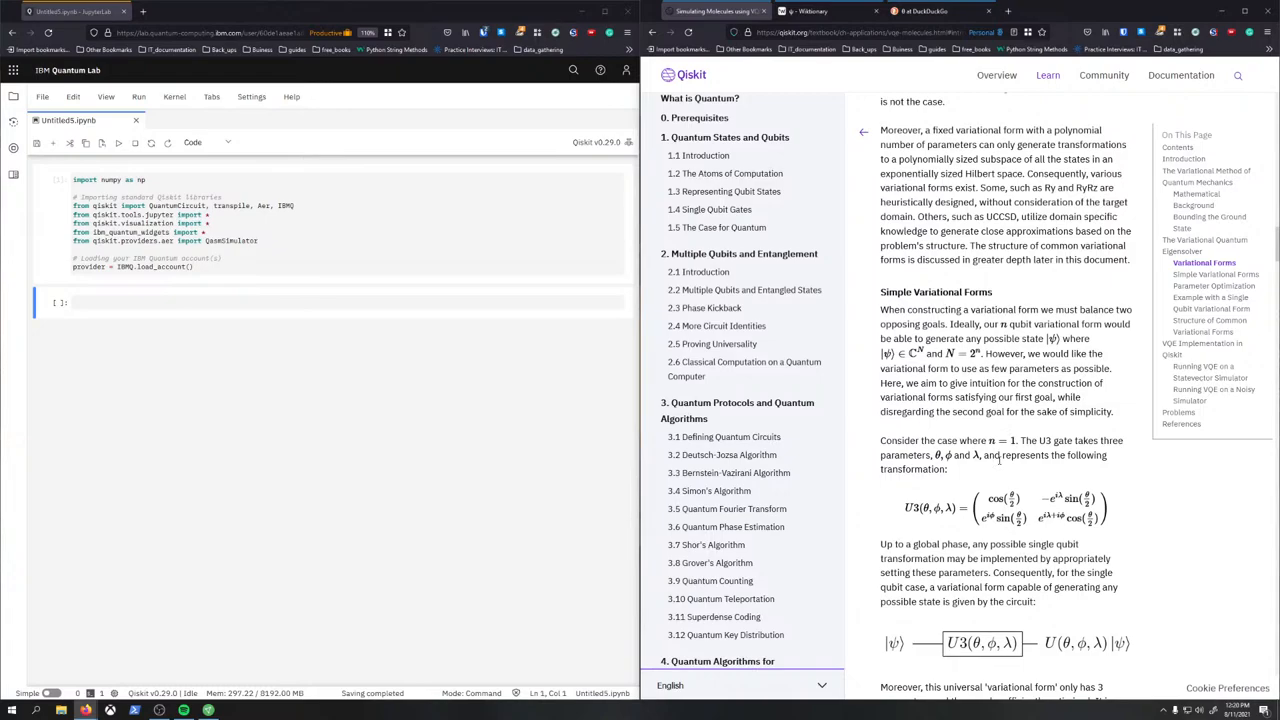
mouse_move(784, 410)
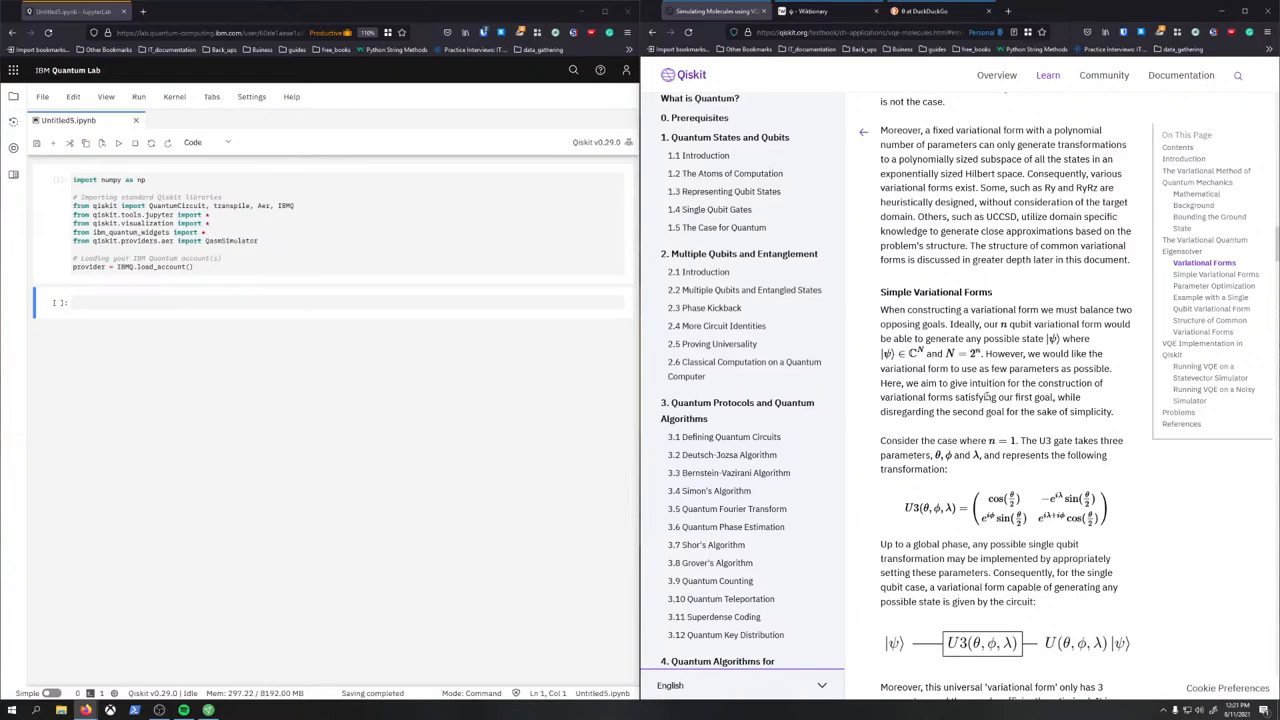
mouse_move(960, 480)
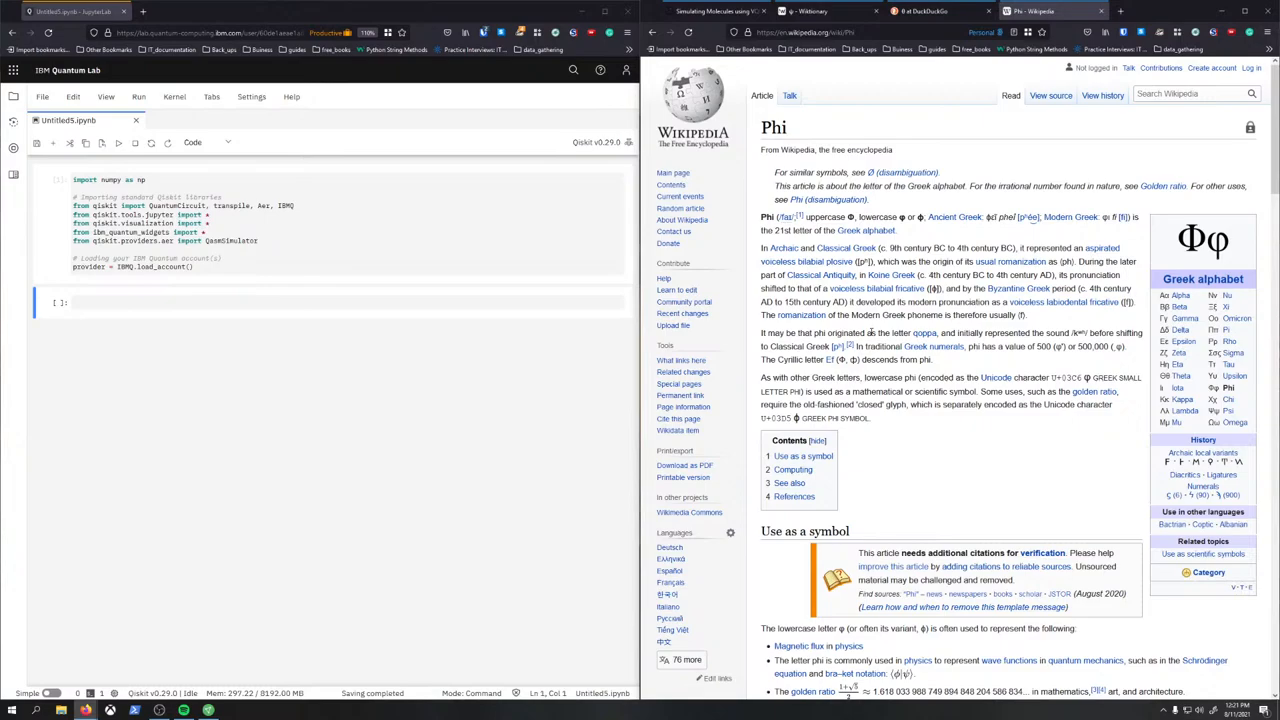
- Scroll the Phi Wikipedia article through its Computing and Use as a symbol sections
scroll("down", 3)
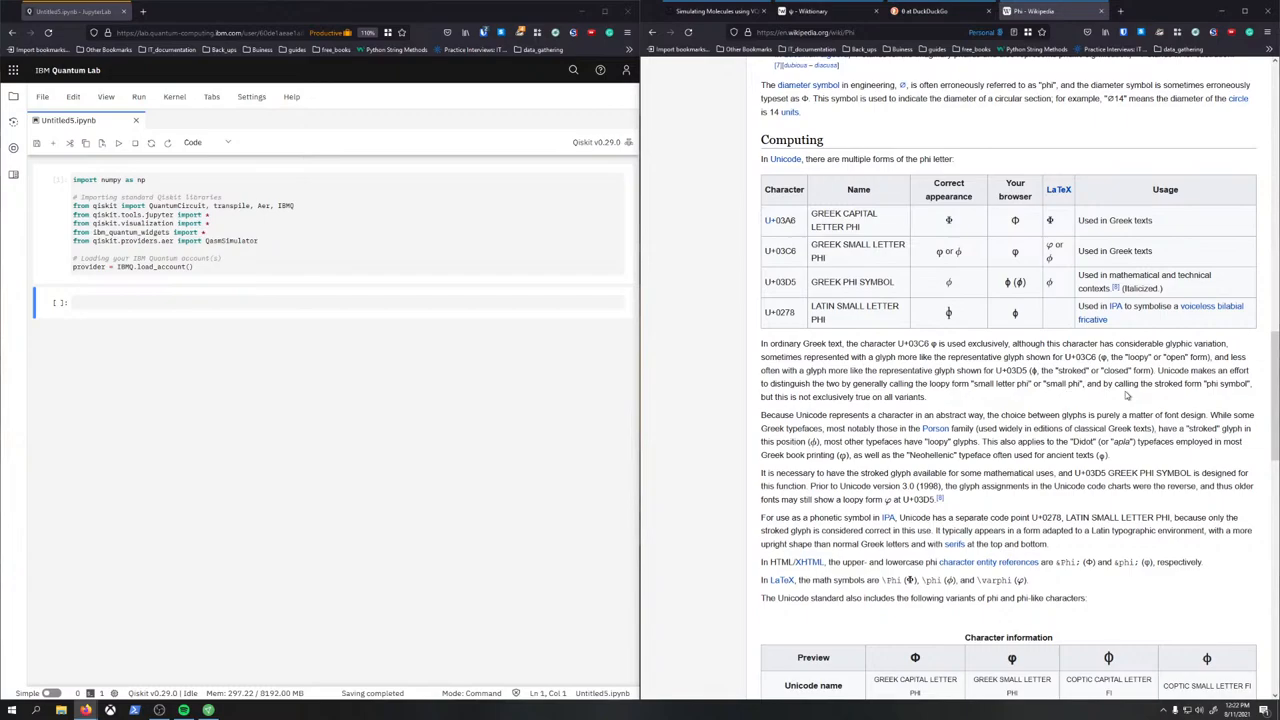
scroll("down", 3)
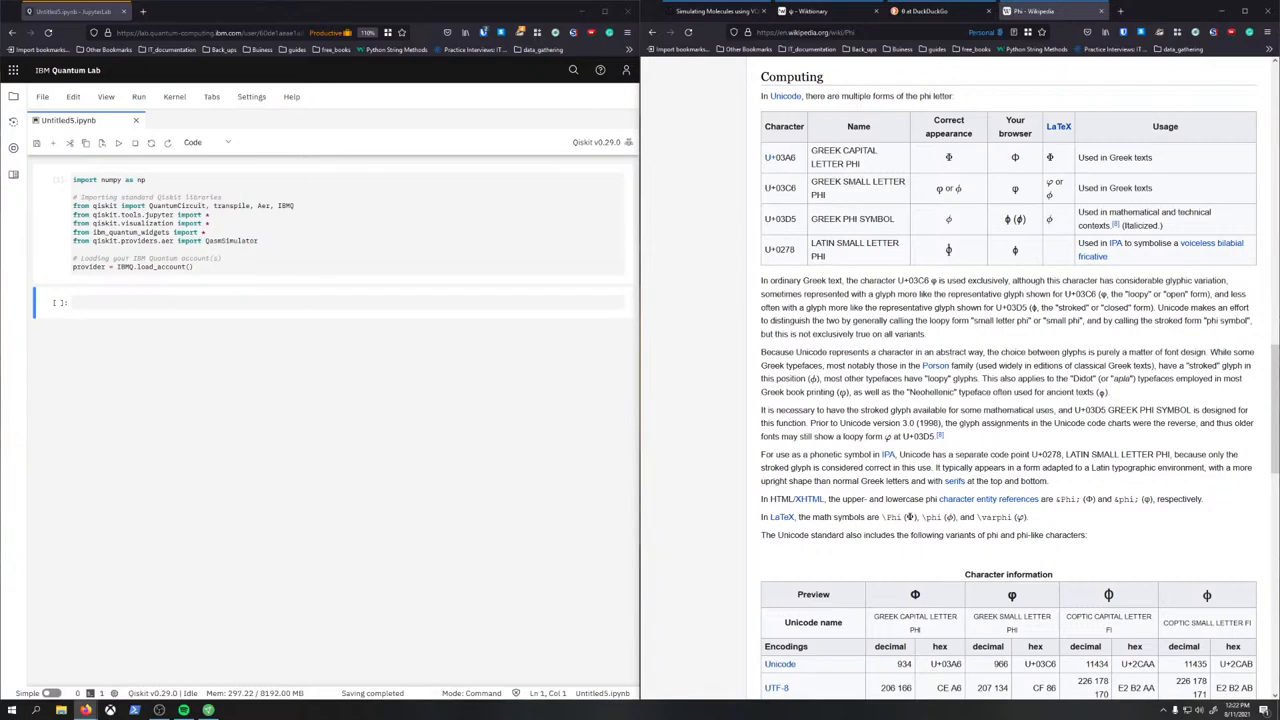
scroll("down", 3)
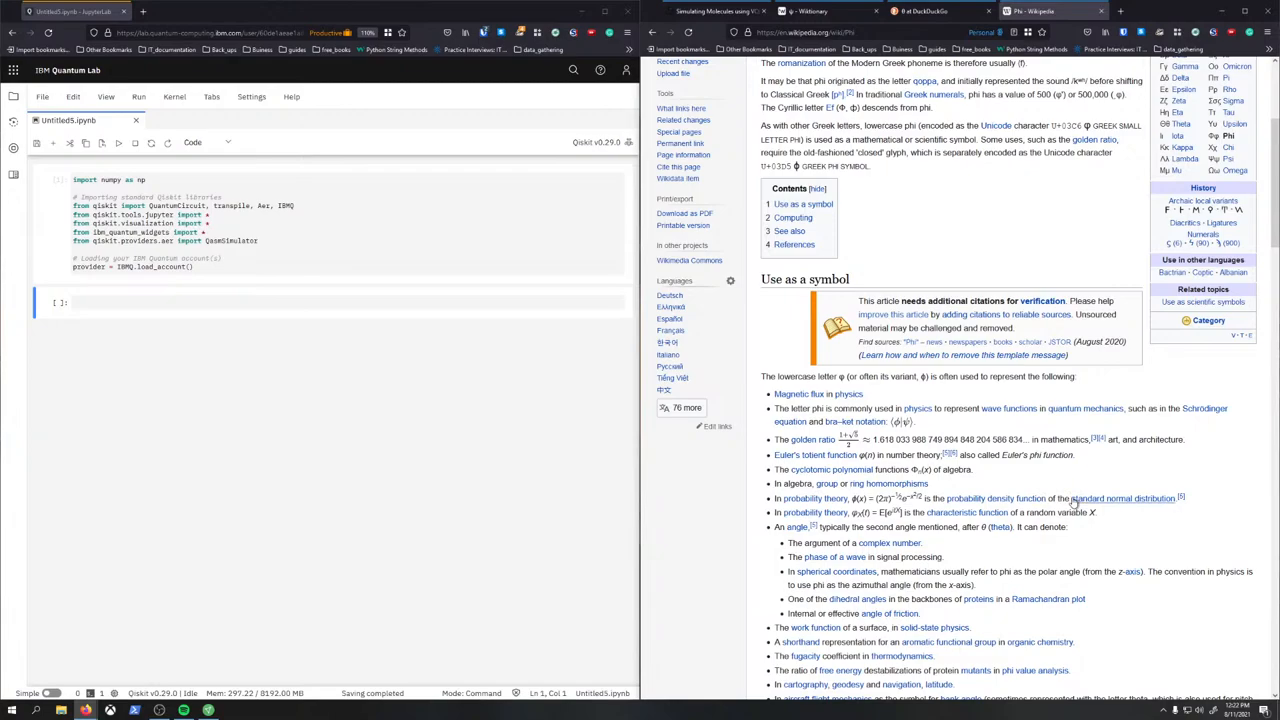
scroll("down", 3)
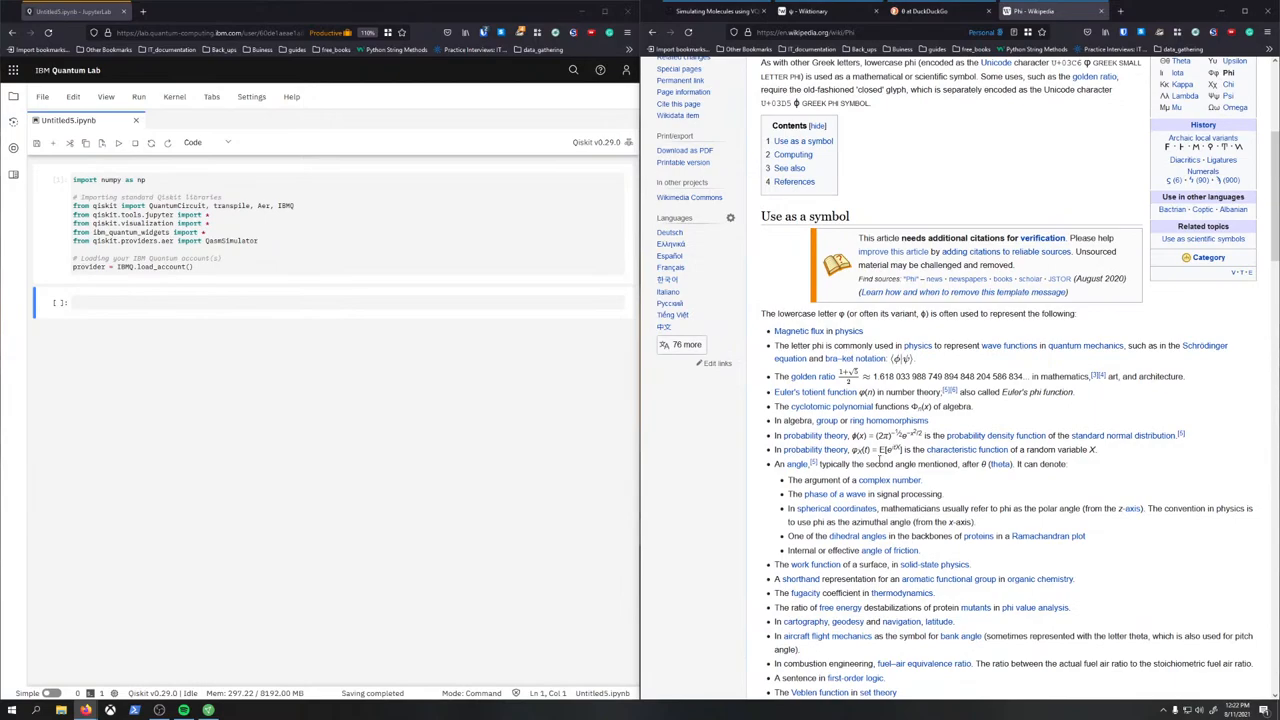
scroll("down", 3)
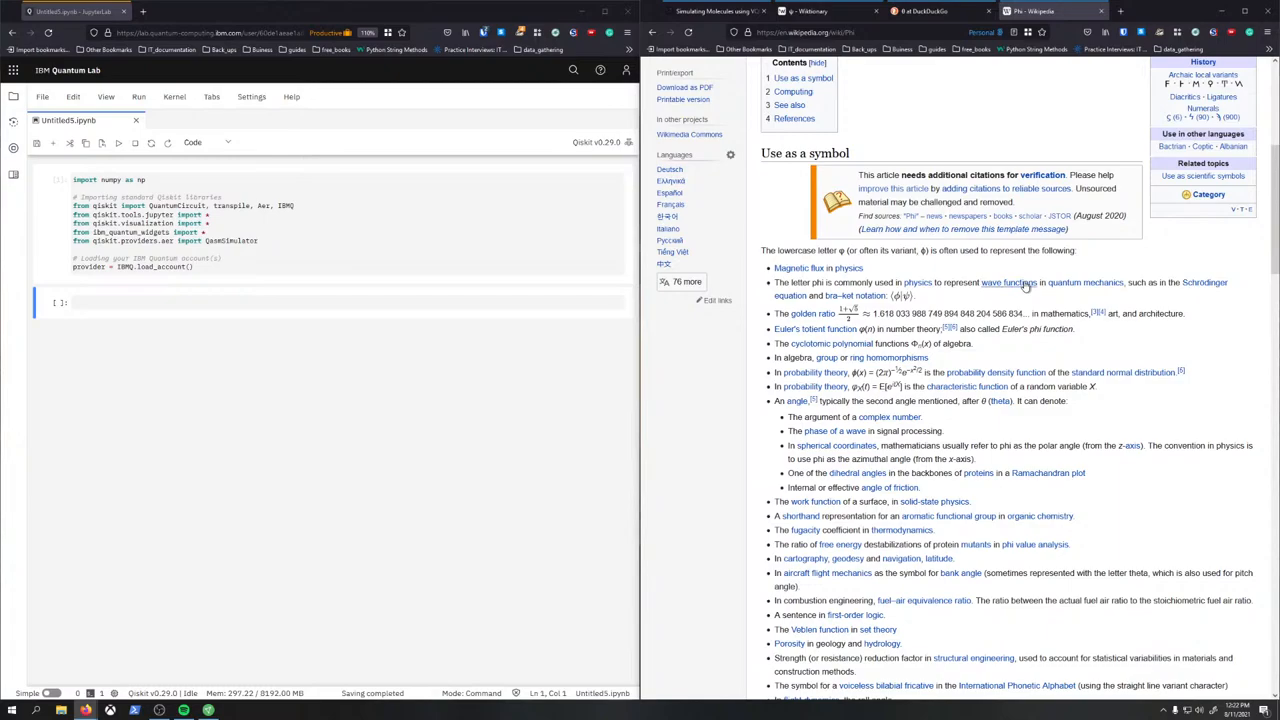
mouse_move(1236, 282)
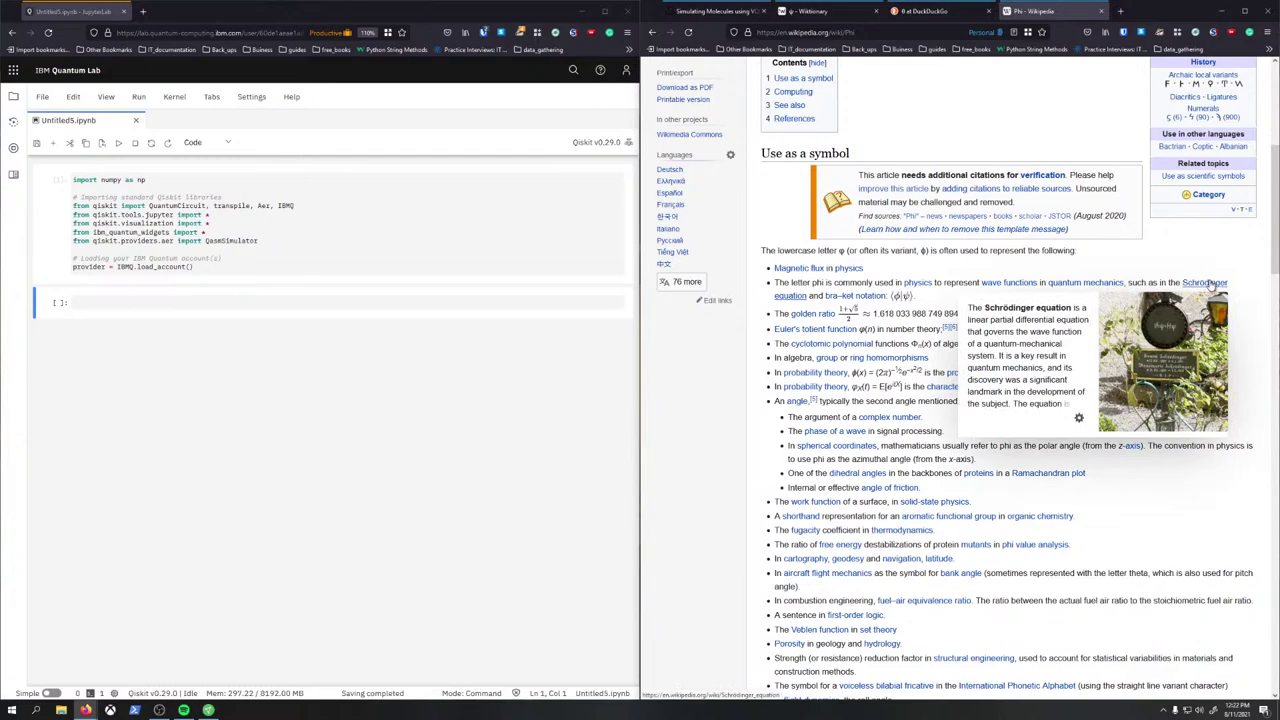
mouse_move(732, 452)
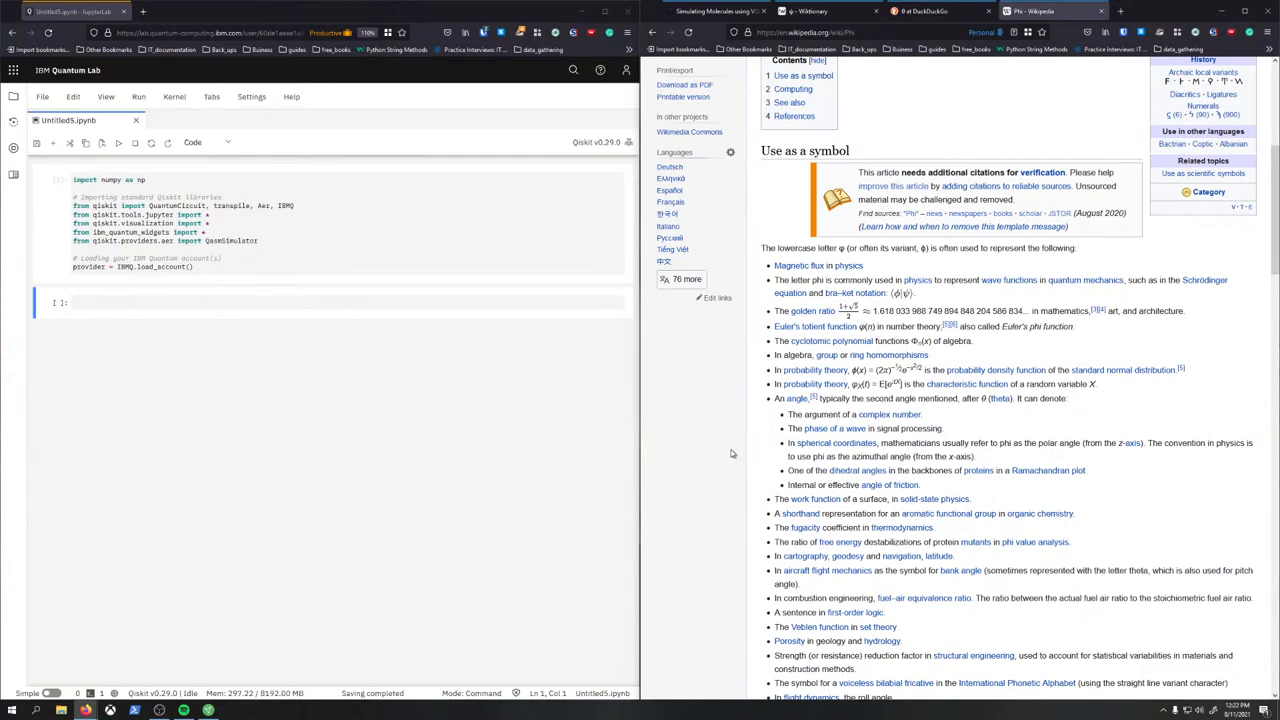
scroll("down", 3)
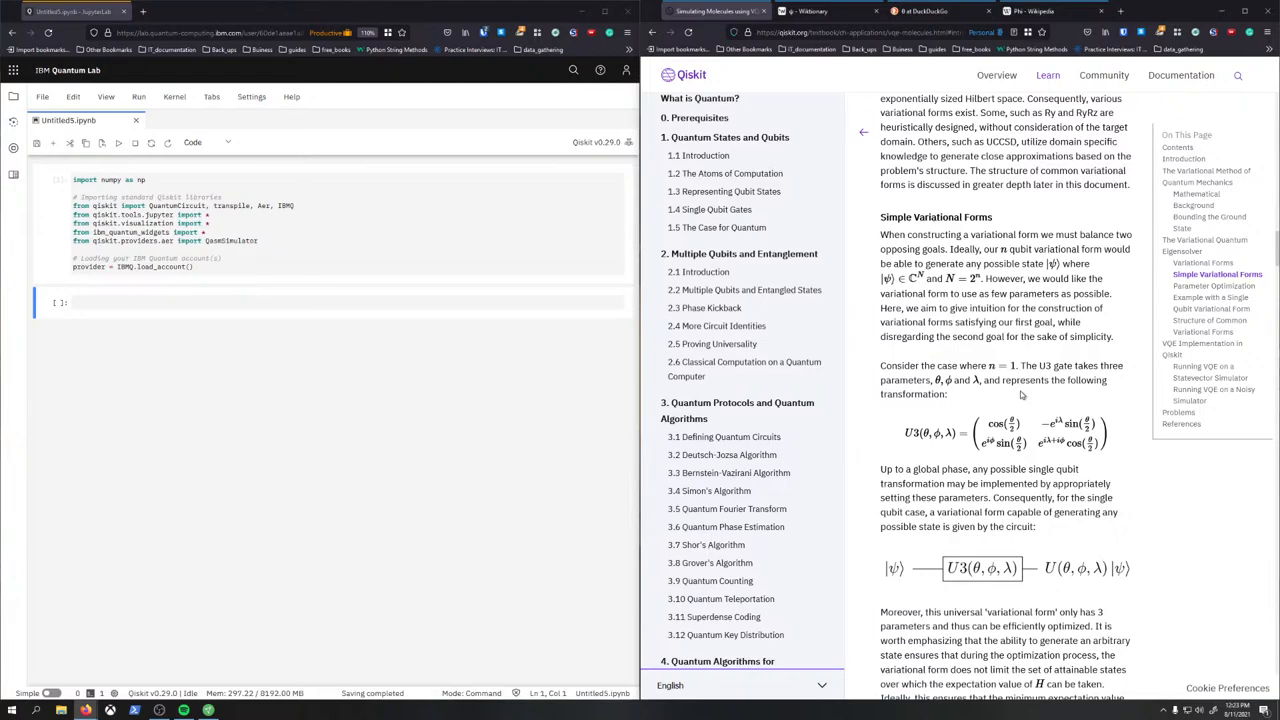
scroll("down", 3)
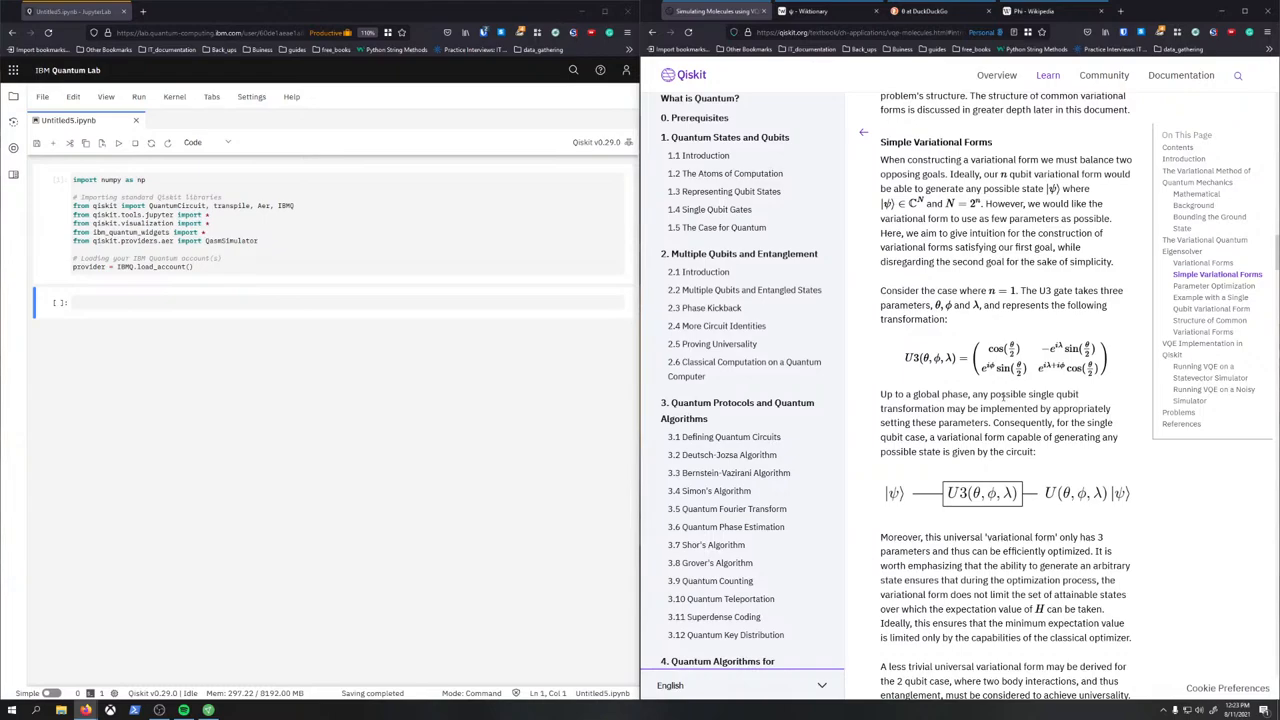
scroll("down", 3)
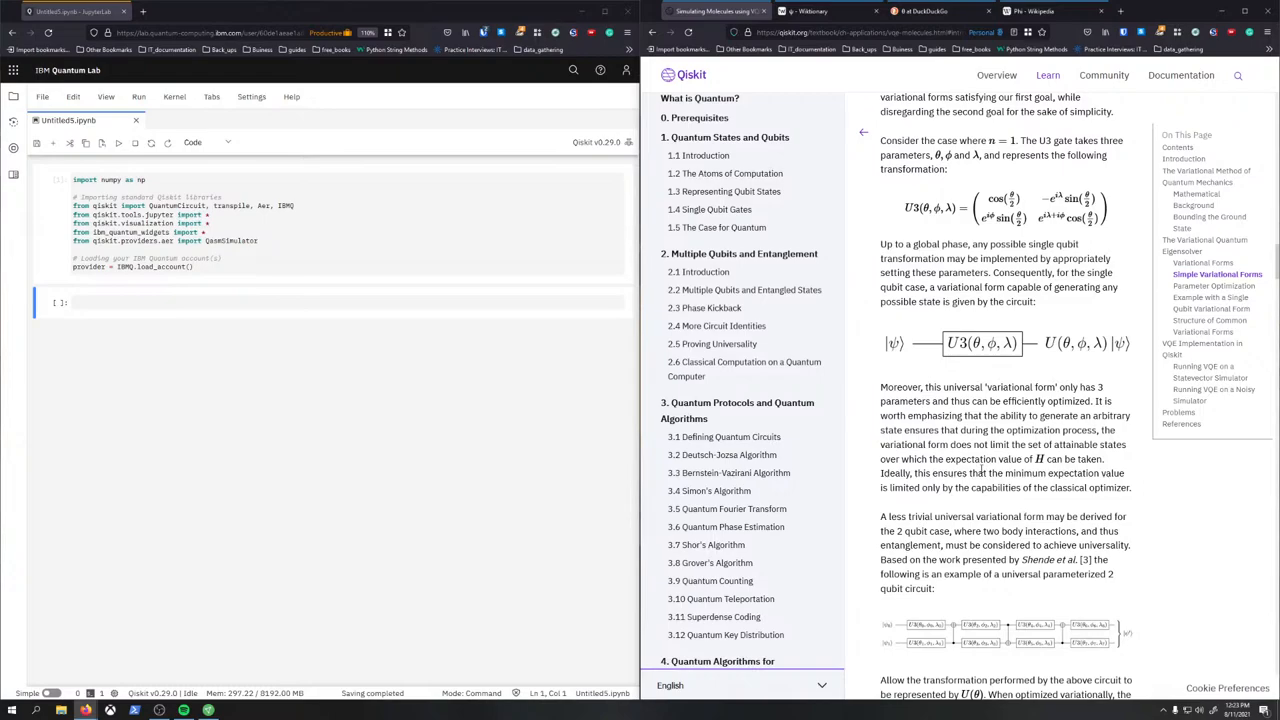
left_click_drag(880, 244, 1044, 244)
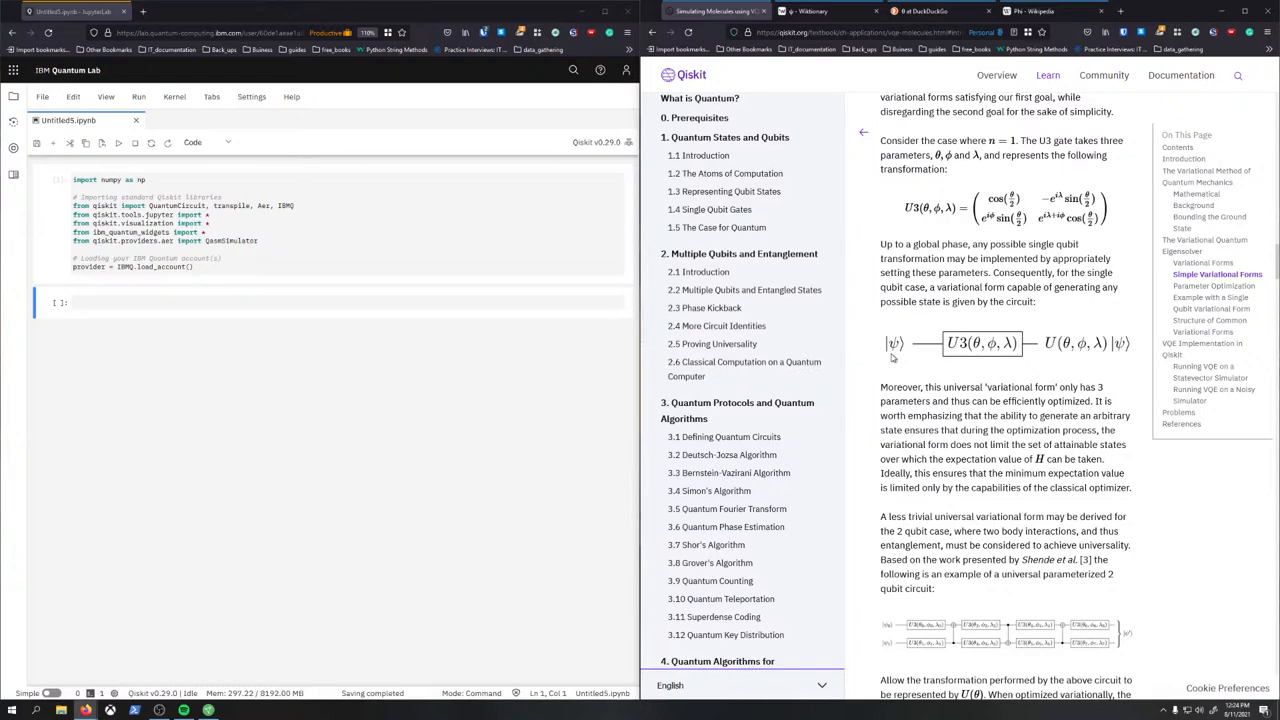
mouse_move(984, 348)
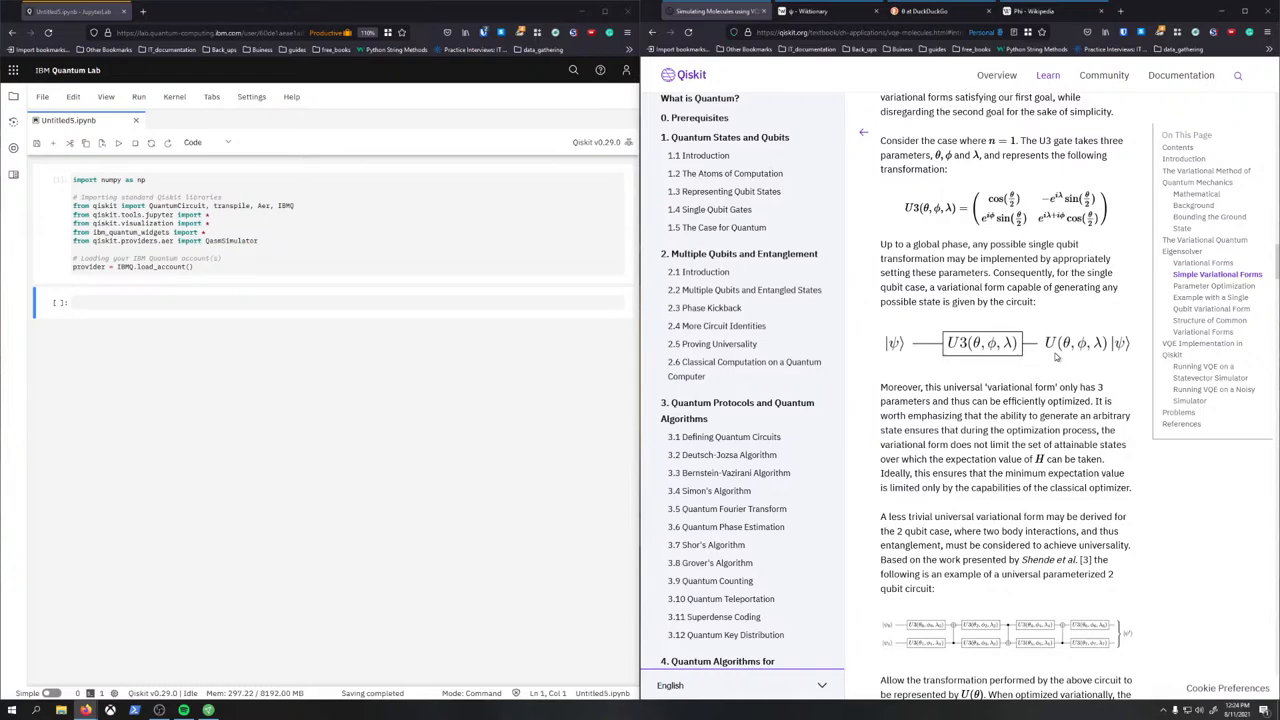
scroll("down", 3)
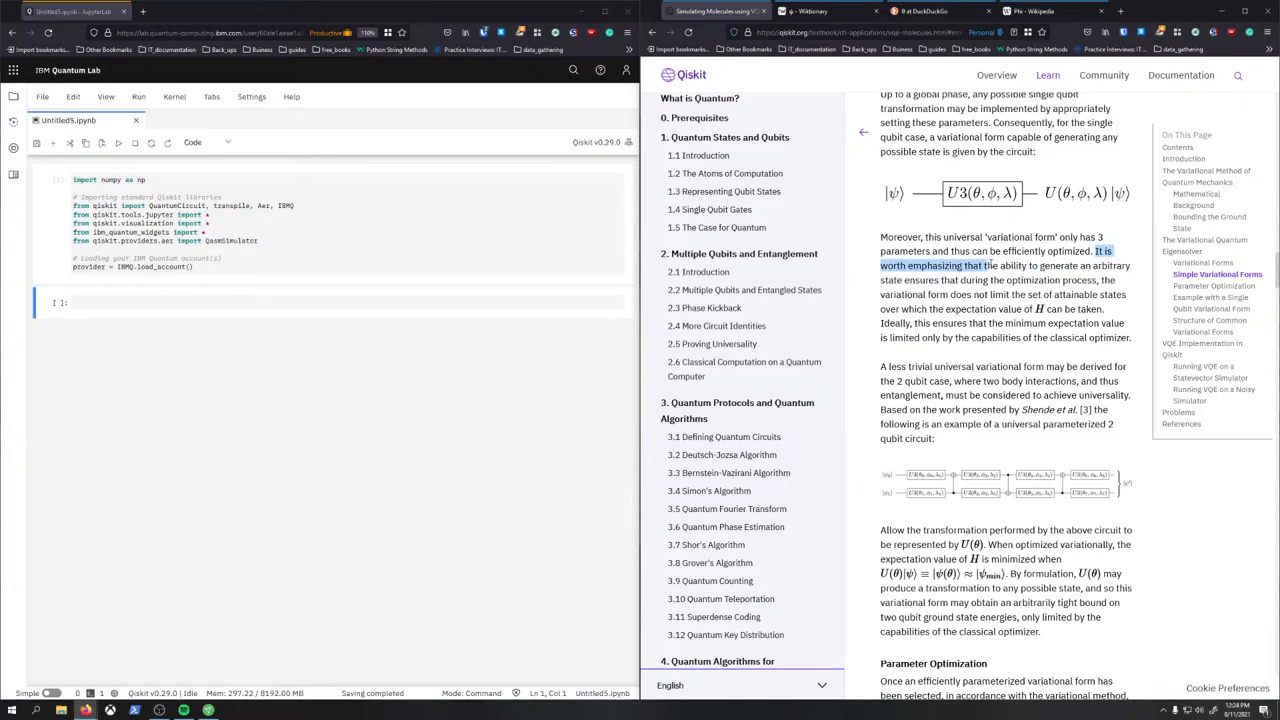
left_click_drag(994, 264, 1100, 280)
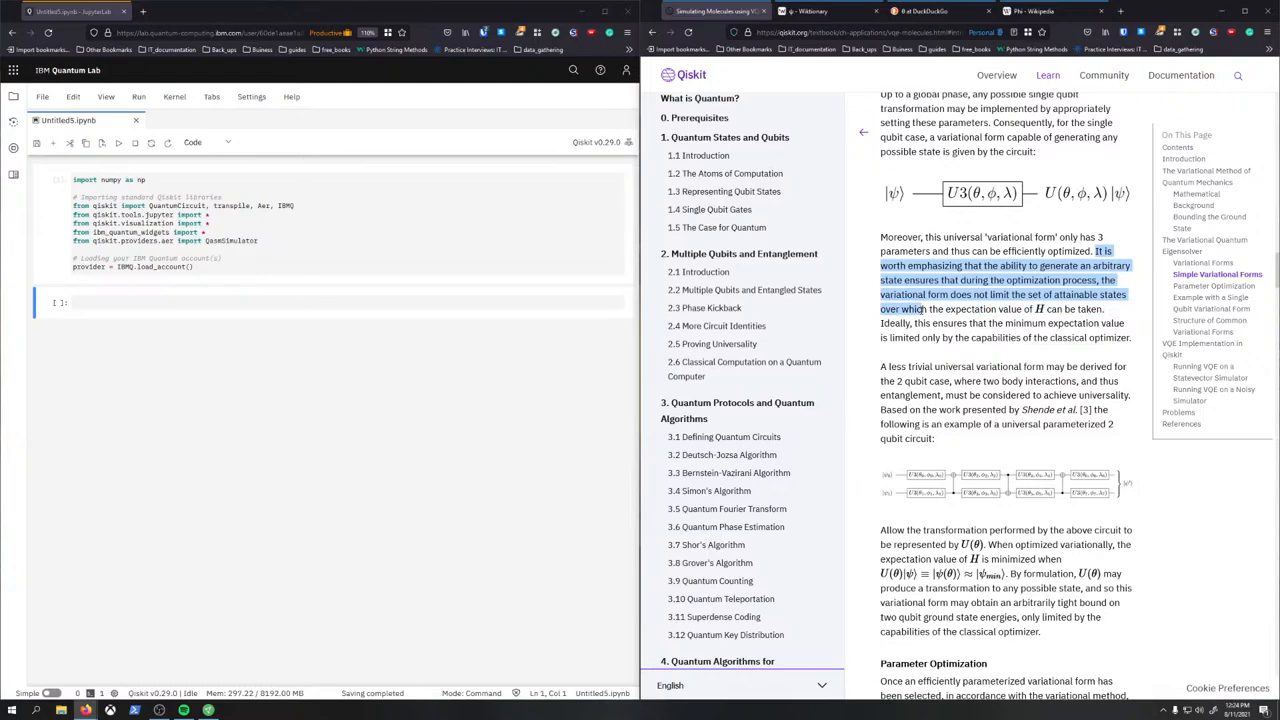
left_click(864, 340)
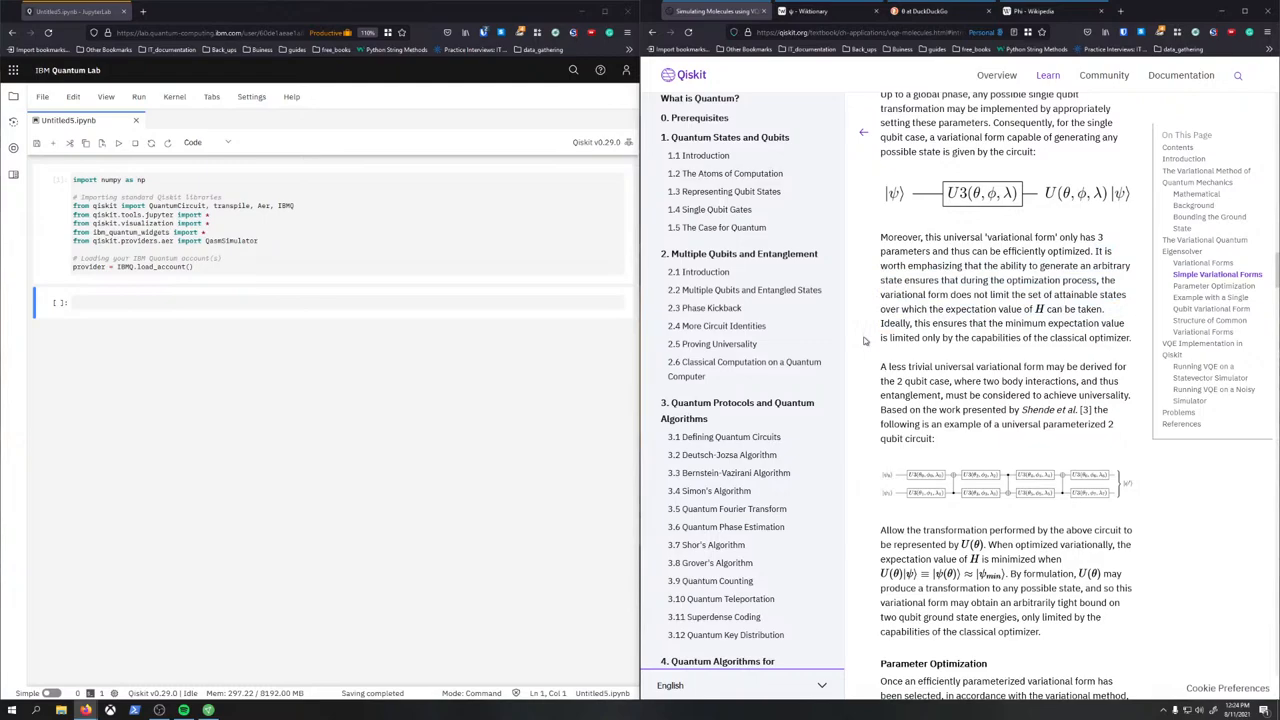
left_click_drag(880, 322, 1130, 336)
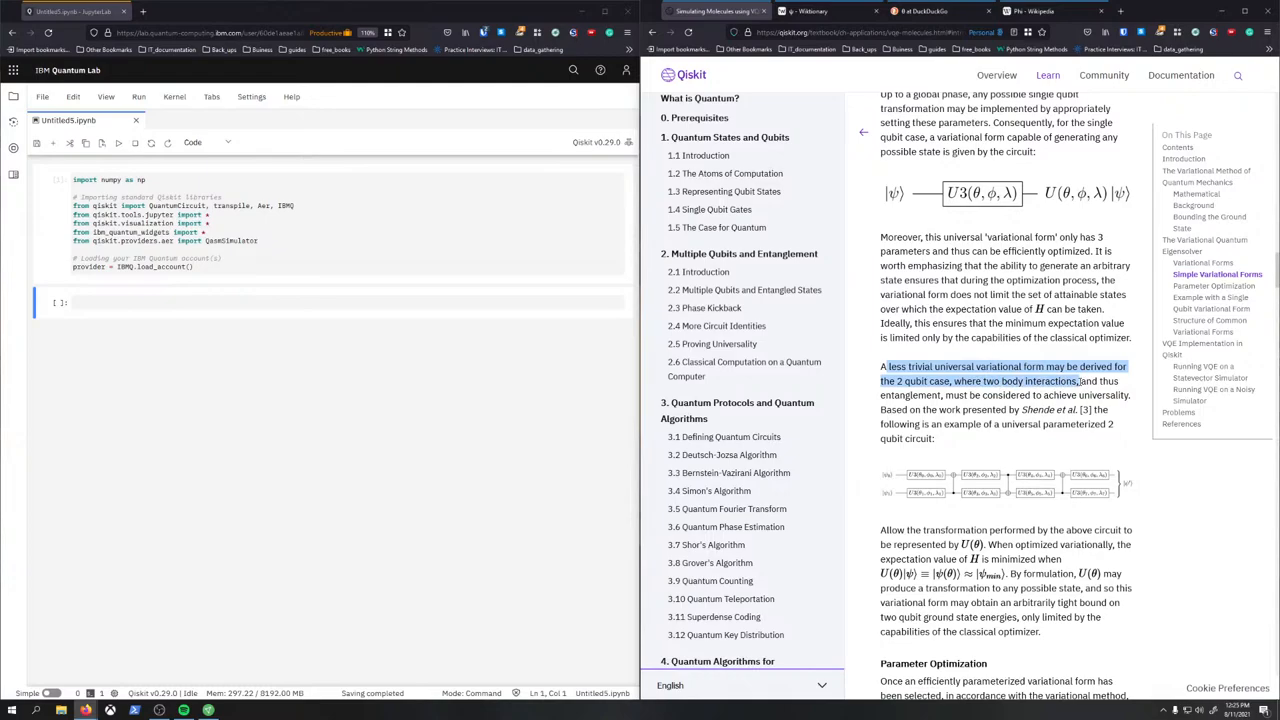
left_click_drag(1080, 380, 1100, 410)
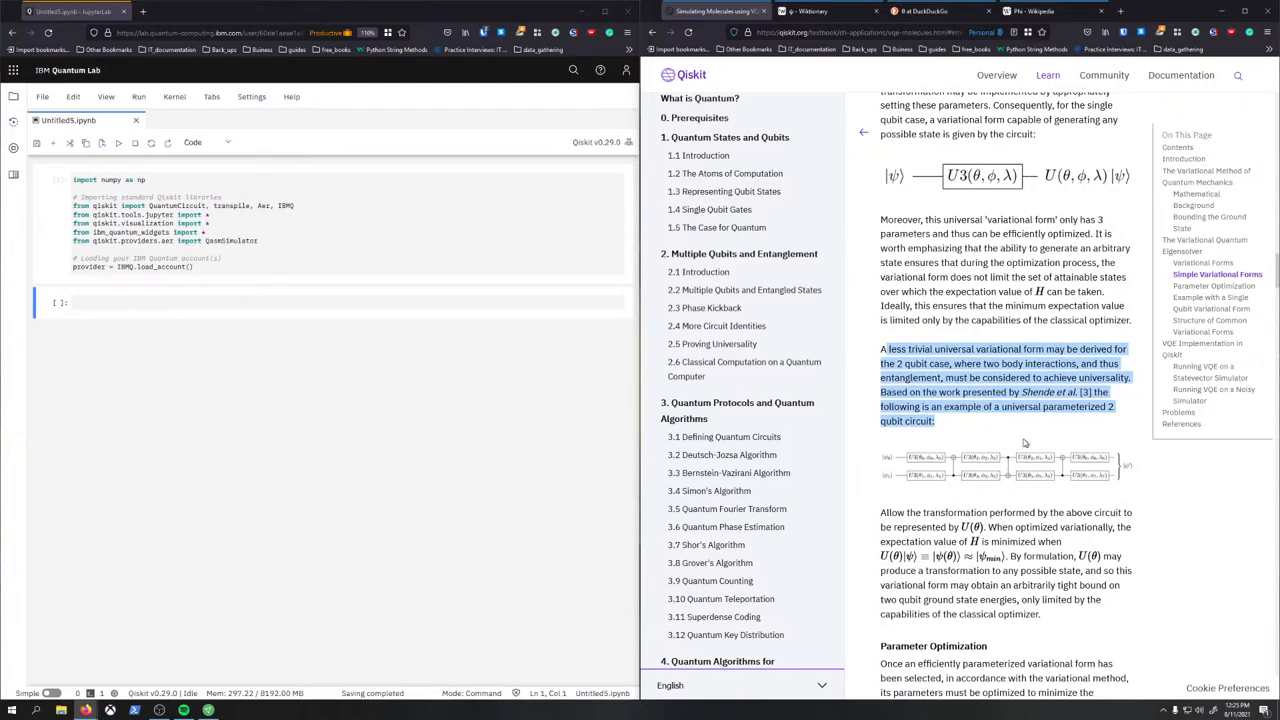
scroll("down", 3)
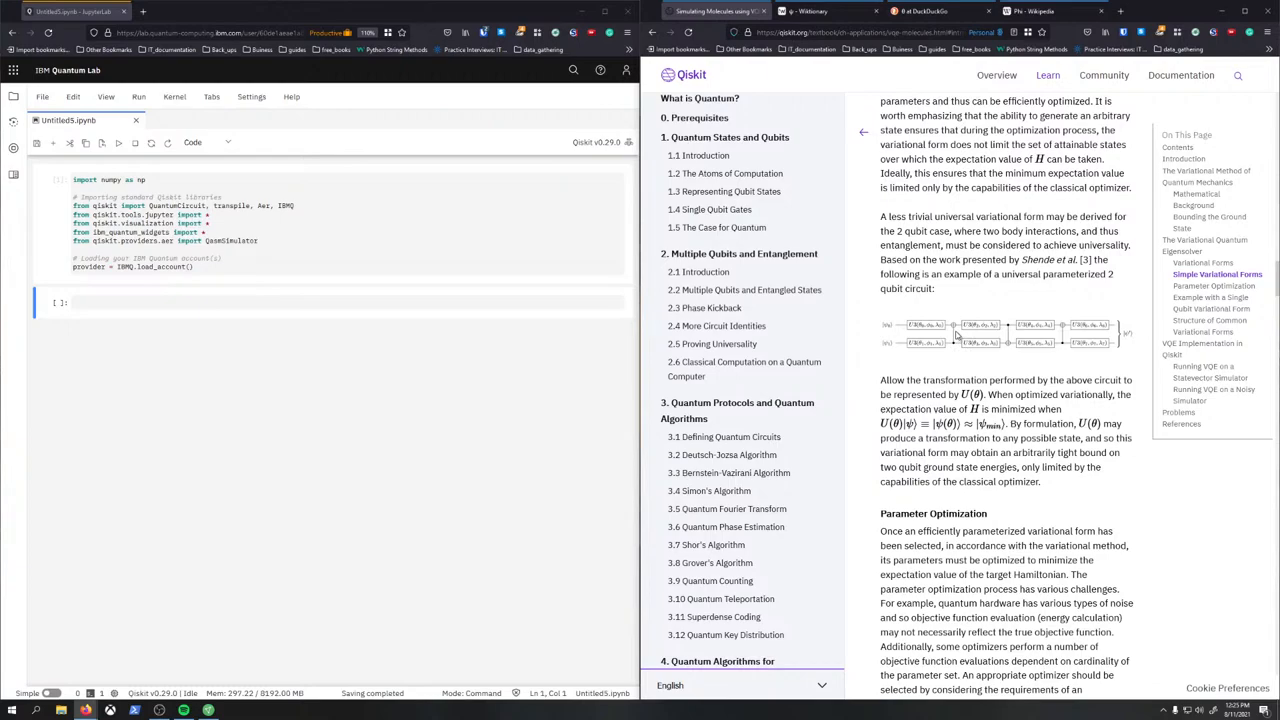
mouse_move(1064, 370)
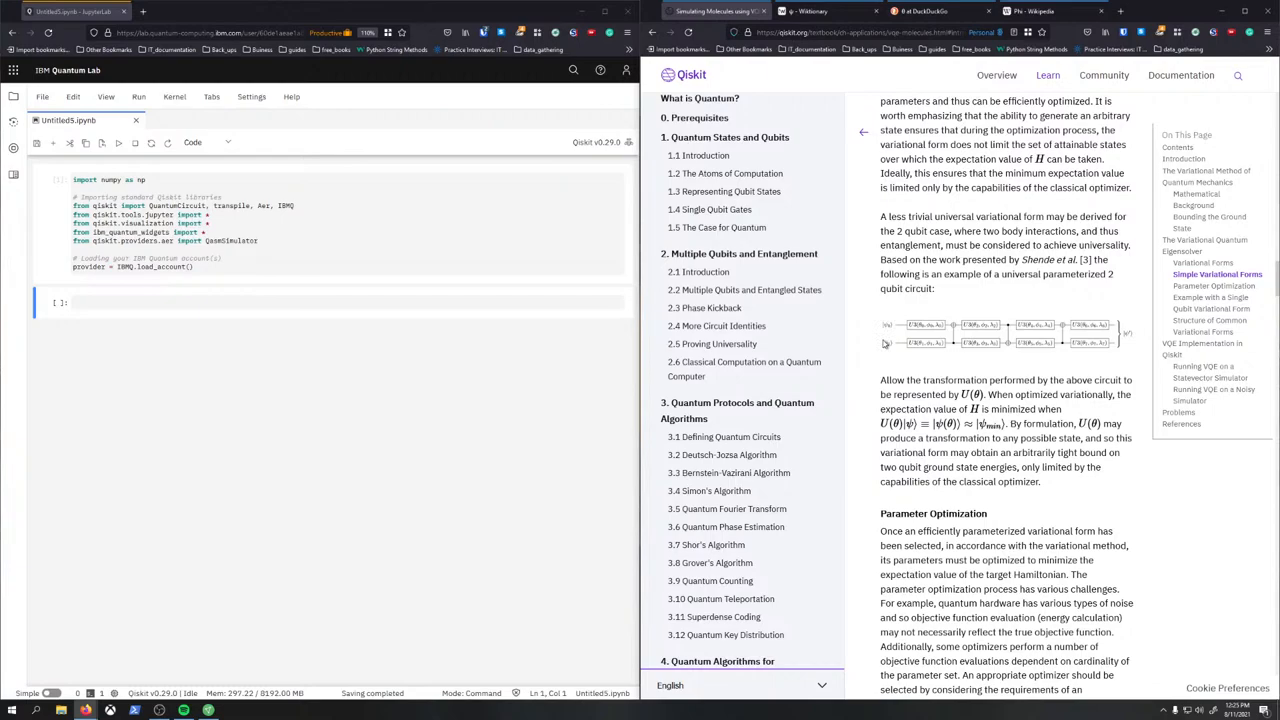
mouse_move(908, 350)
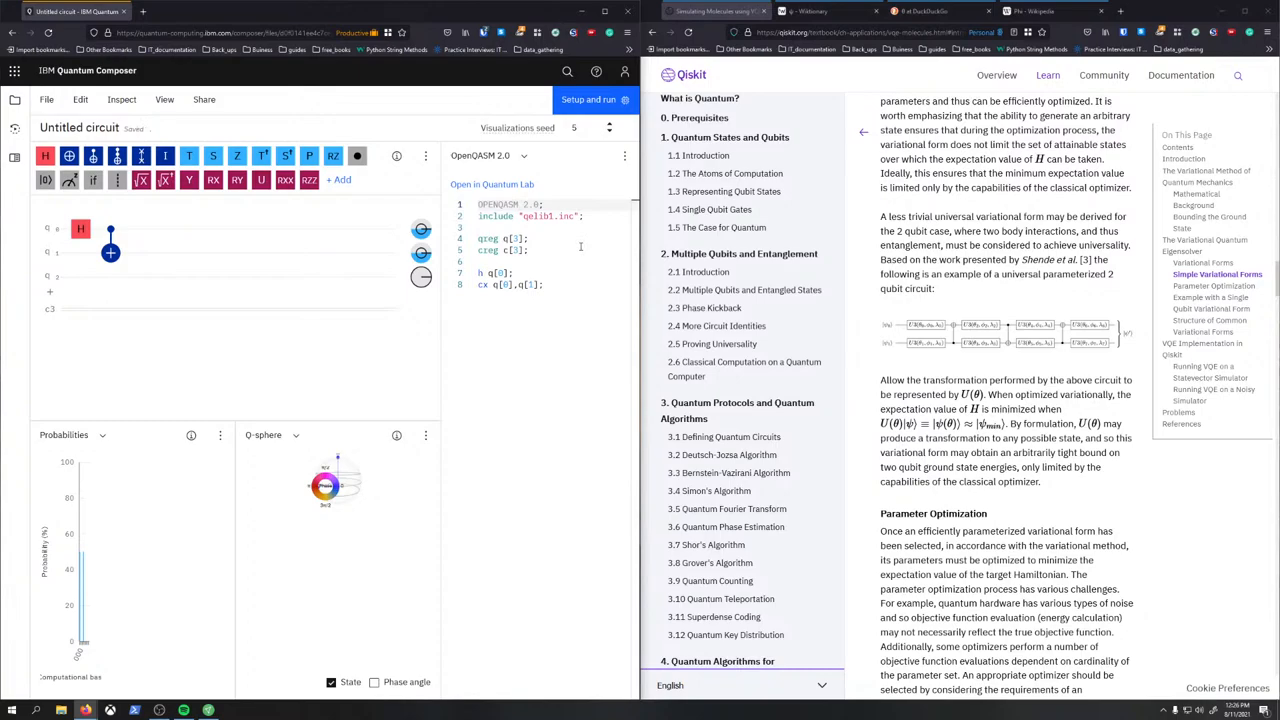
- Add a cx gate to the OpenQASM code linking q0 to q1 after the Hadamard
type("cx")
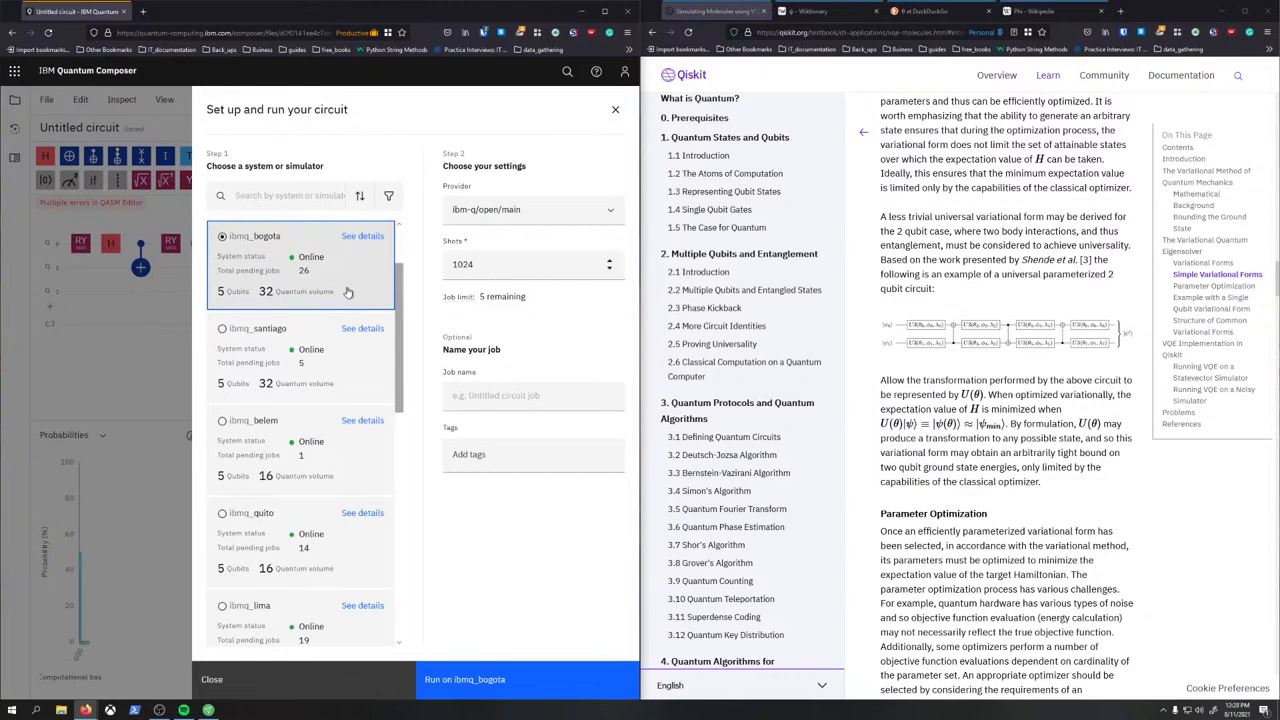
- Choose ibmq_bogota as the system in the Setup and run panel
left_click(208, 676)
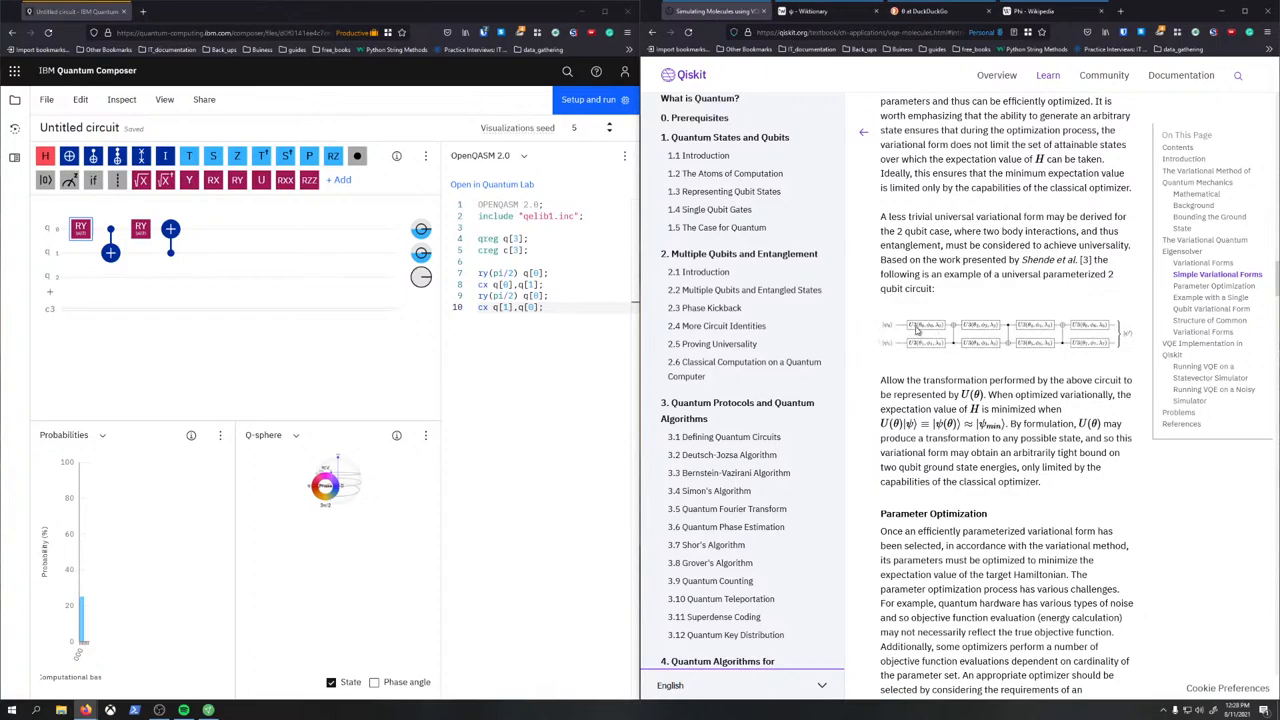
mouse_move(932, 328)
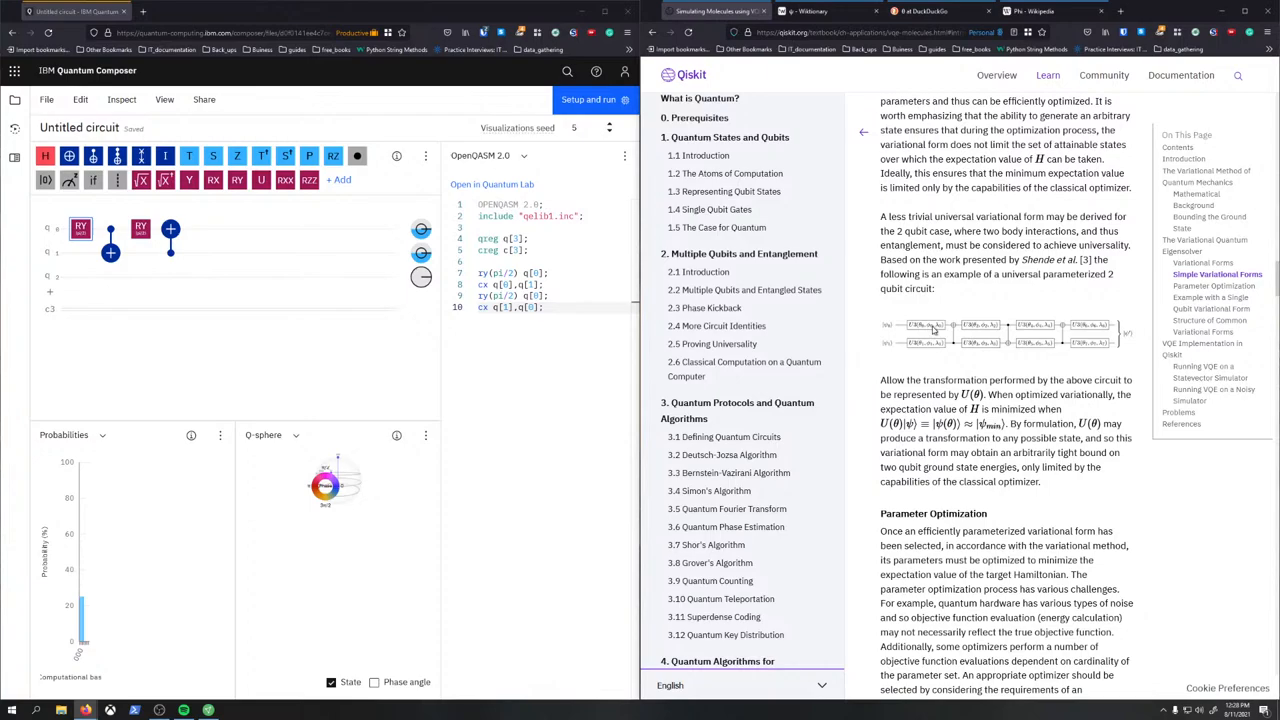
- Scroll the OpenQASM editor to rework the circuit with ry and cx gates
scroll("down", 3)
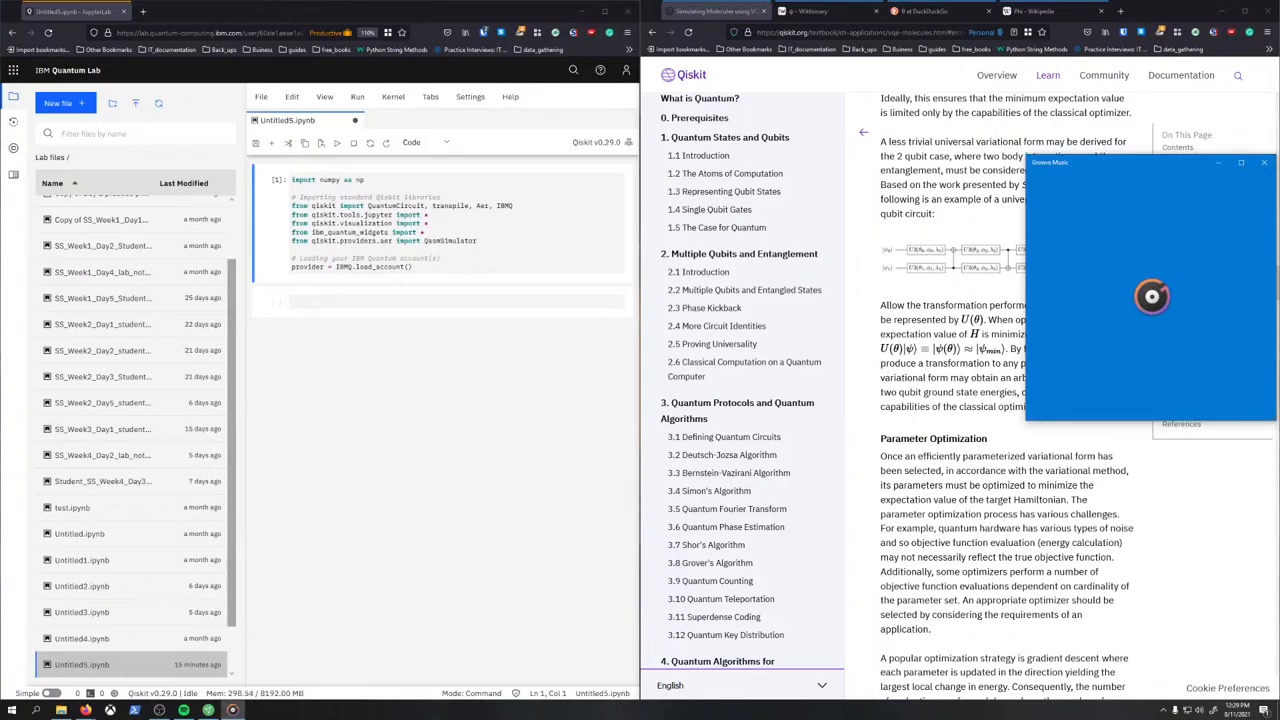
- Show the Quantum Lab file browser sidebar beside the untitled notebook
left_click(1264, 162)
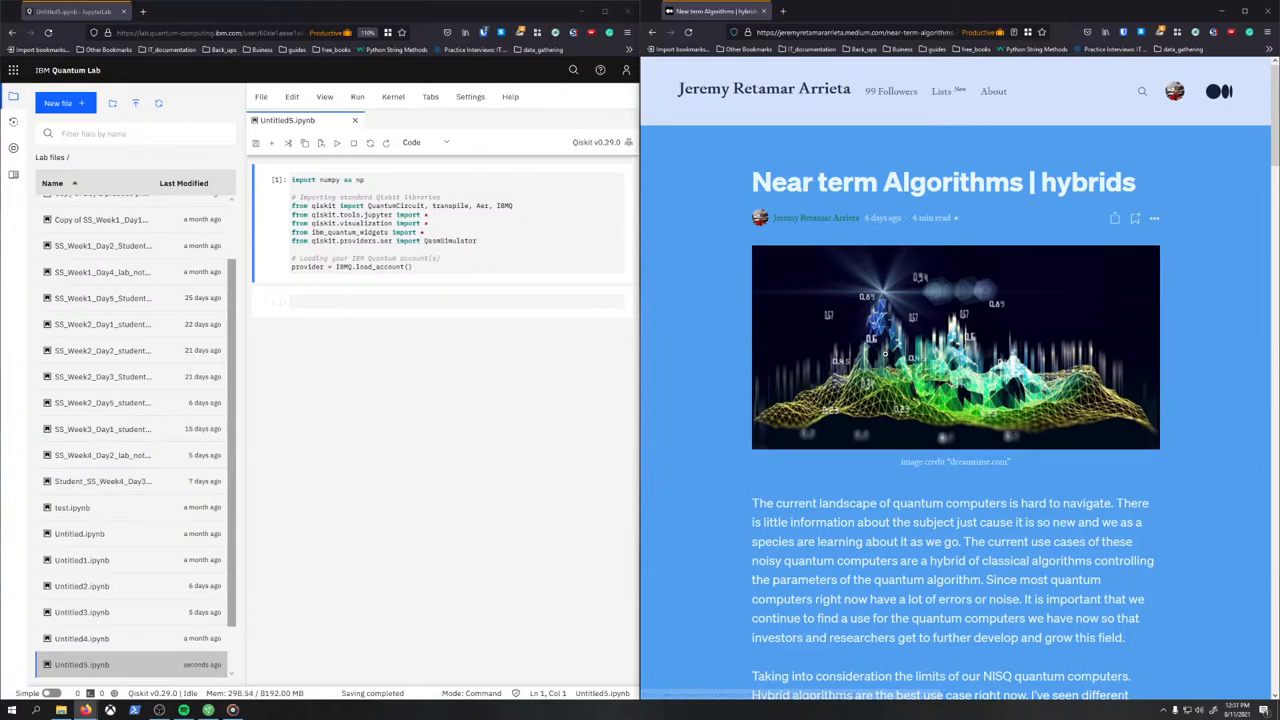
- Scroll through the Medium article's backpack-problem solver and VQE setup sections
scroll("down", 3)
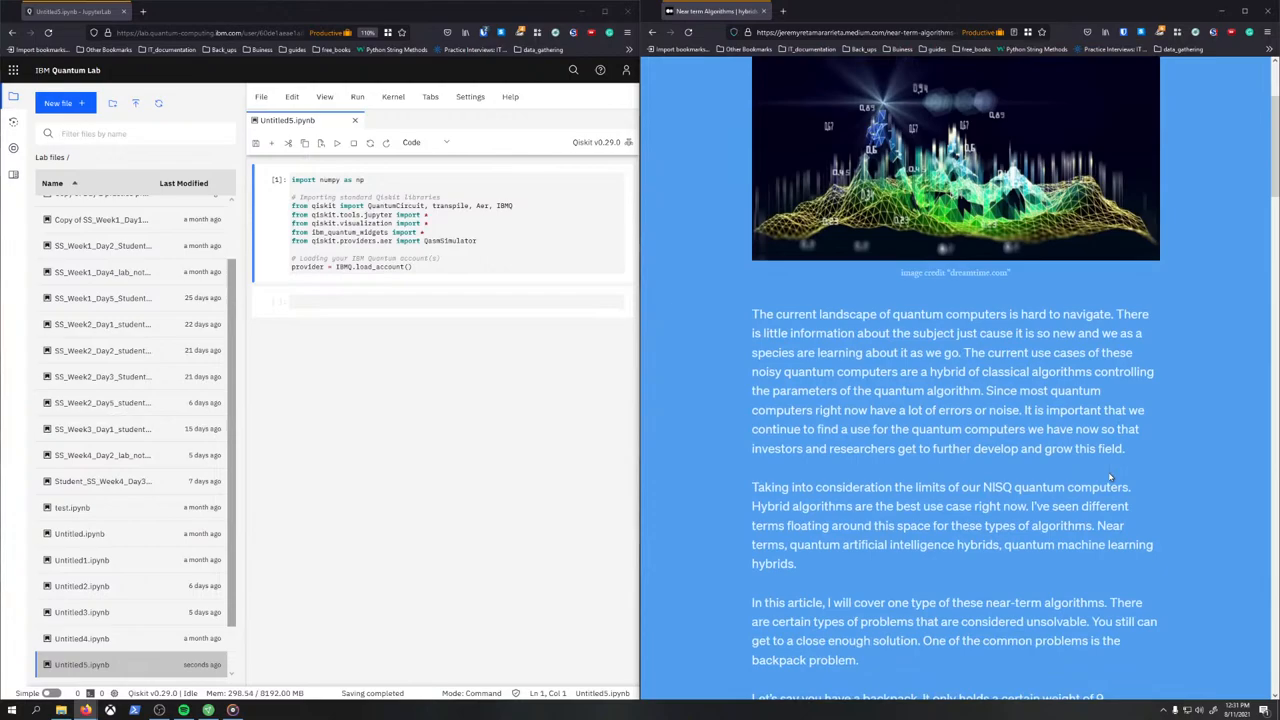
scroll("down", 3)
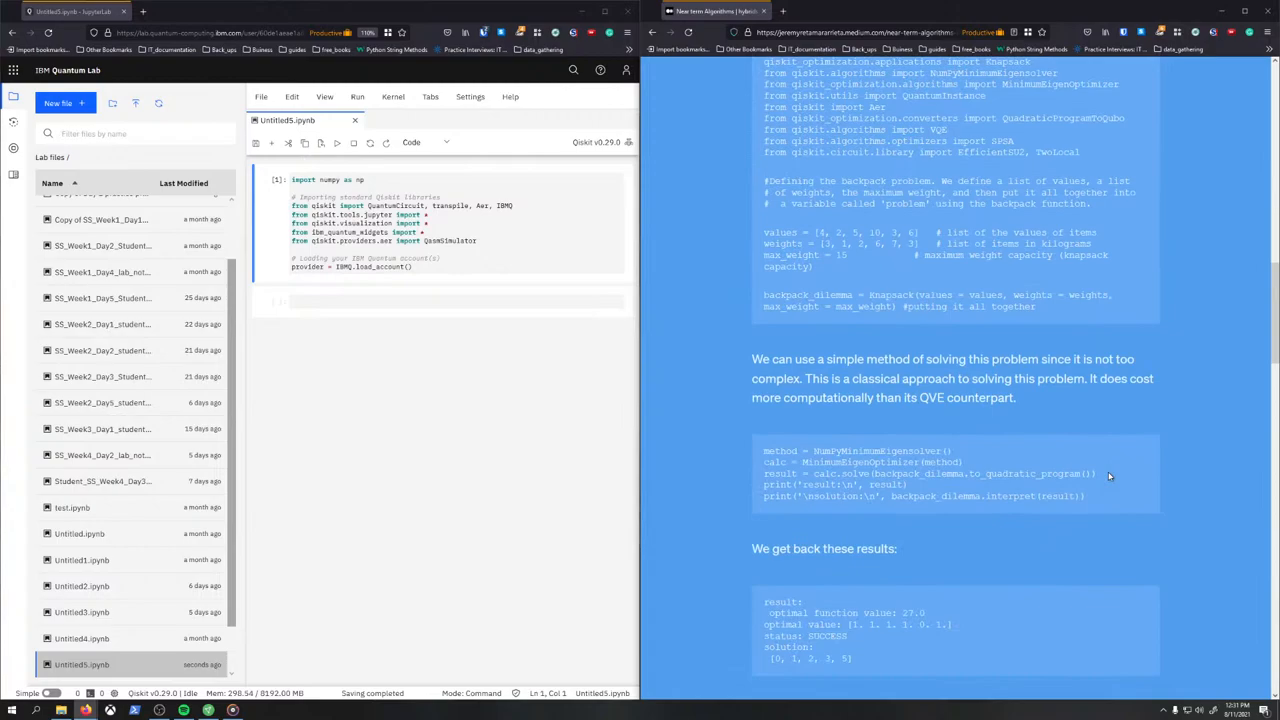
scroll("down", 3)
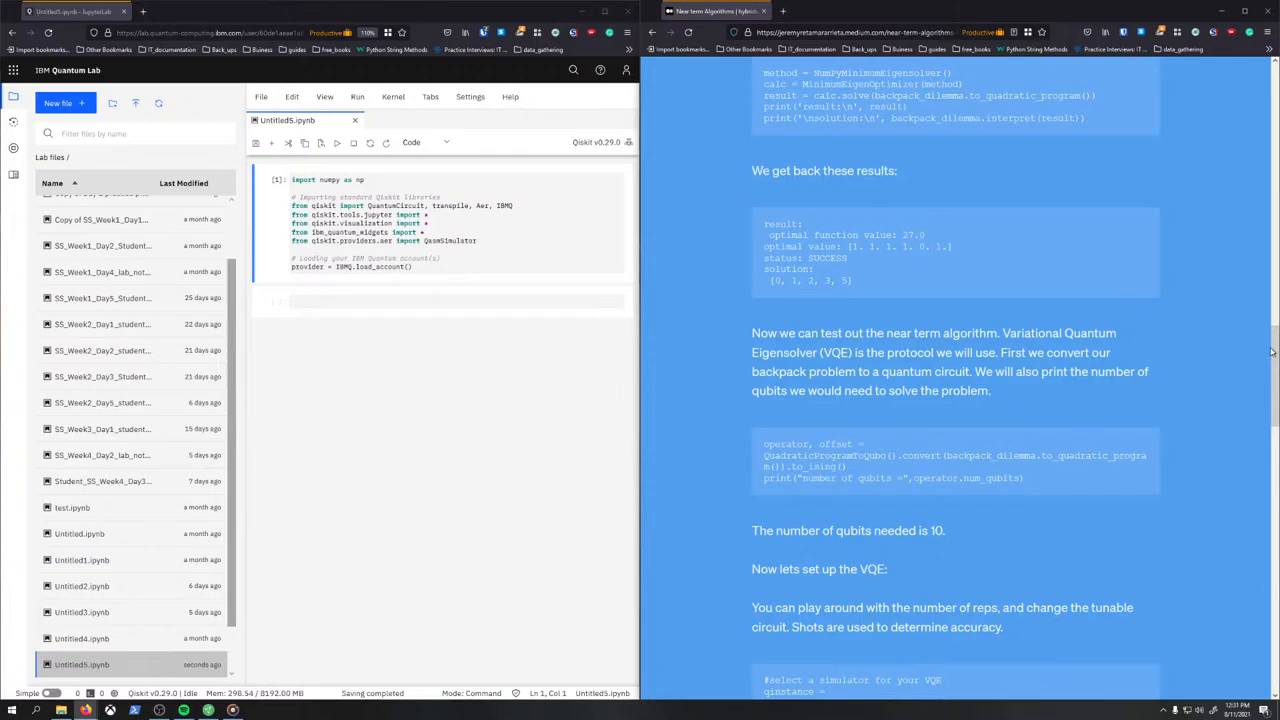
scroll("down", 3)
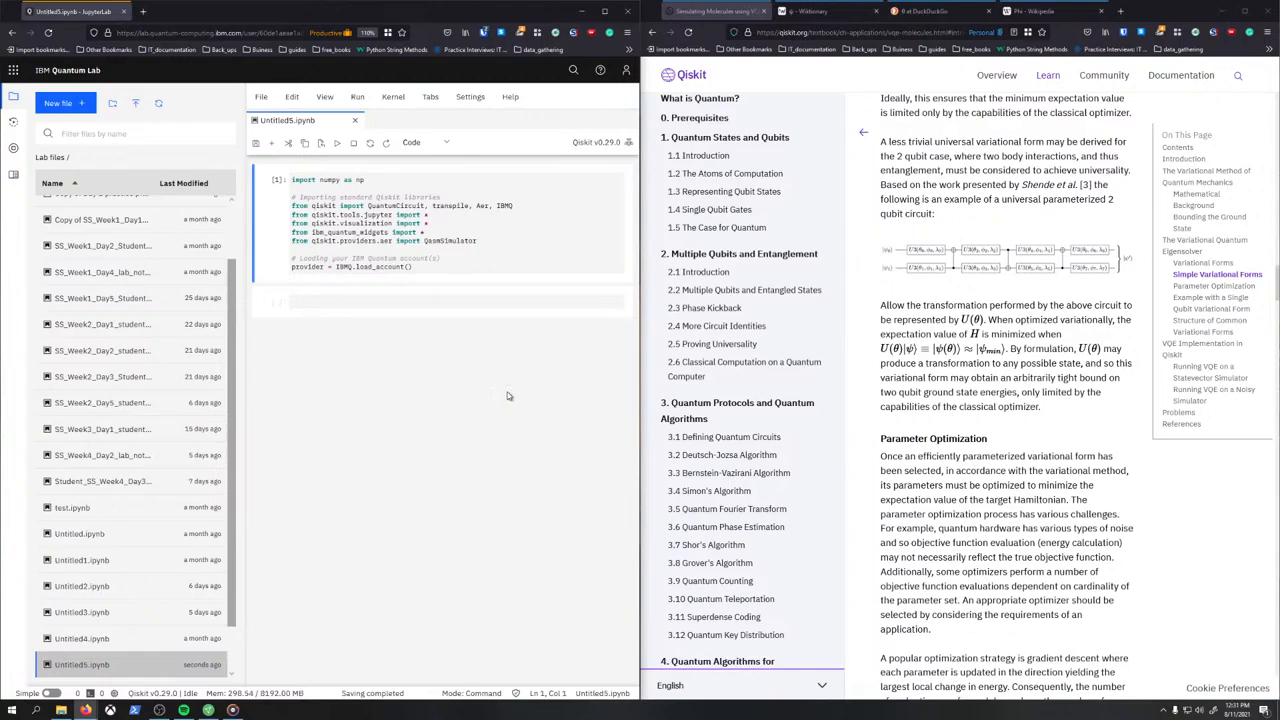
- Bring the qiskit-textbook and qiskit-tutorials folders into the Lab file browser
scroll("down", 3)
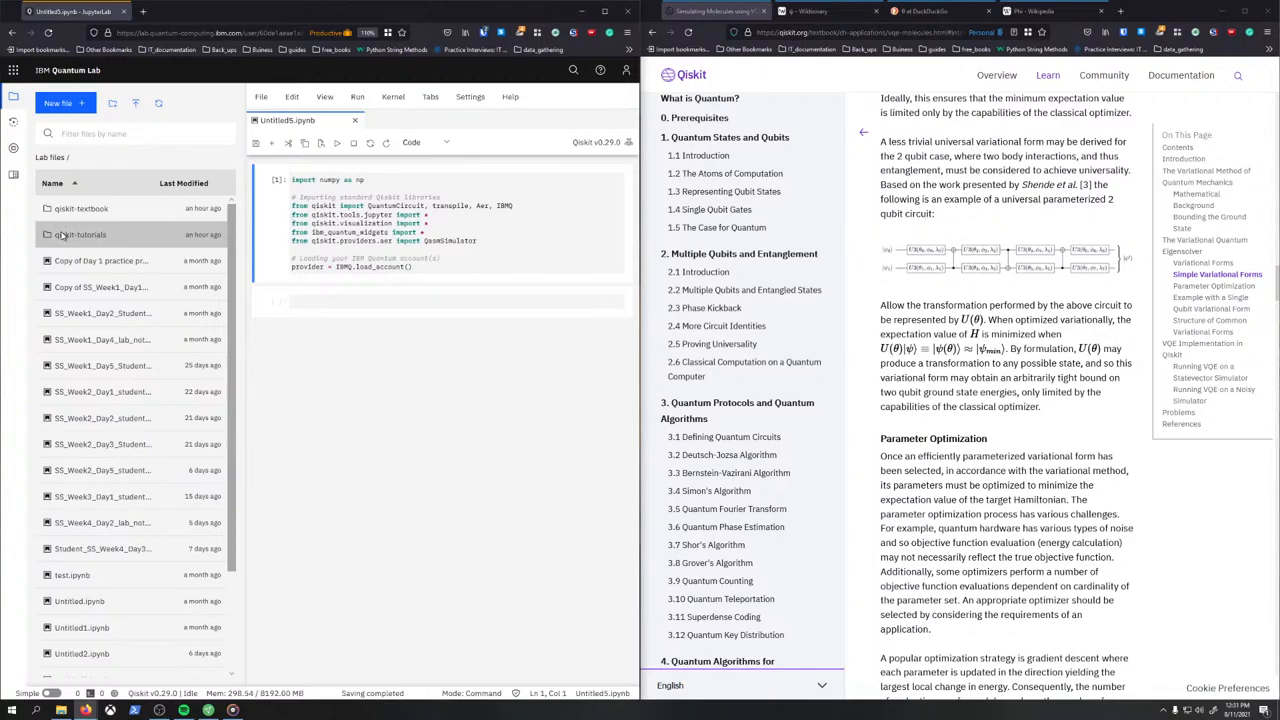
double_click(80, 234)
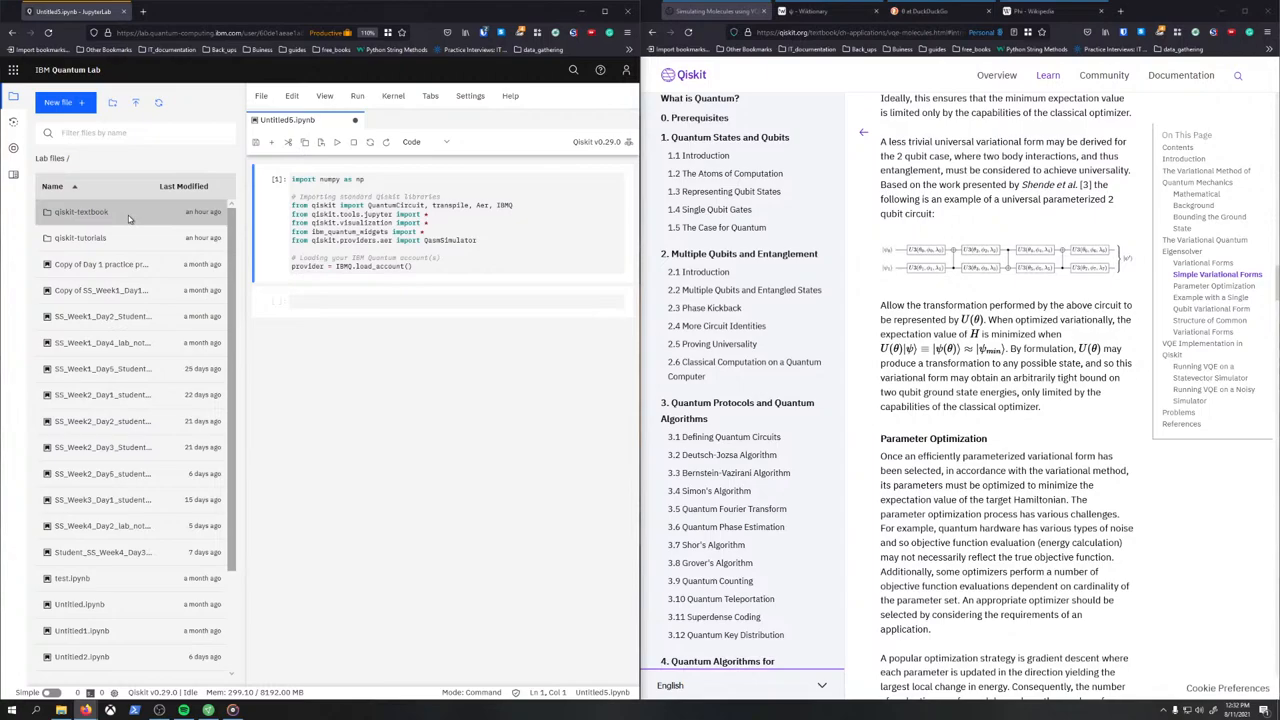
- Navigate into qiskit-textbook's content/ch-algorithms folder listing the algorithm notebooks
double_click(82, 212)
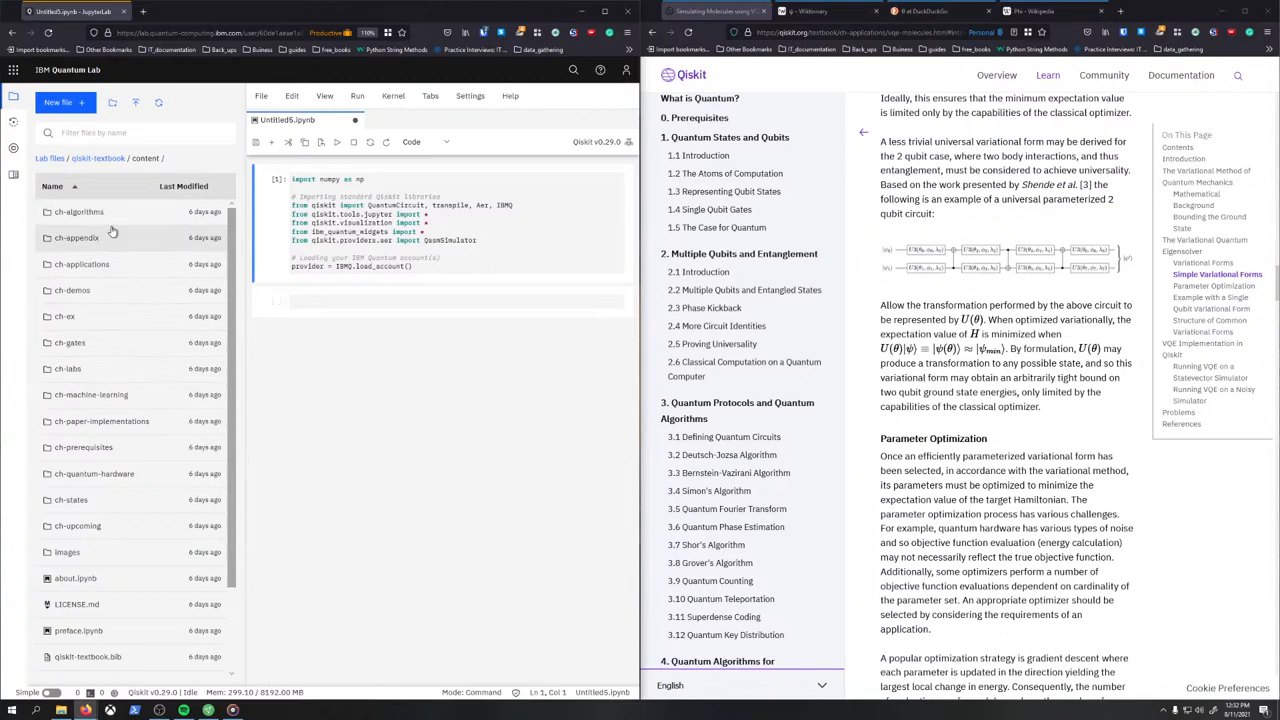
double_click(78, 212)
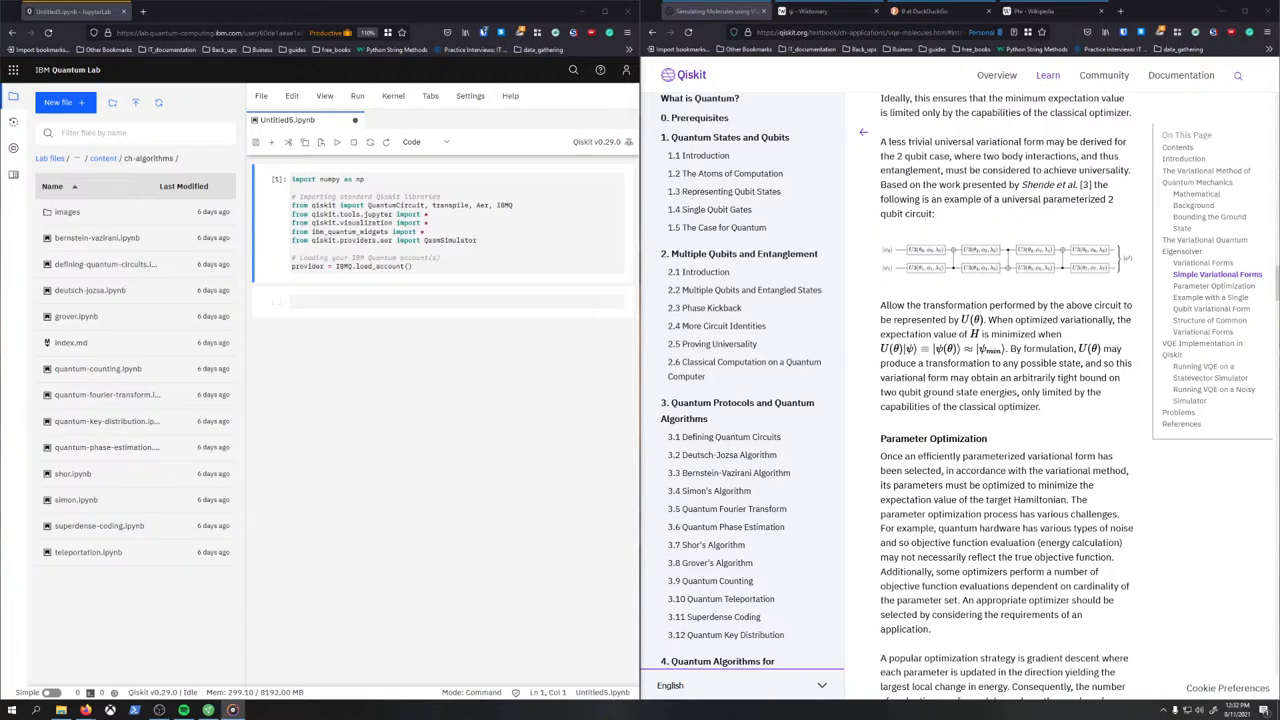
mouse_move(492, 410)
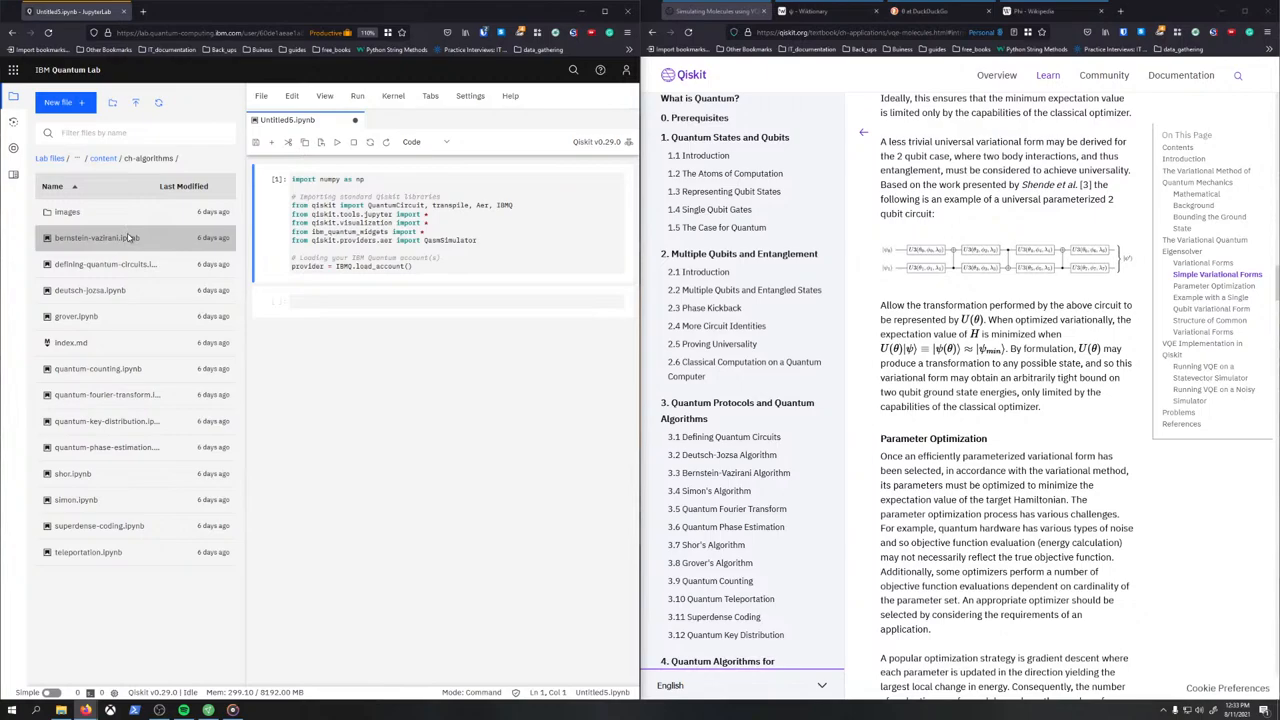
- Open bernstein-vazirani.ipynb and switch to Simple Interface, hiding the file sidebar
double_click(98, 236)
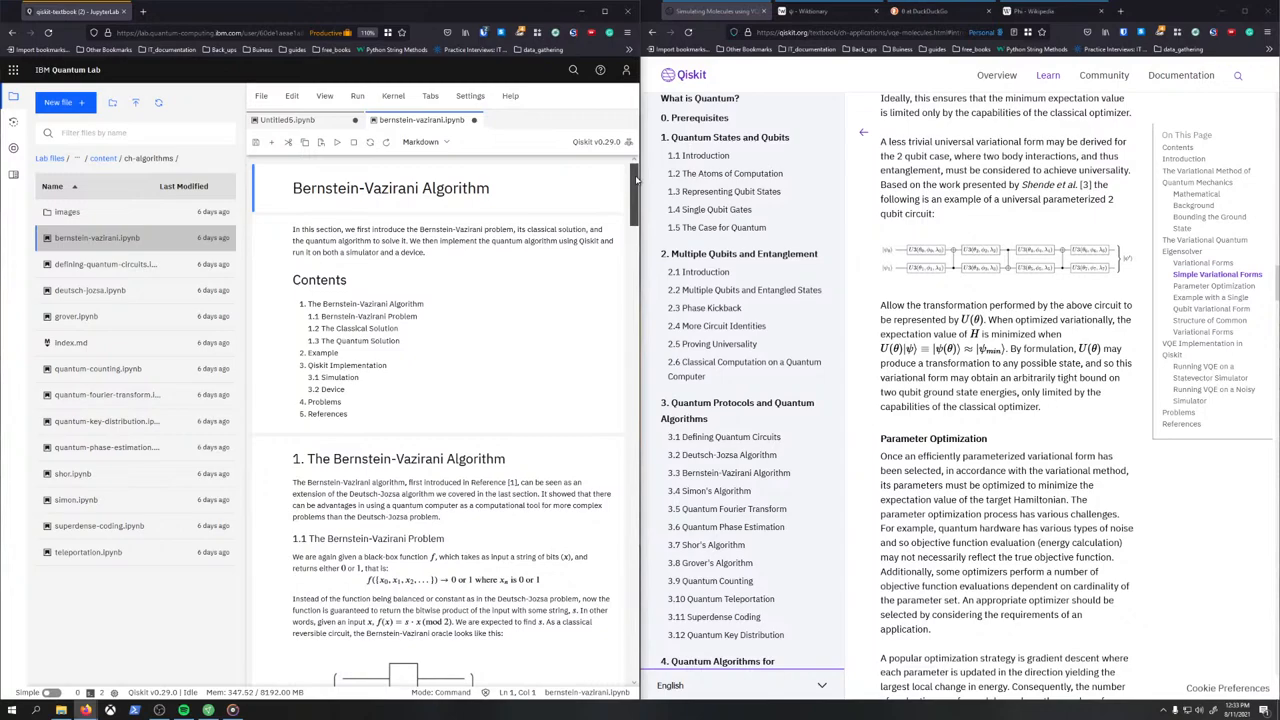
left_click(292, 96)
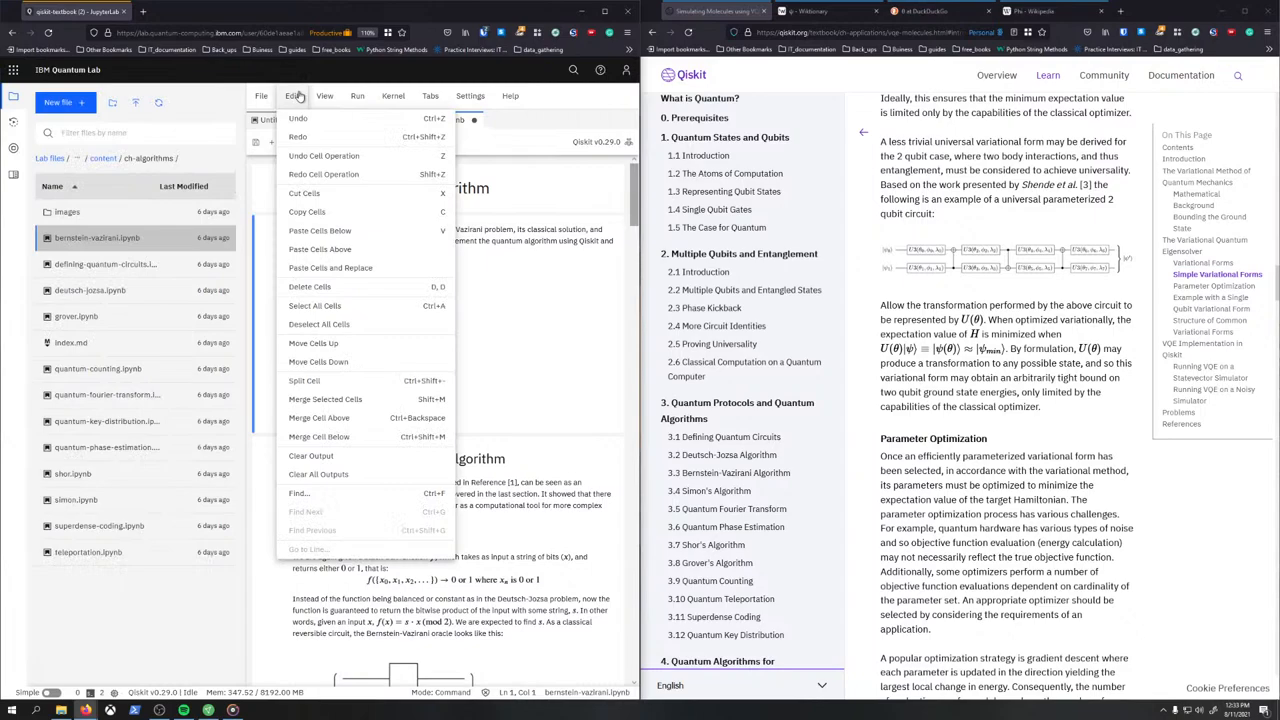
left_click(324, 96)
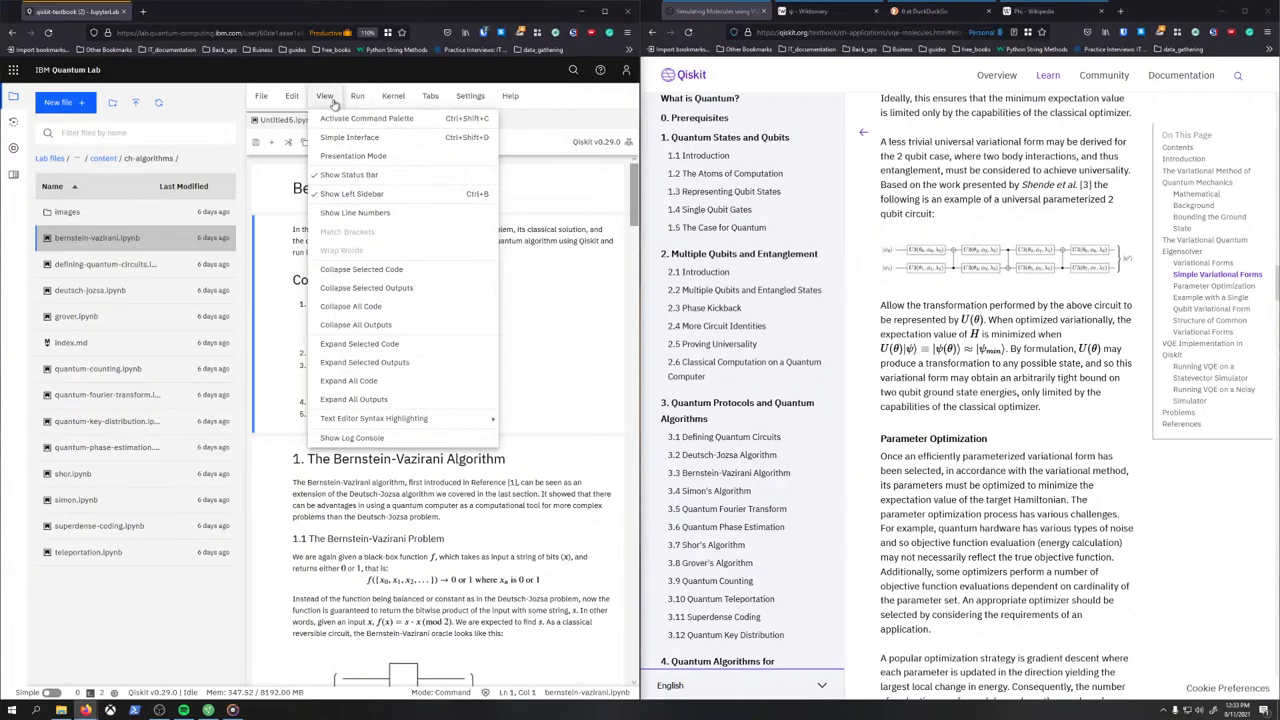
left_click(292, 96)
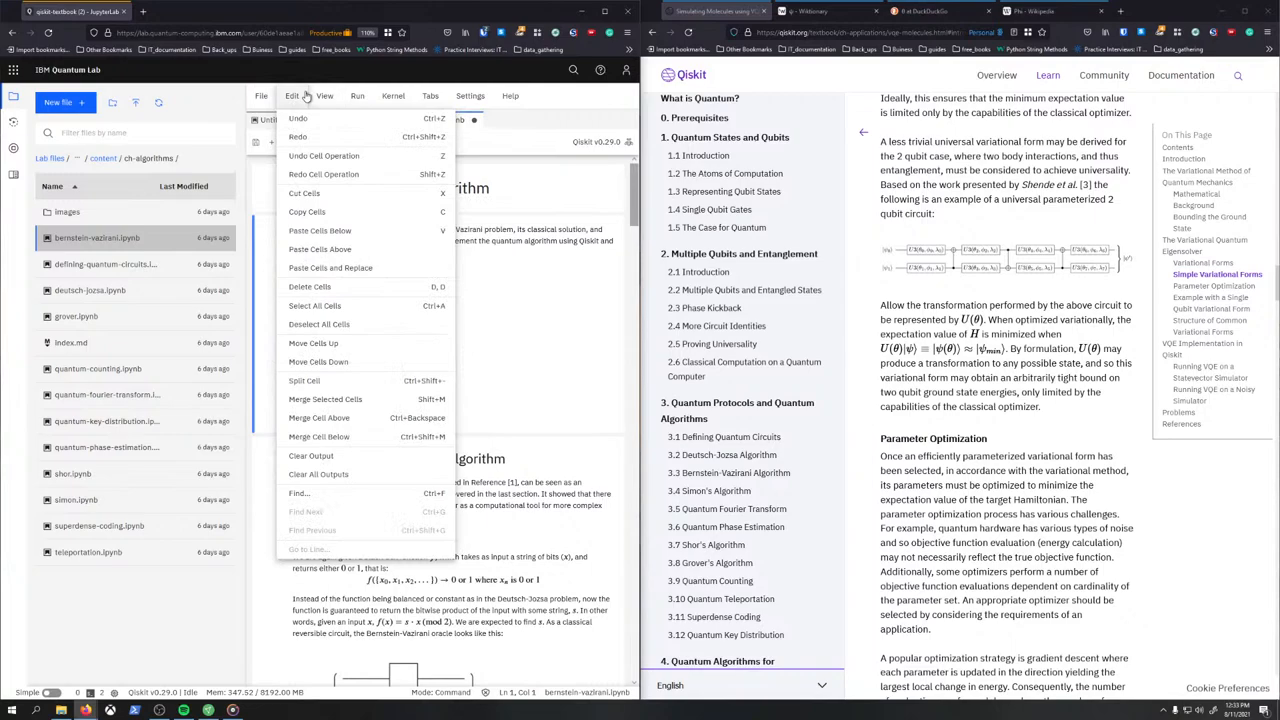
left_click(324, 96)
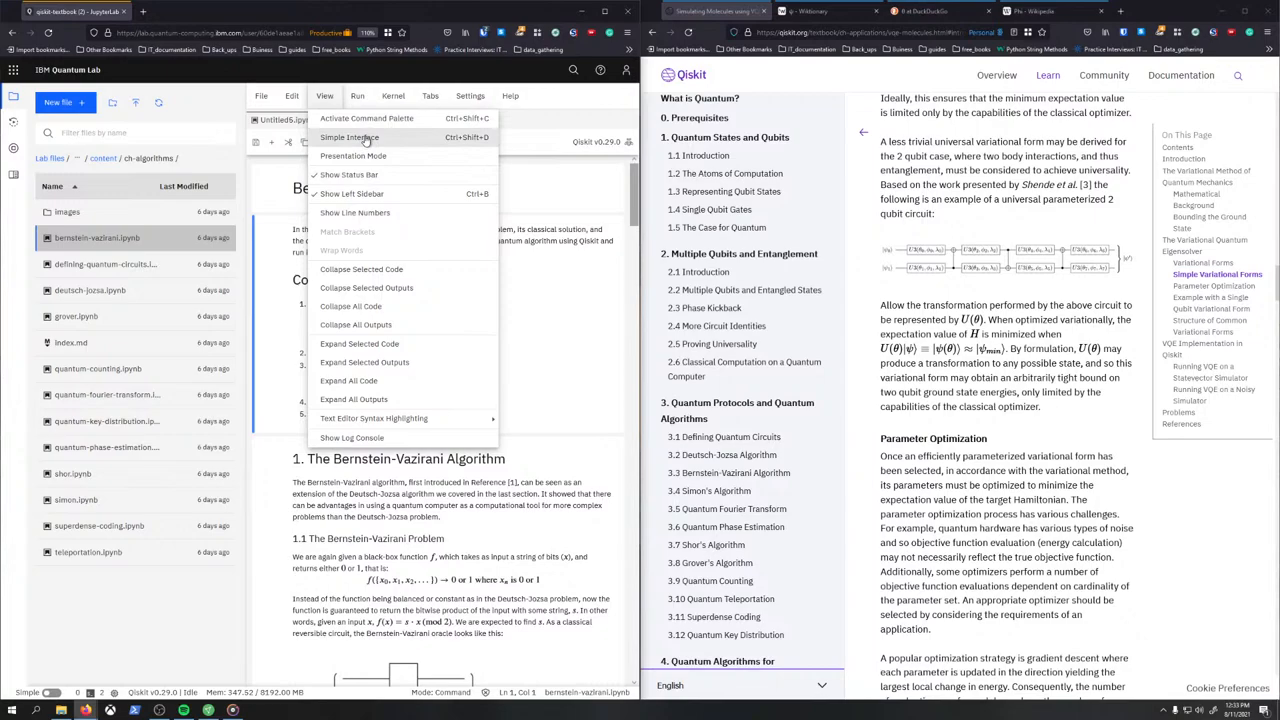
left_click(348, 136)
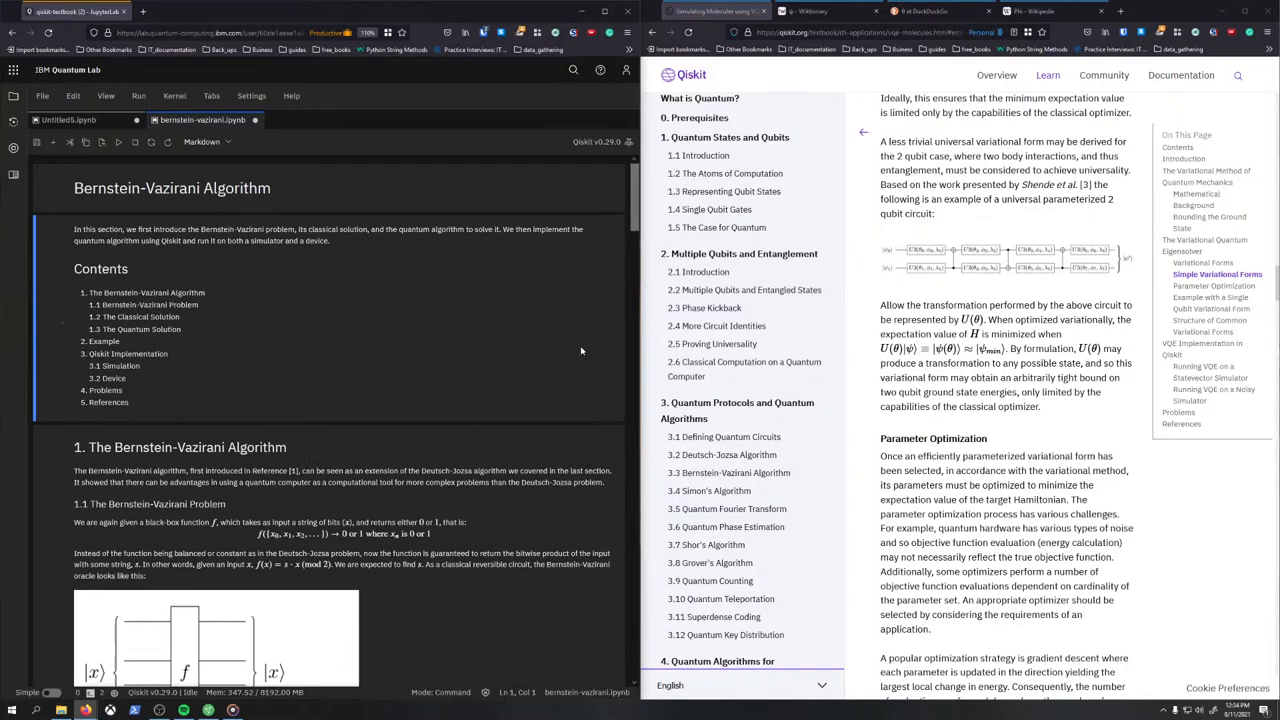
- Reach the textbook's LiH get_qubit_op code and add it as a new notebook cell
scroll("down", 3)
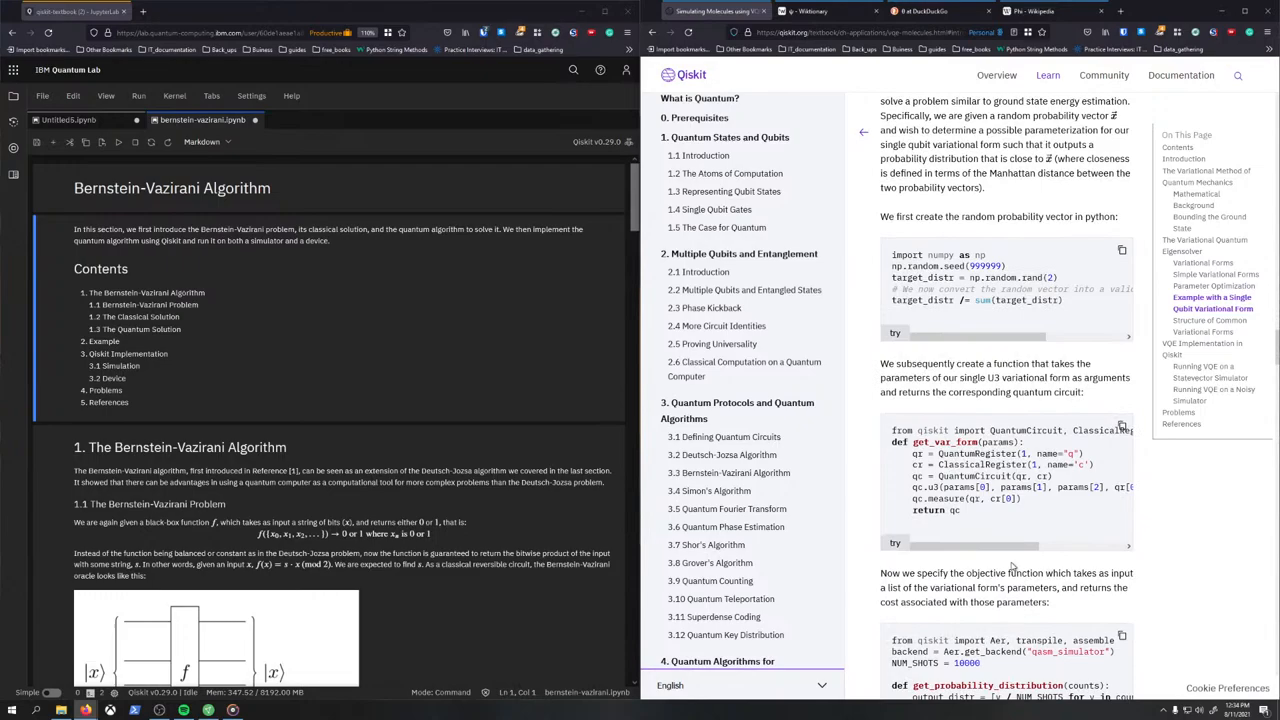
scroll("down", 3)
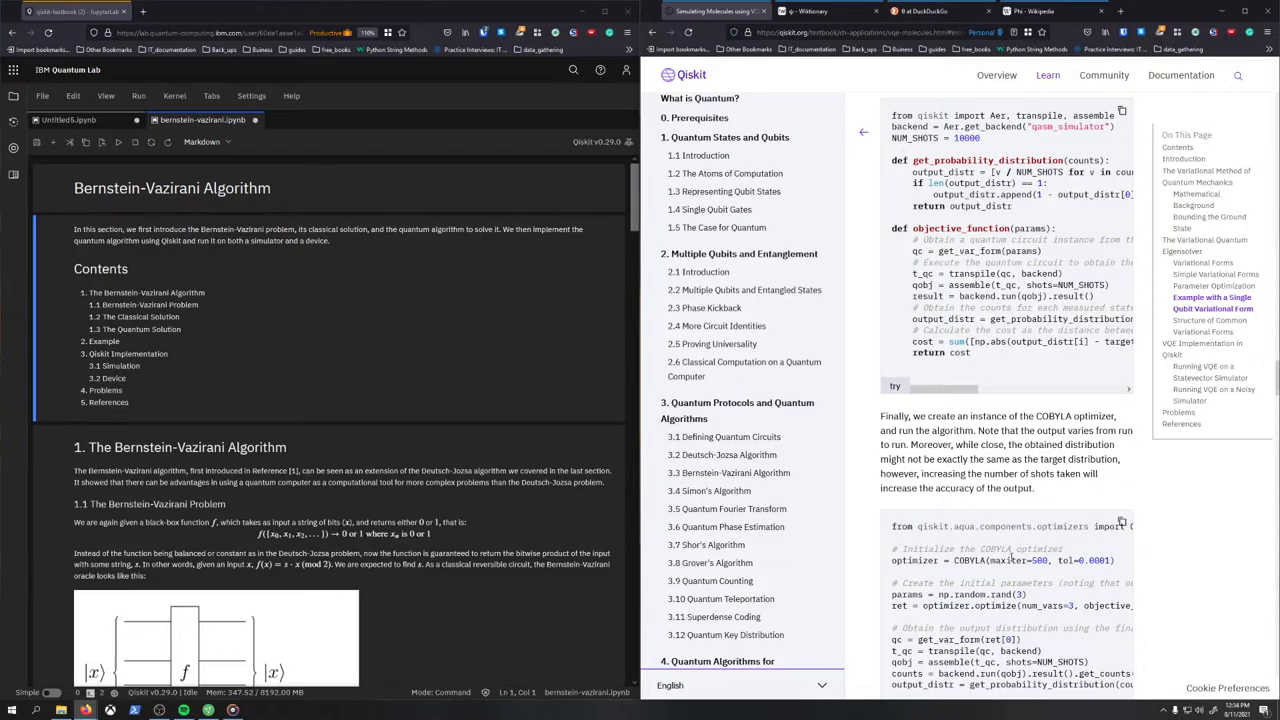
scroll("down", 3)
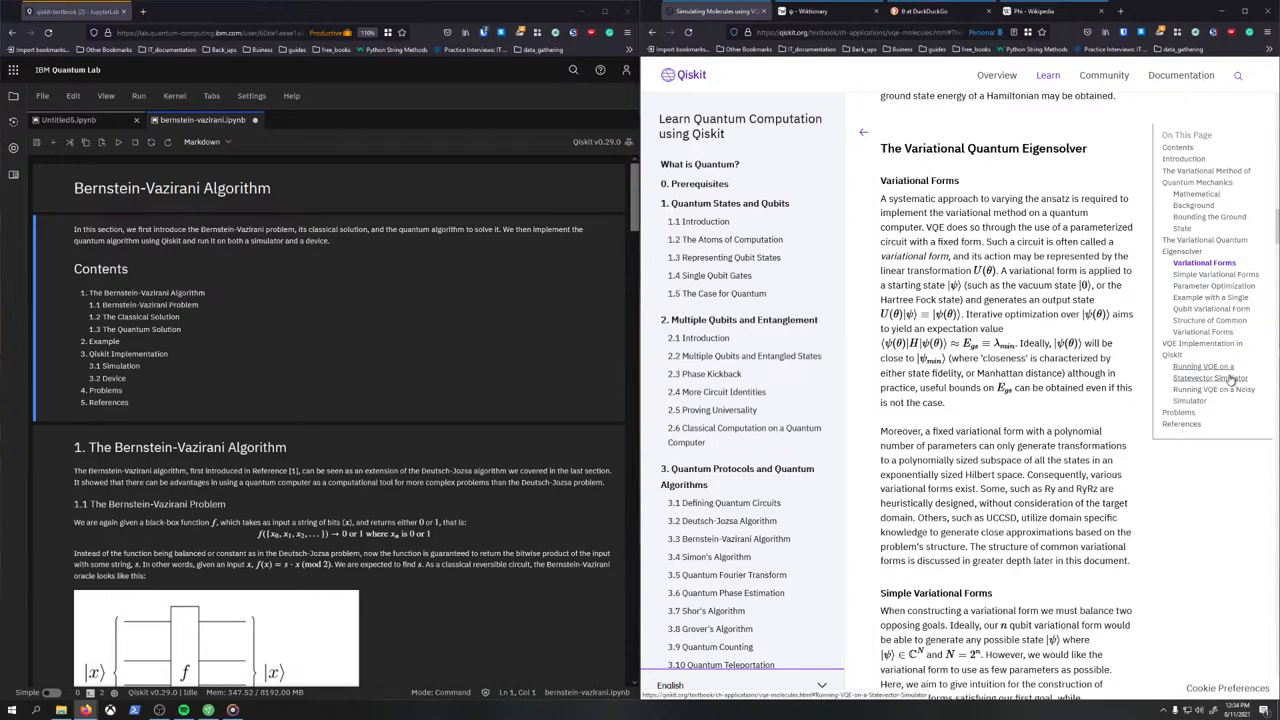
left_click(1204, 376)
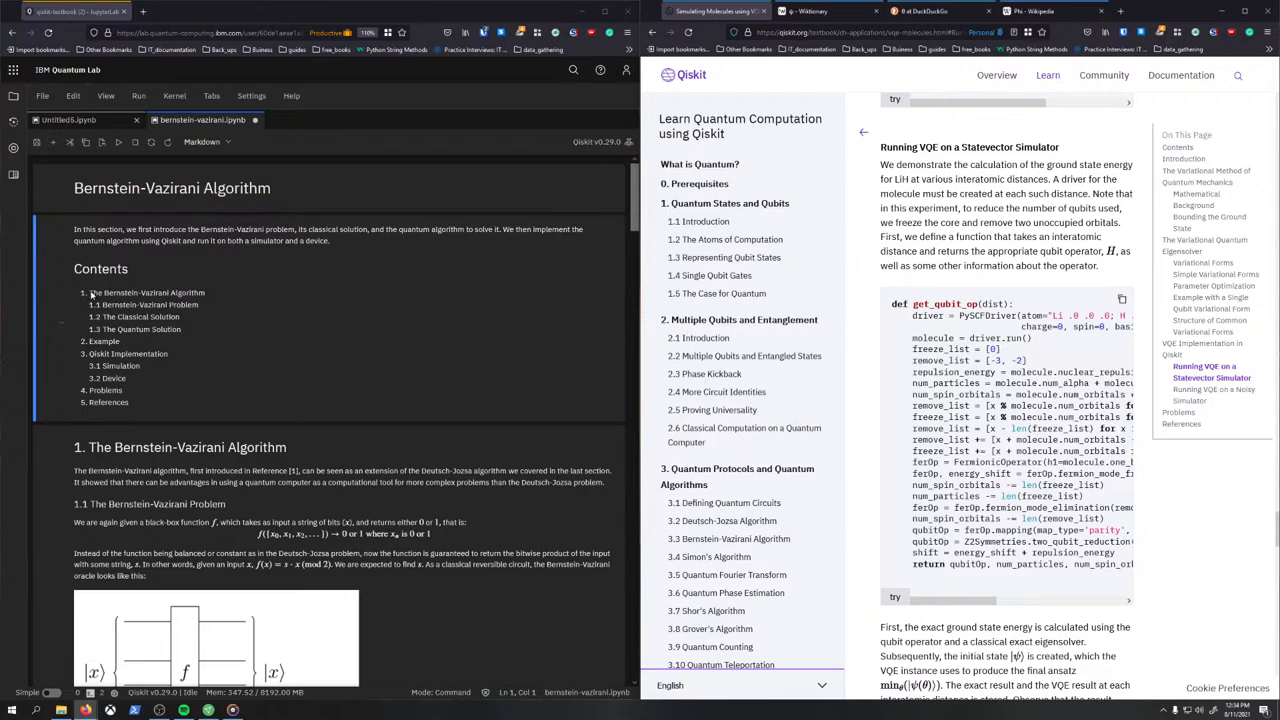
left_click(88, 120)
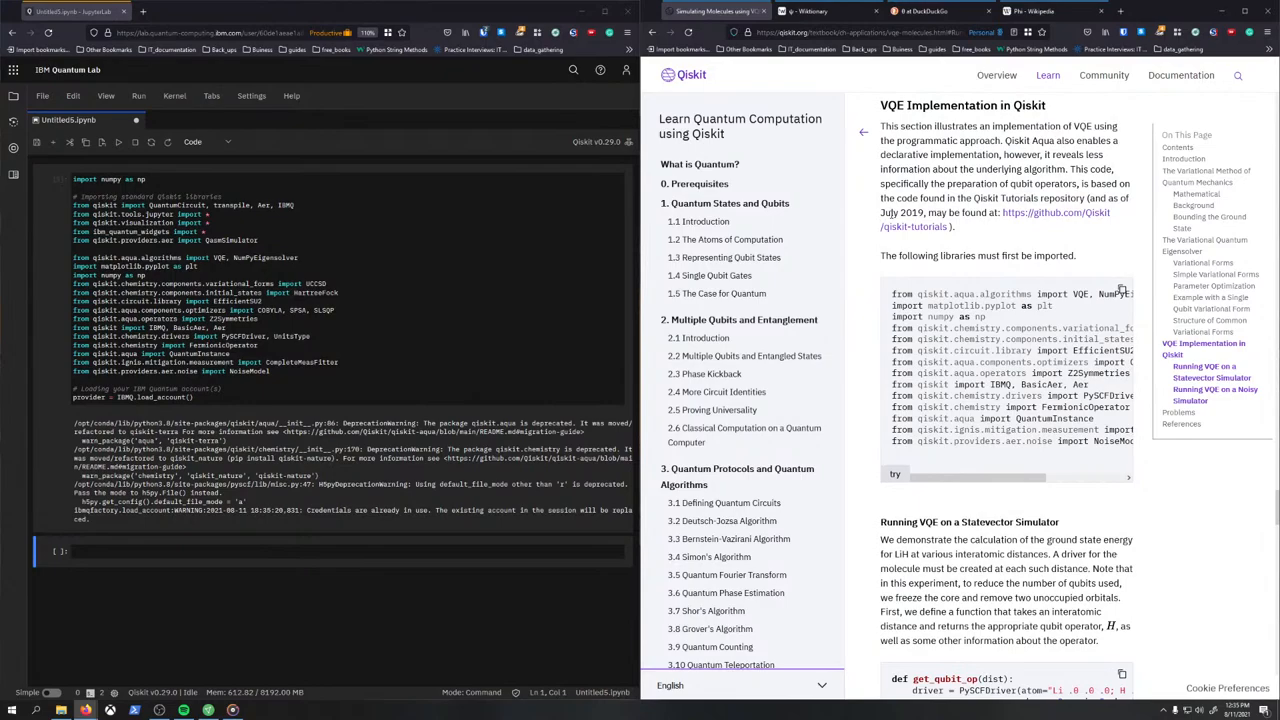
scroll("down", 3)
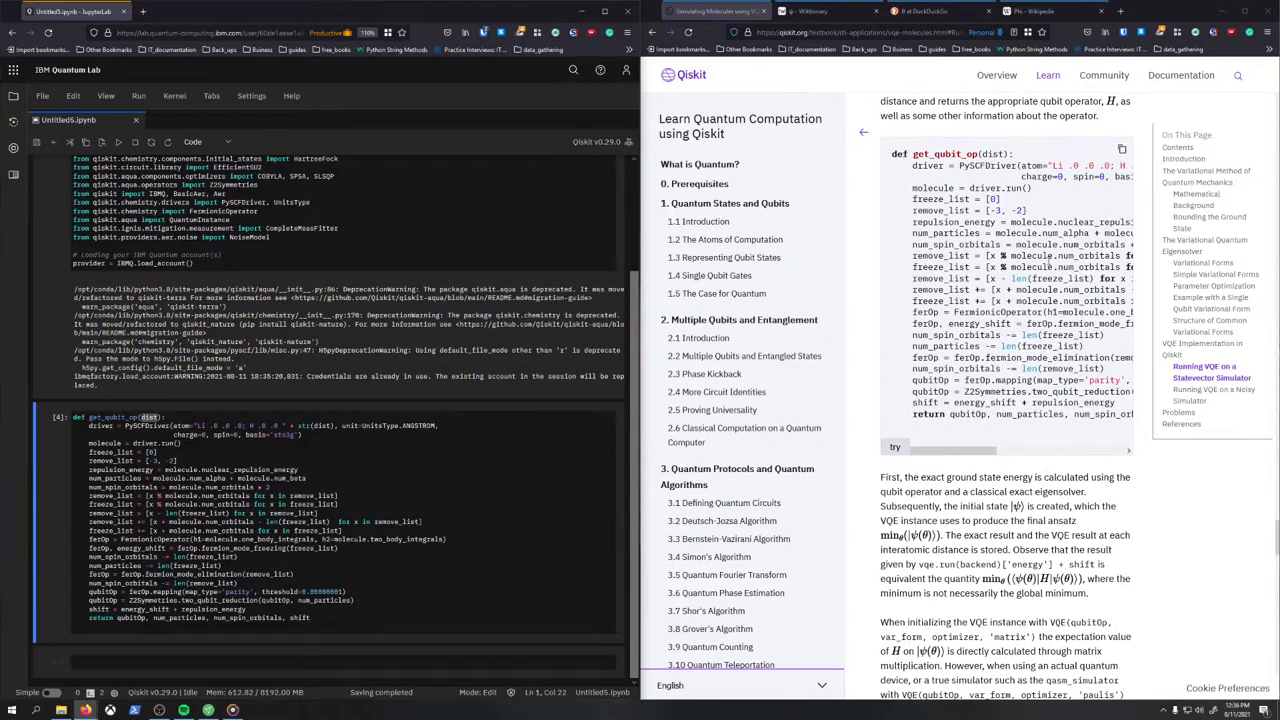
scroll("down", 3)
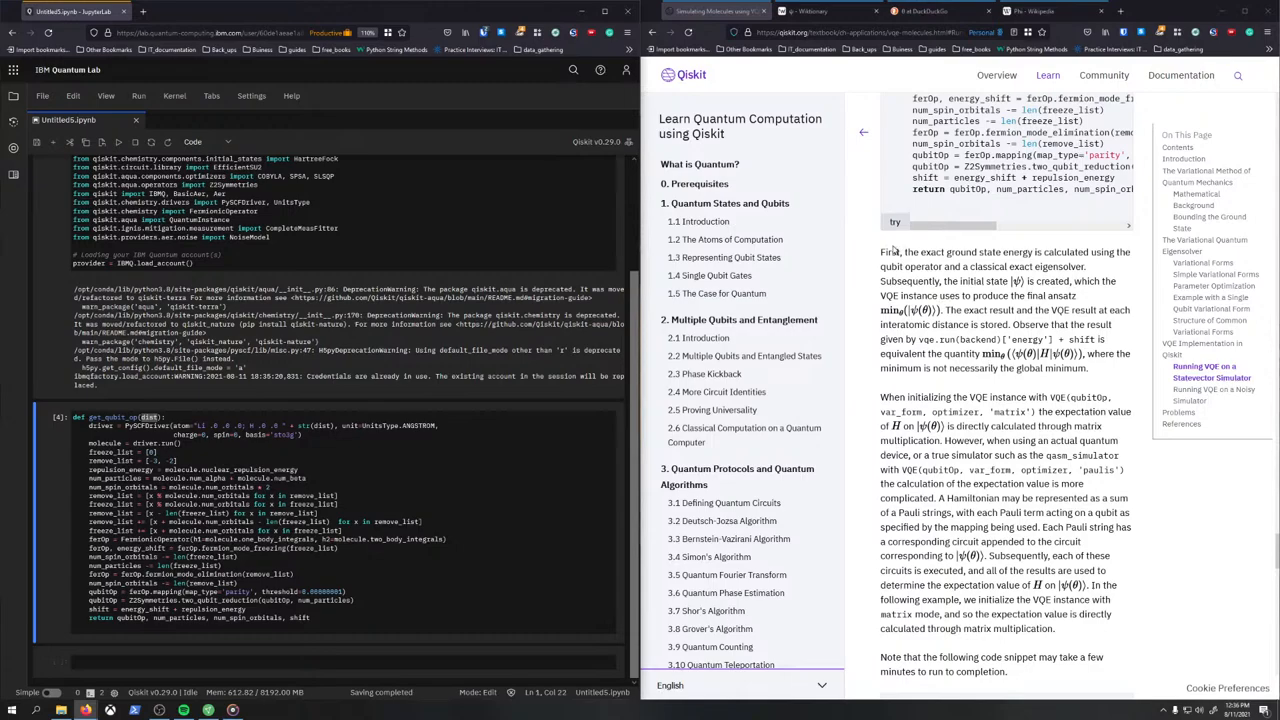
left_click_drag(880, 252, 1130, 252)
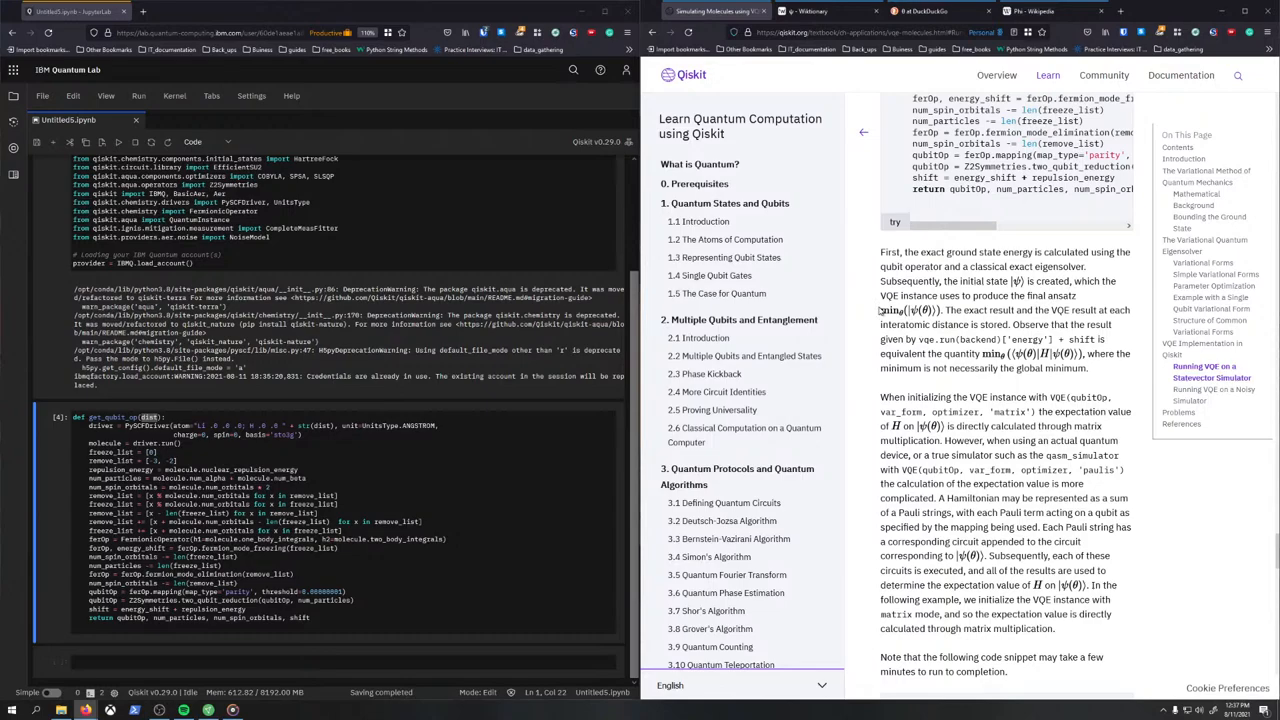
left_click_drag(948, 308, 1096, 308)
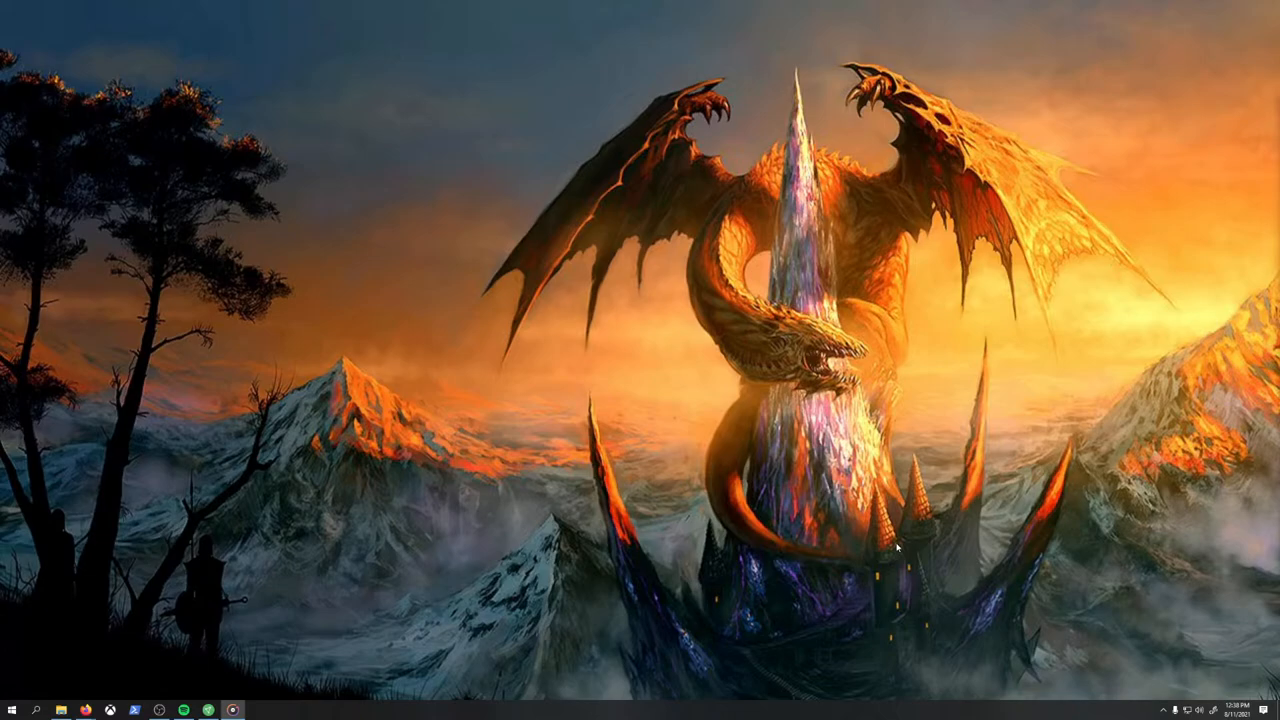
mouse_move(352, 368)
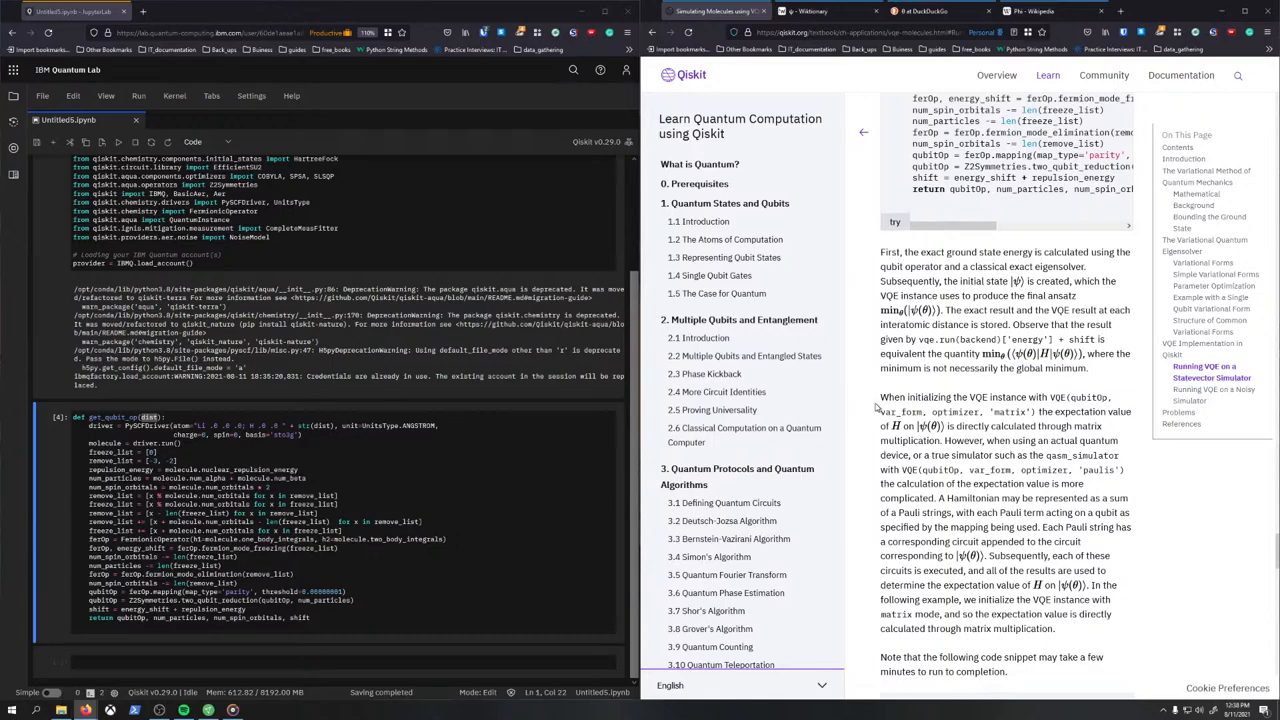
scroll("down", 3)
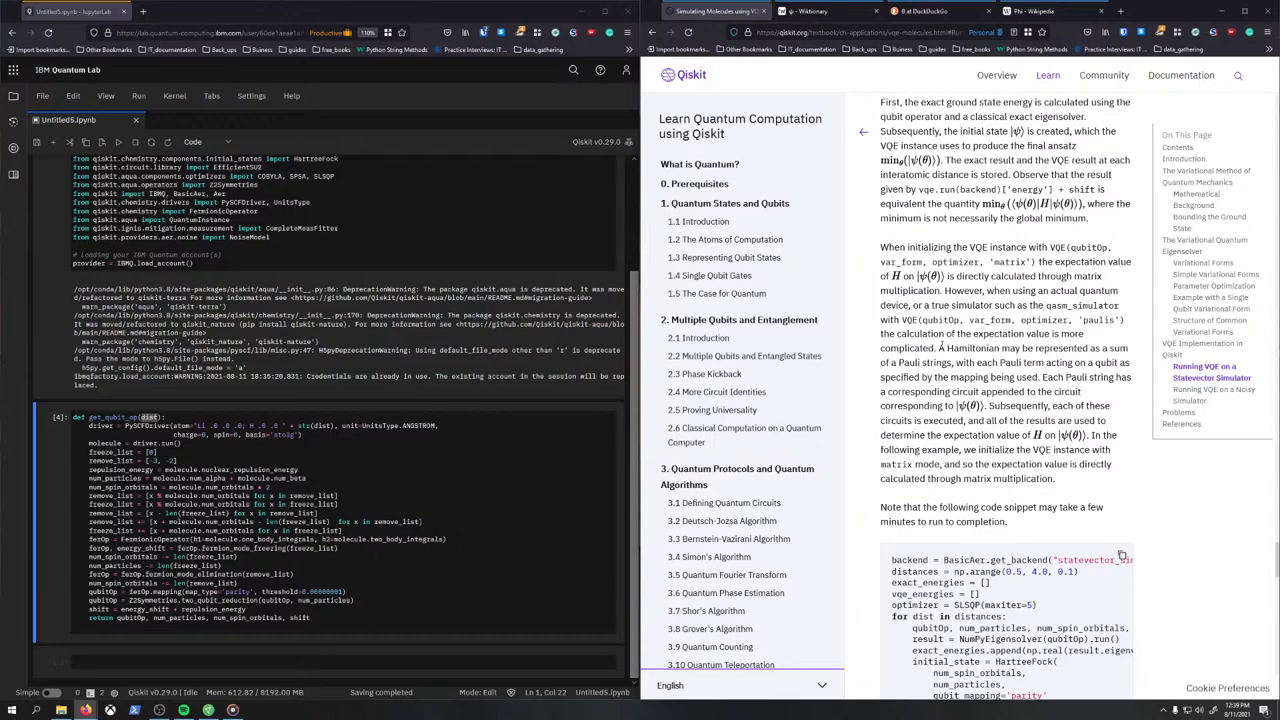
double_click(960, 348)
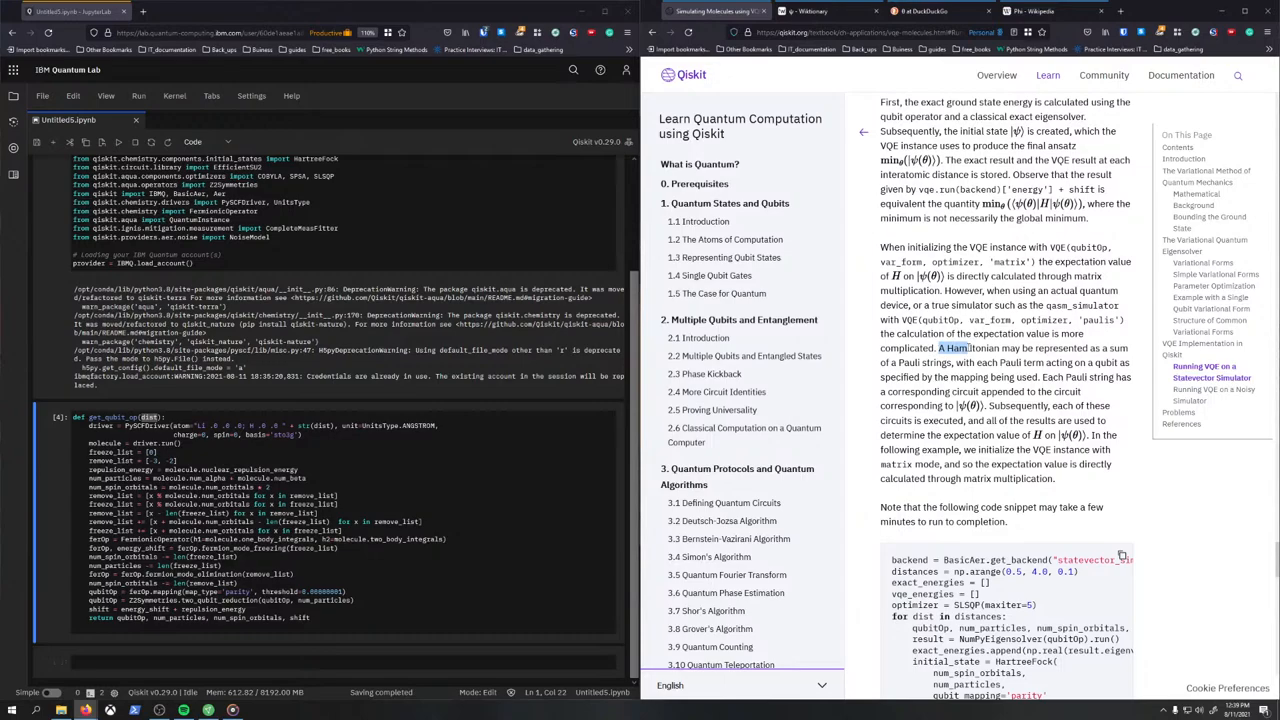
left_click_drag(940, 348, 950, 362)
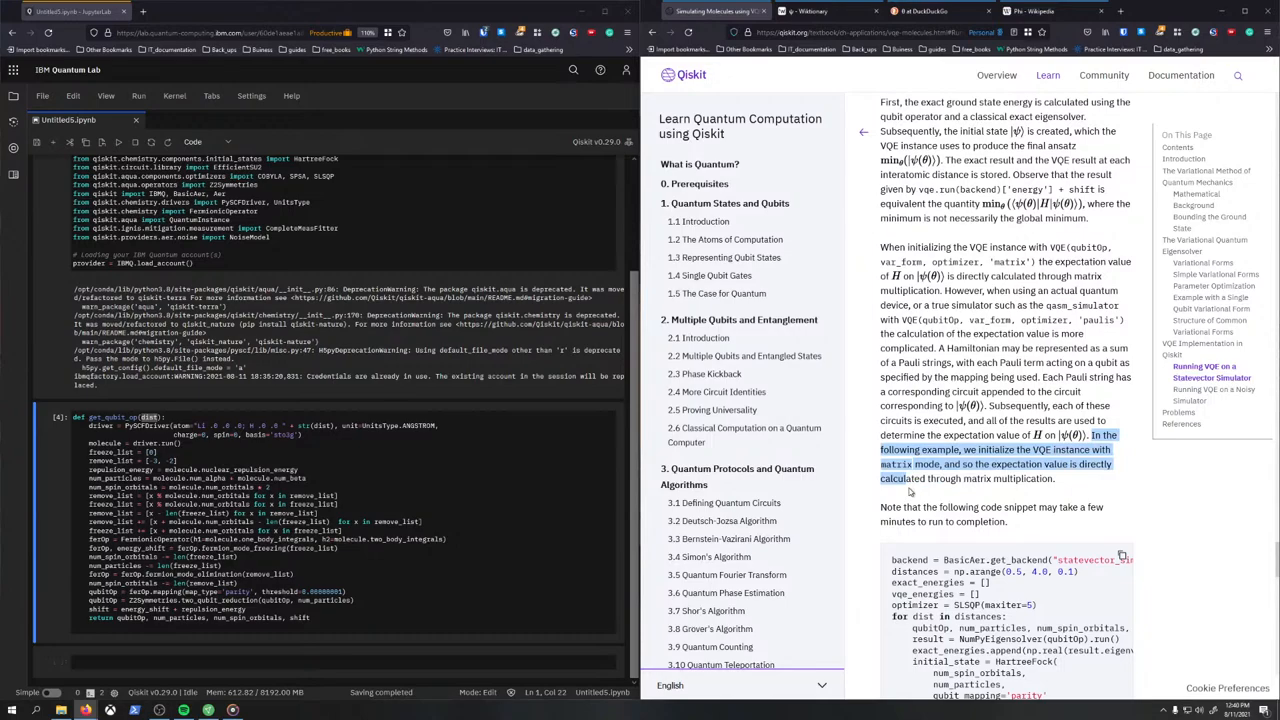
scroll("down", 3)
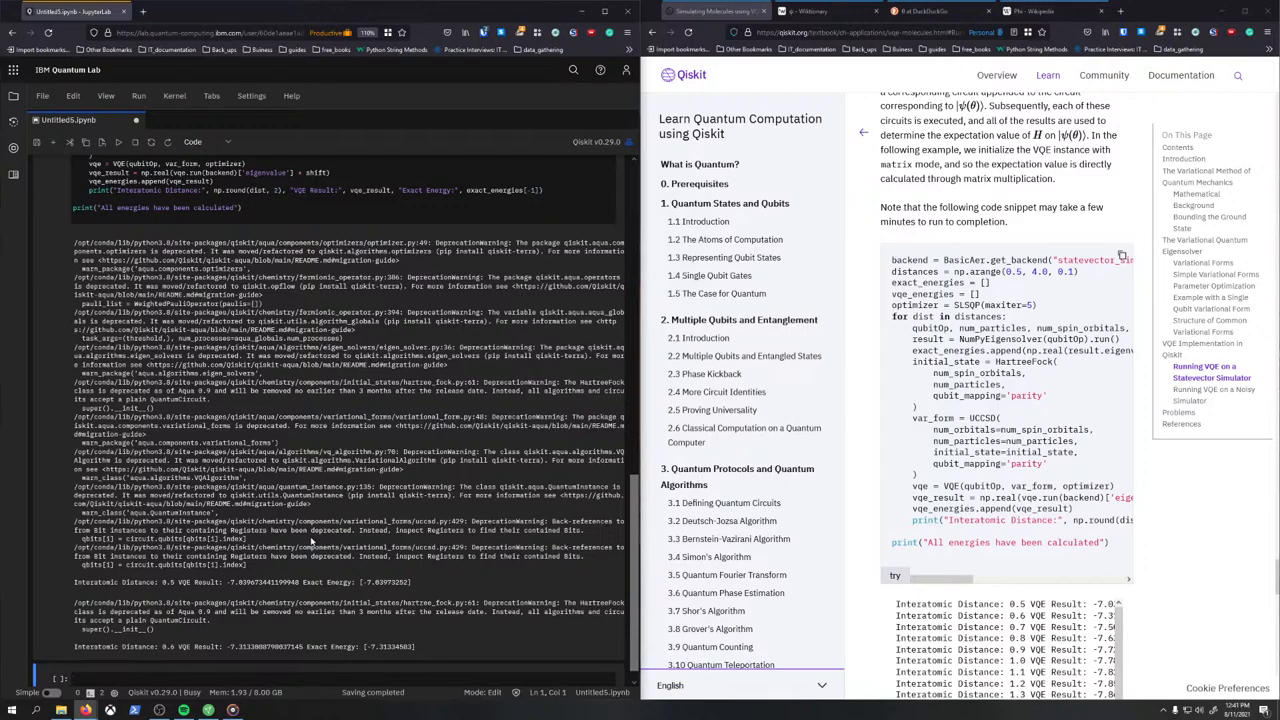
- Scroll to the printed VQE and exact energies for each interatomic distance
scroll("down", 3)
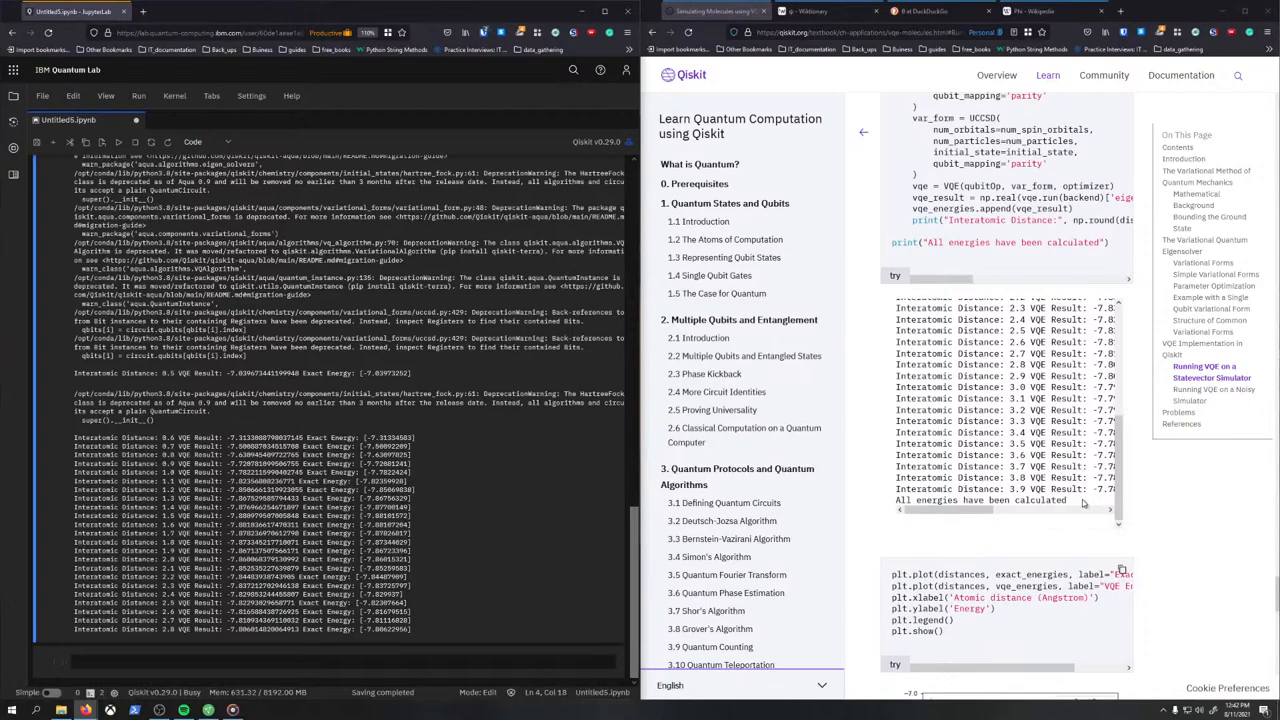
scroll("down", 3)
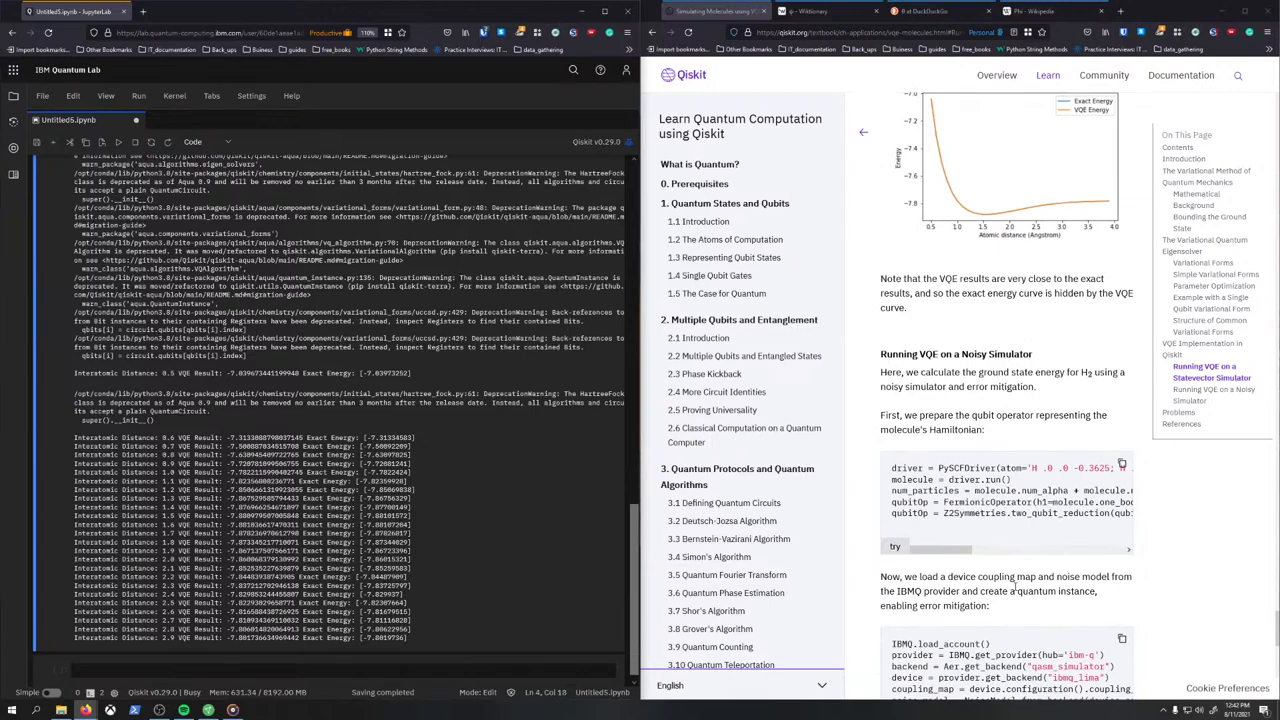
scroll("down", 3)
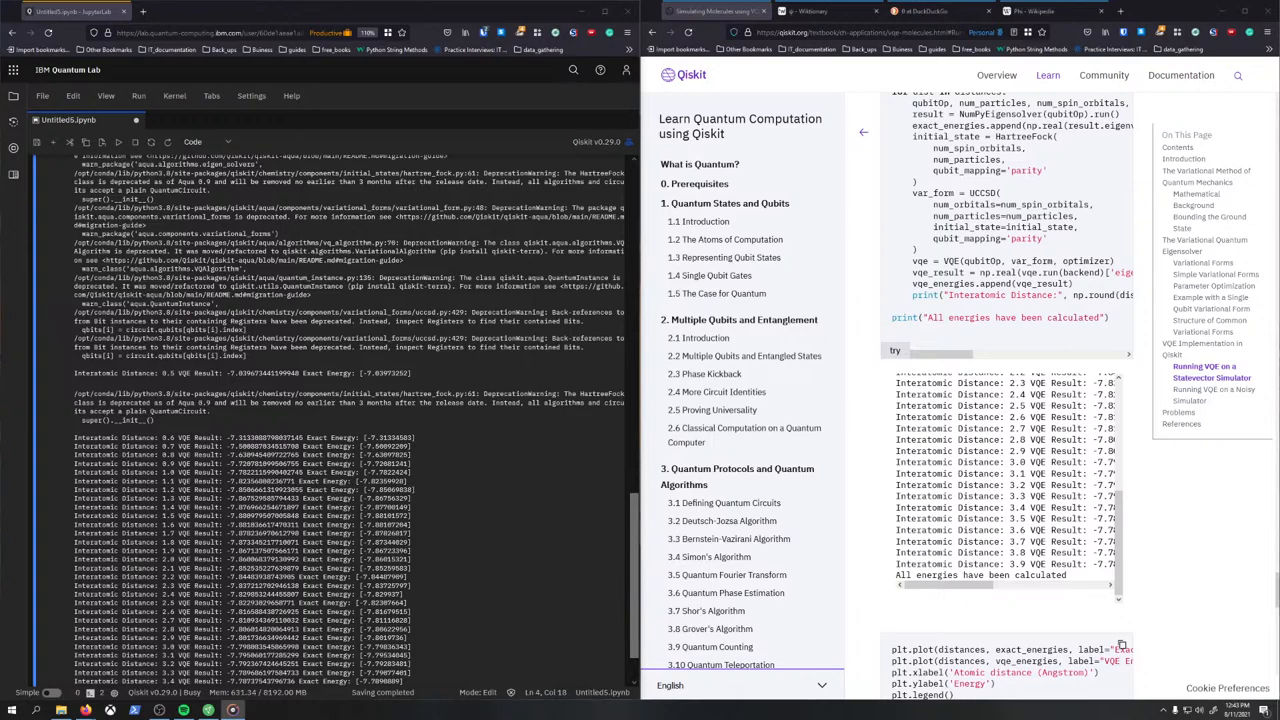
- Scroll the textbook page to the exact-vs-VQE energy plot against atomic distance
left_click(820, 12)
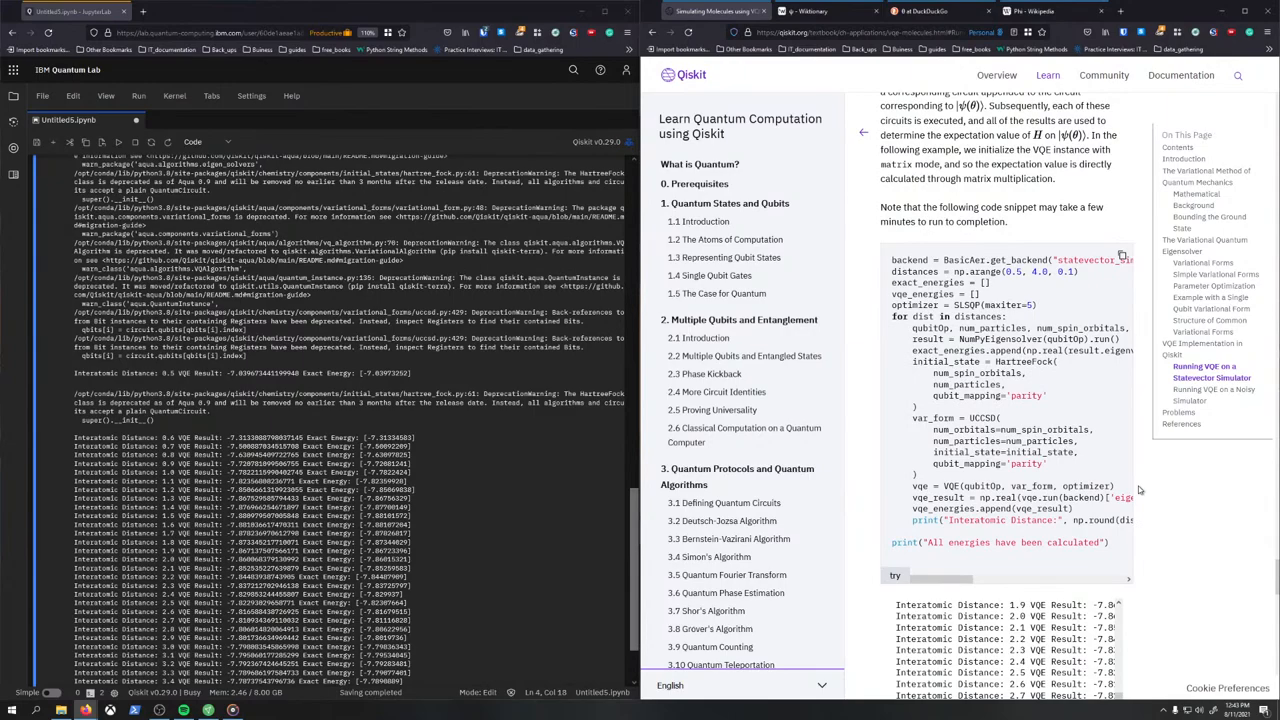
scroll("down", 3)
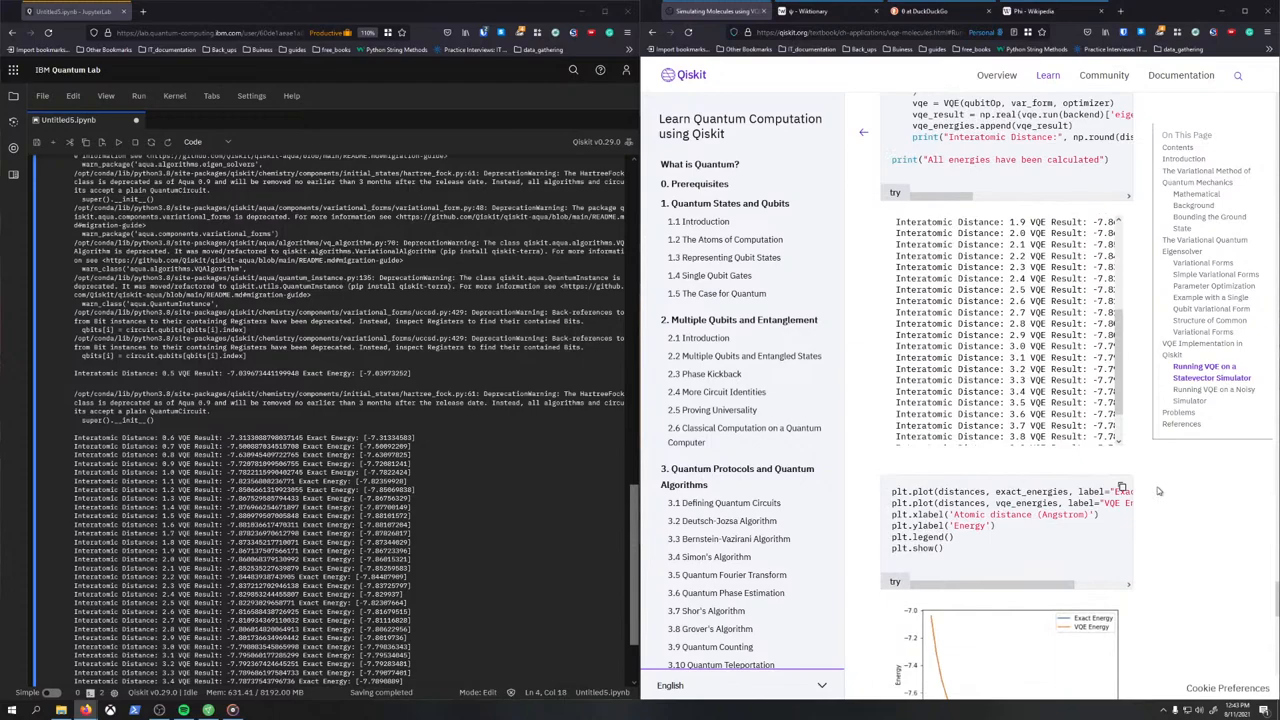
scroll("down", 3)
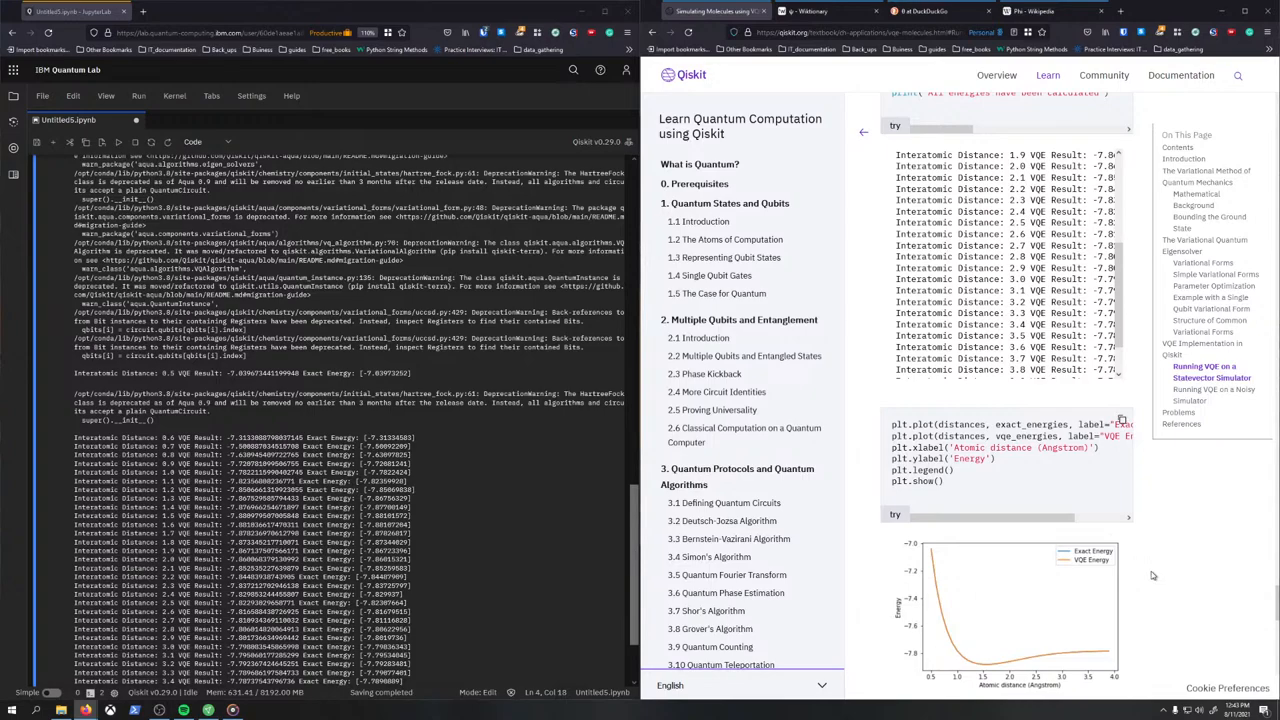
scroll("down", 3)
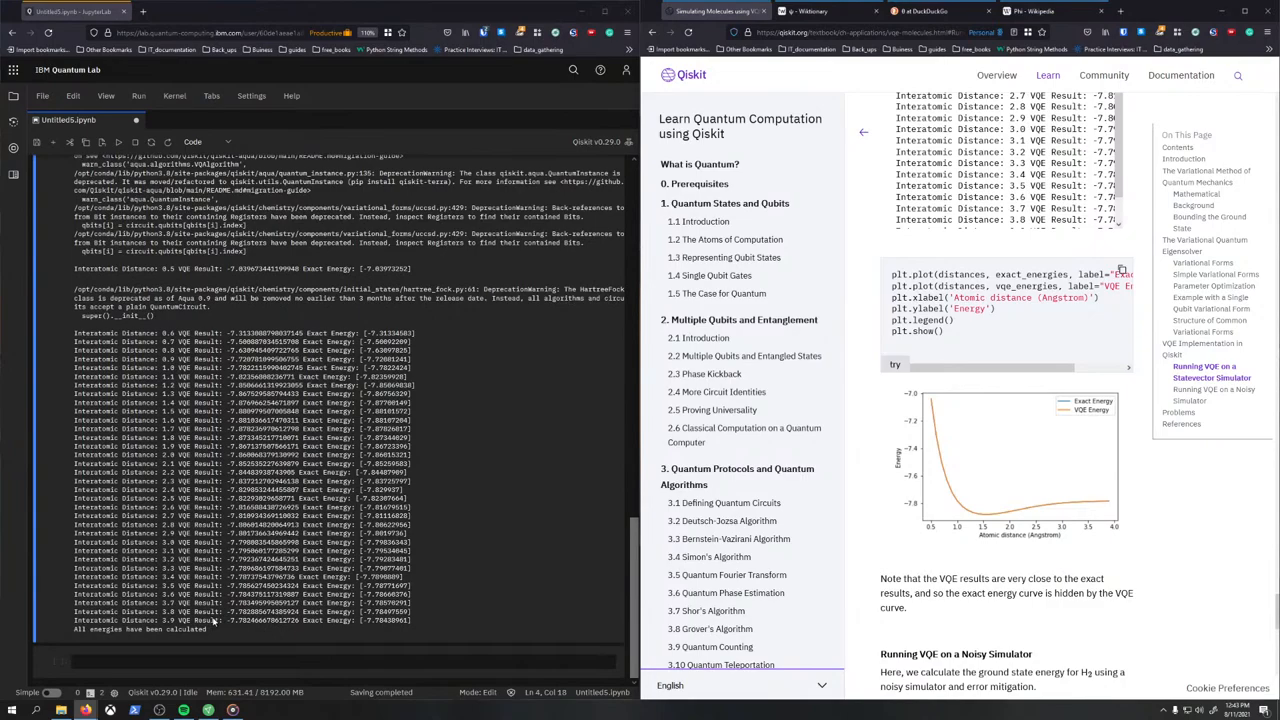
scroll("down", 3)
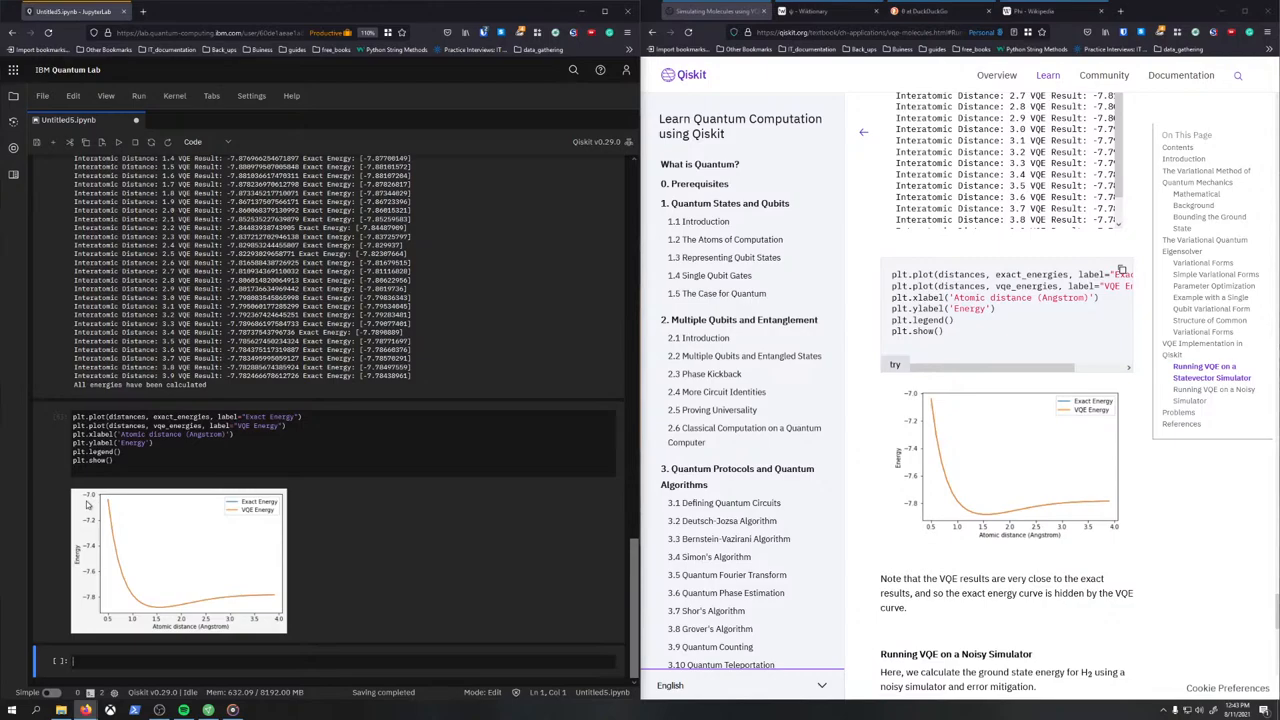
mouse_move(156, 614)
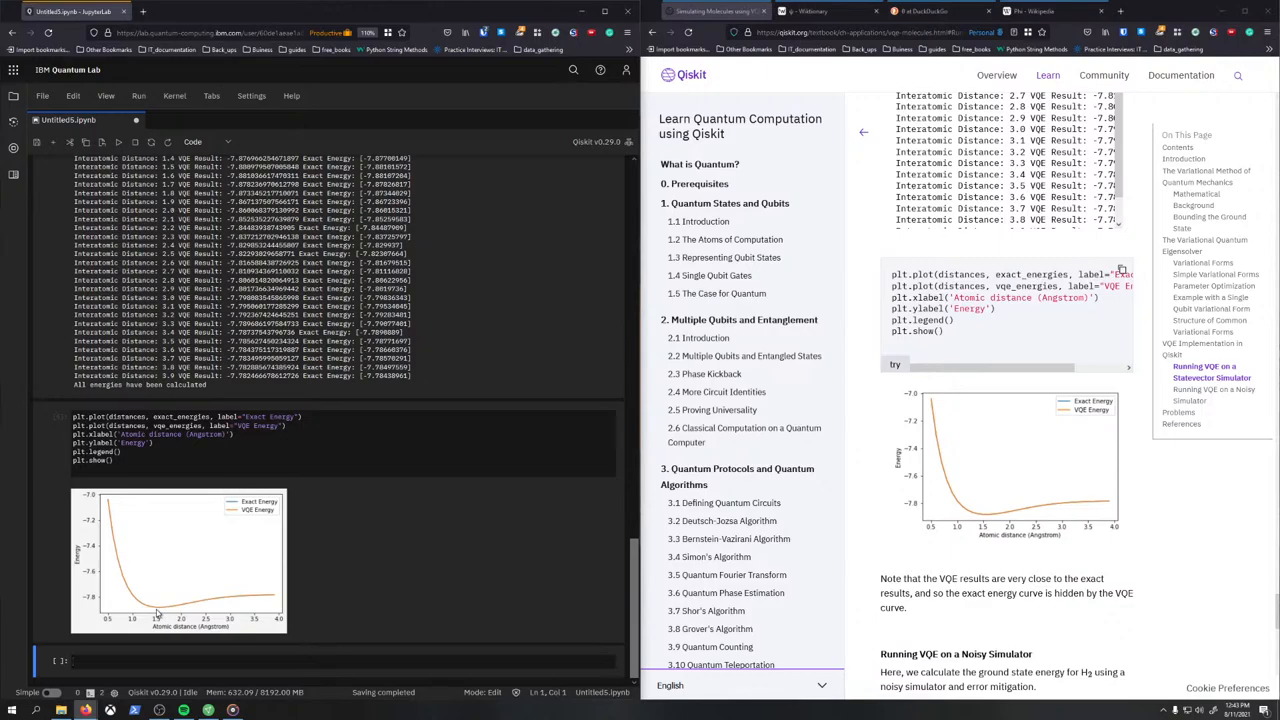
scroll("down", 3)
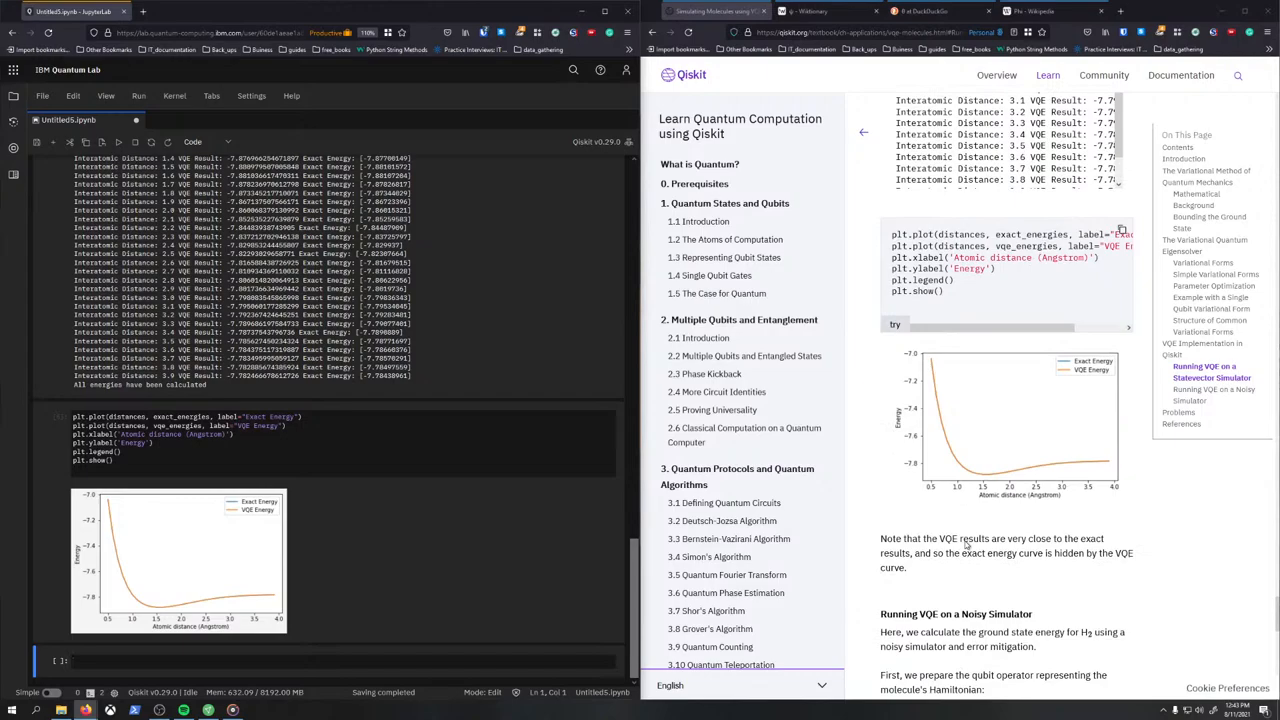
scroll("down", 3)
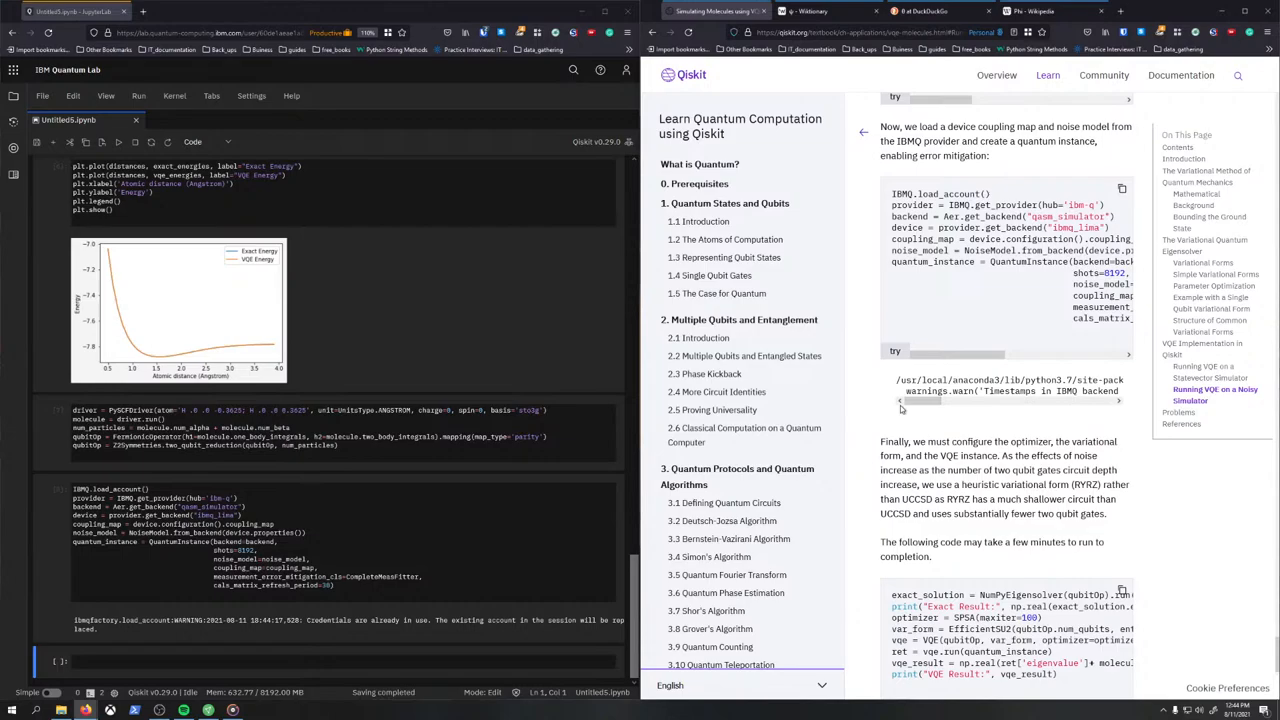
- Scroll through the H2 noisy-simulator VQE cells as they run, showing exact energy -1.13722138
scroll("down", 3)
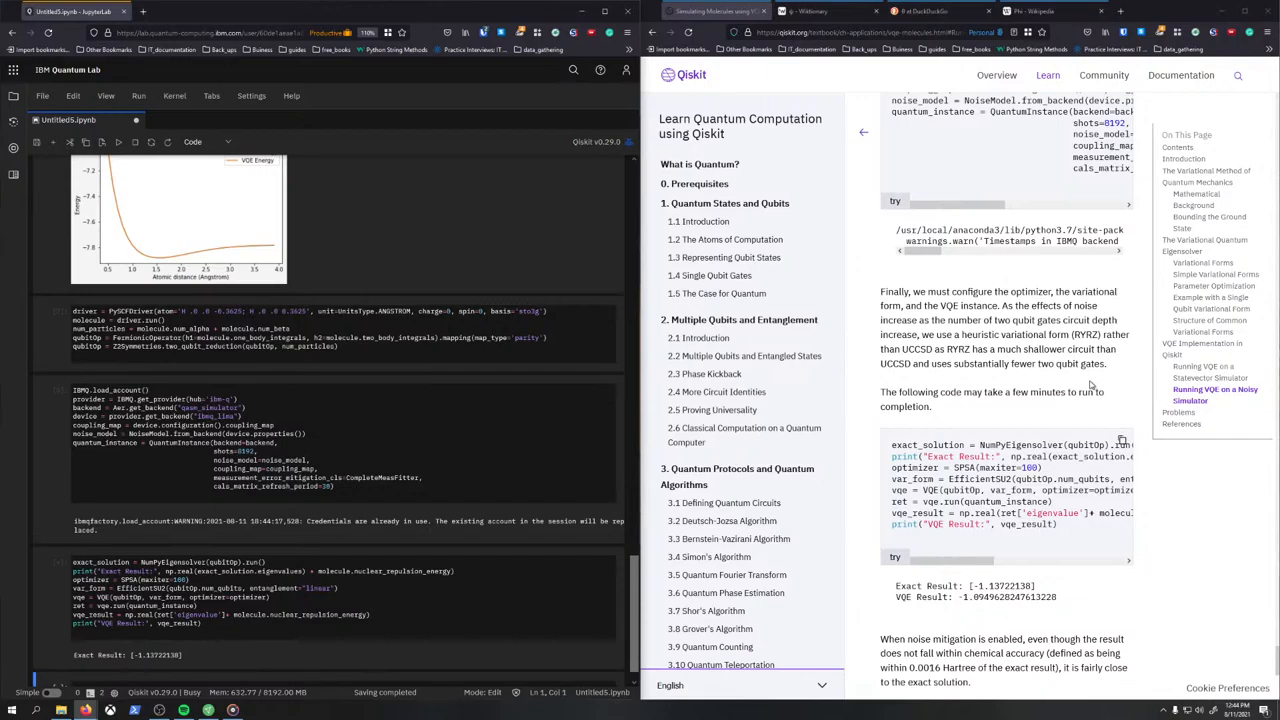
scroll("down", 3)
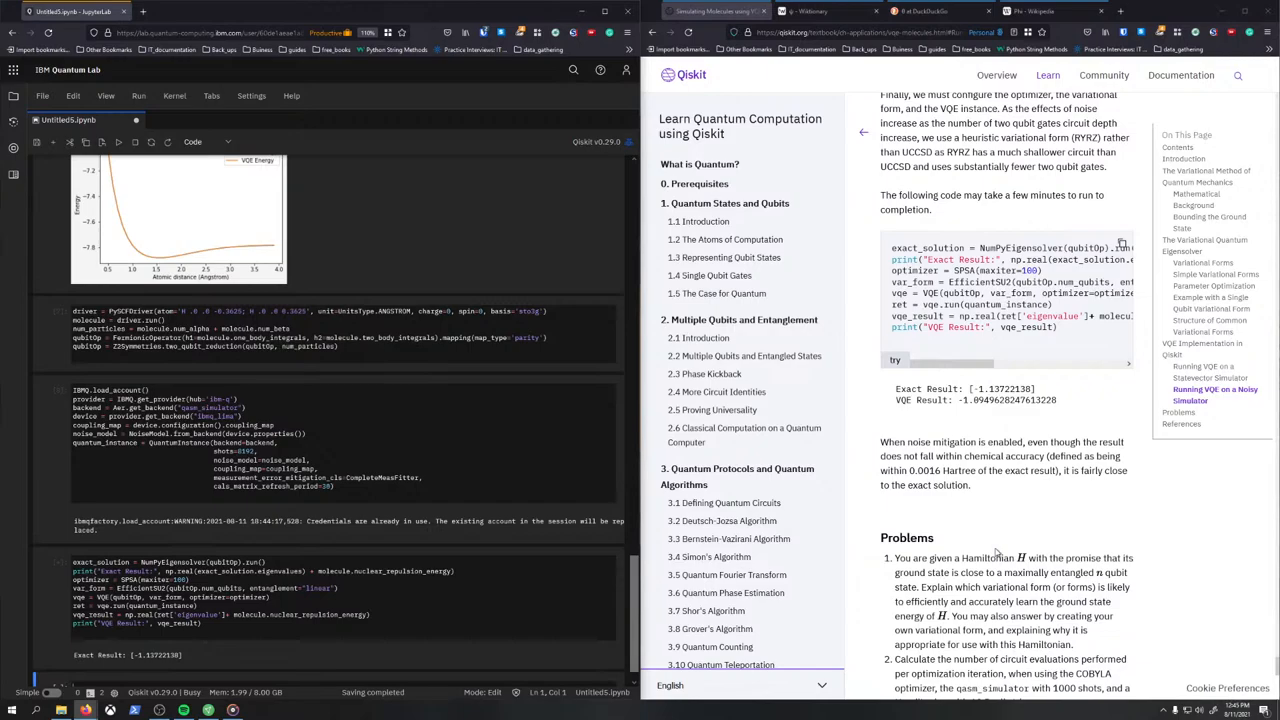
scroll("down", 3)
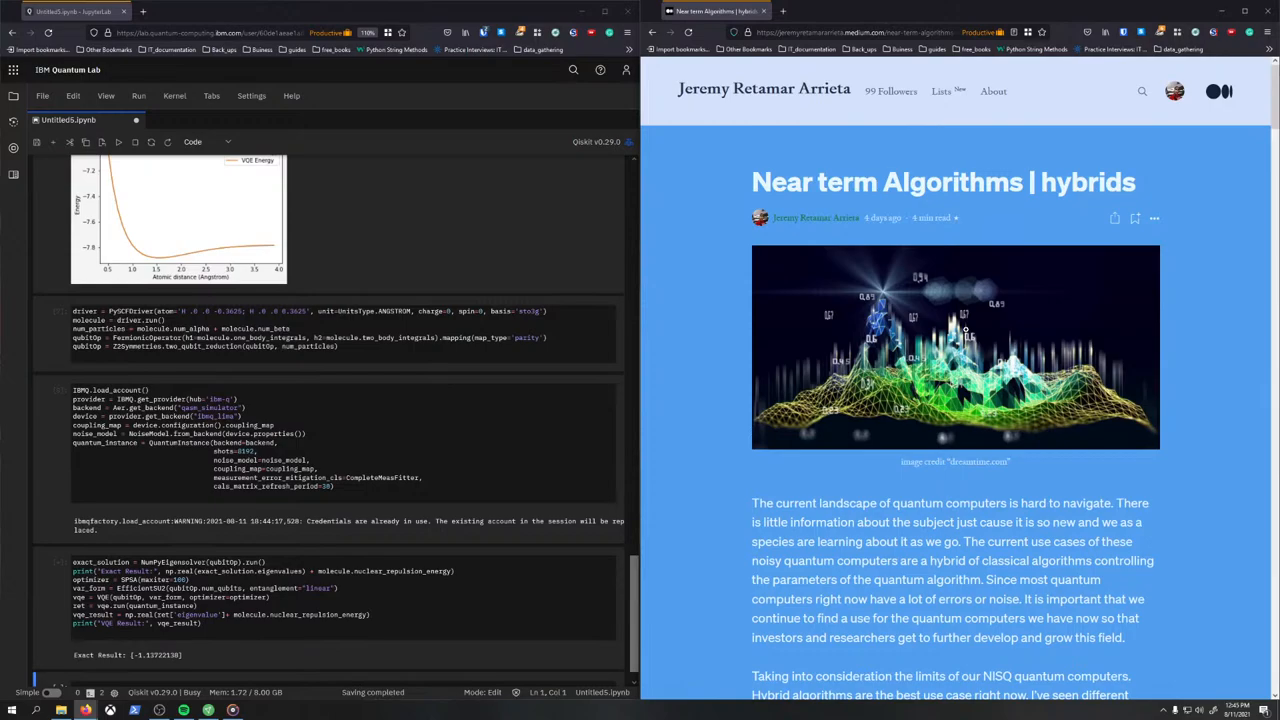
scroll("down", 3)
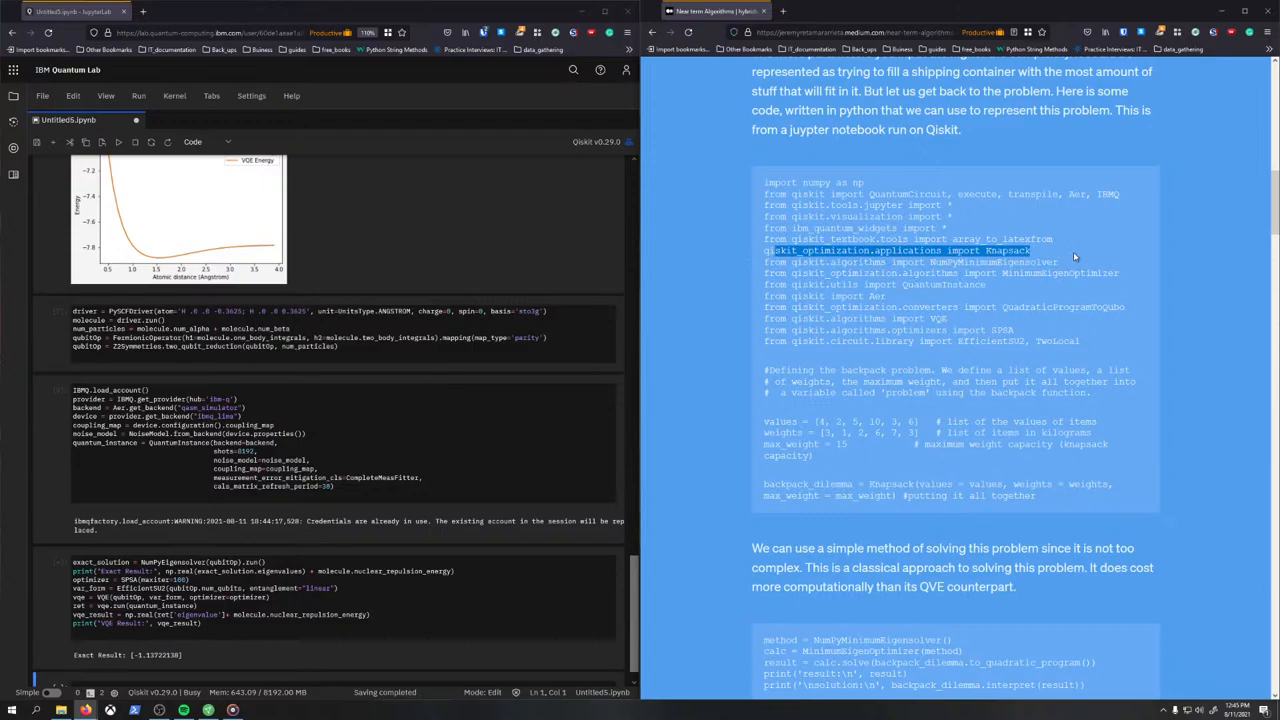
scroll("down", 3)
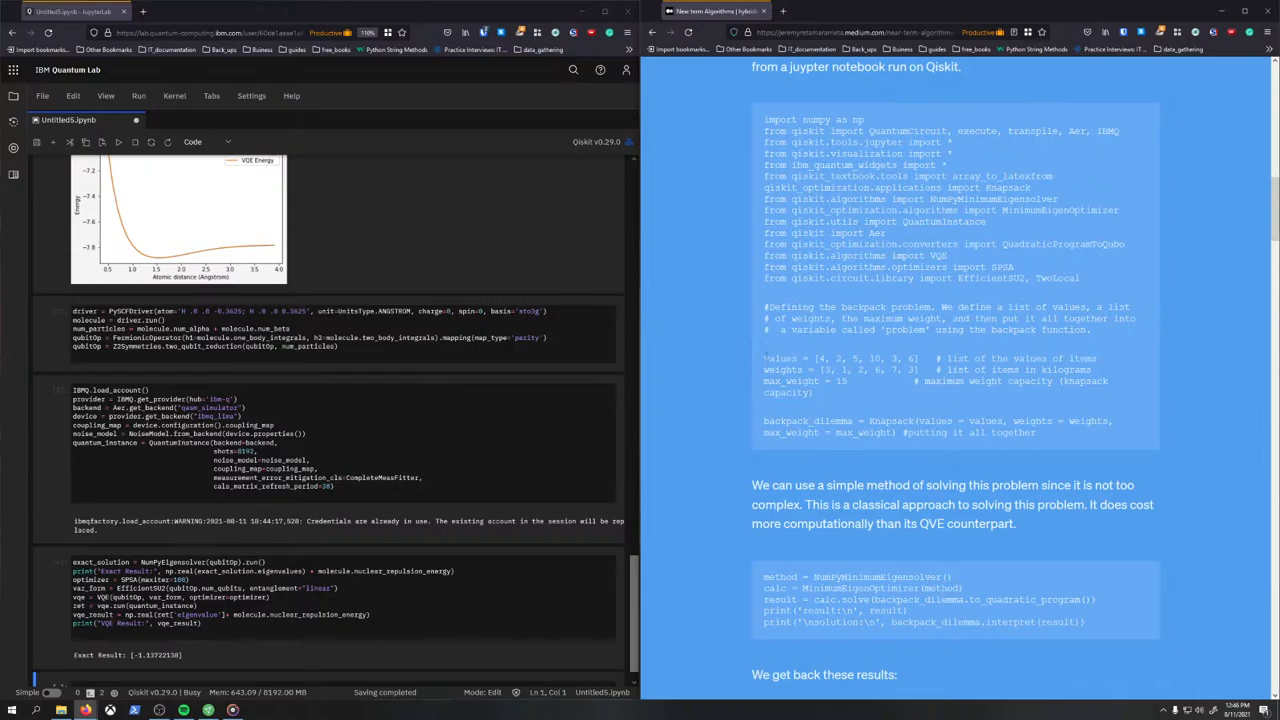
left_click_drag(764, 358, 1096, 368)
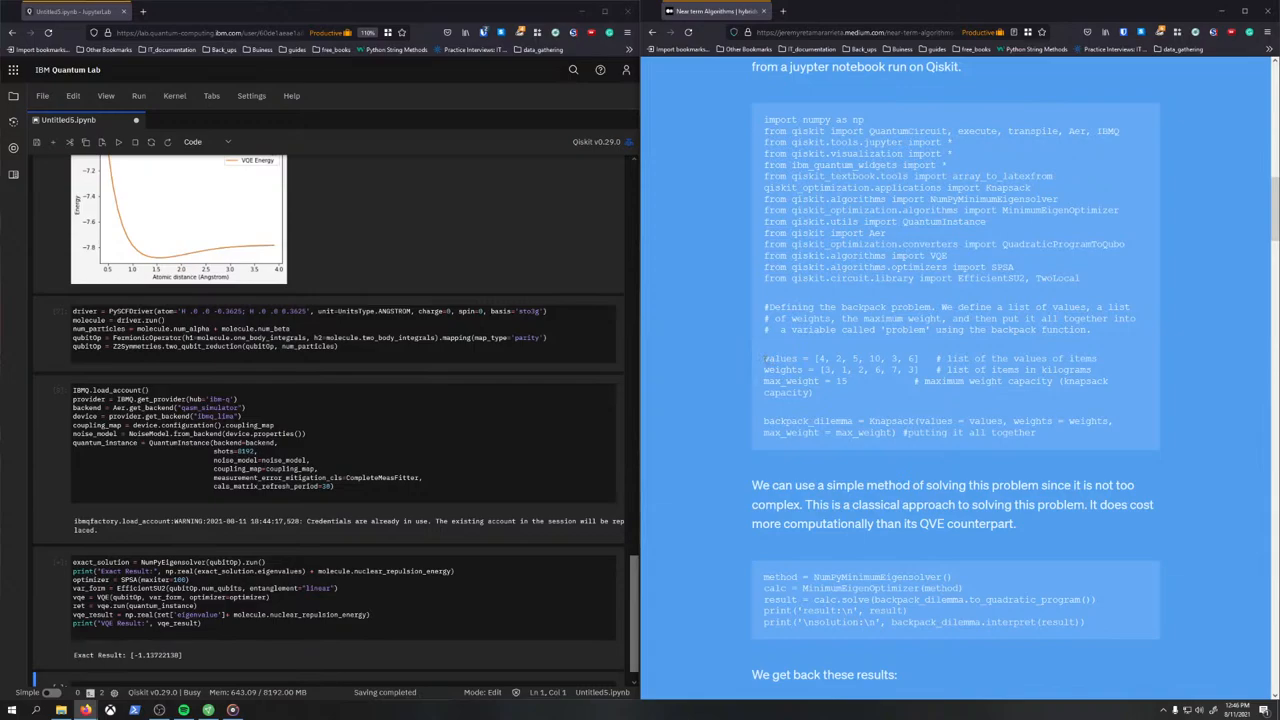
left_click_drag(764, 358, 1110, 388)
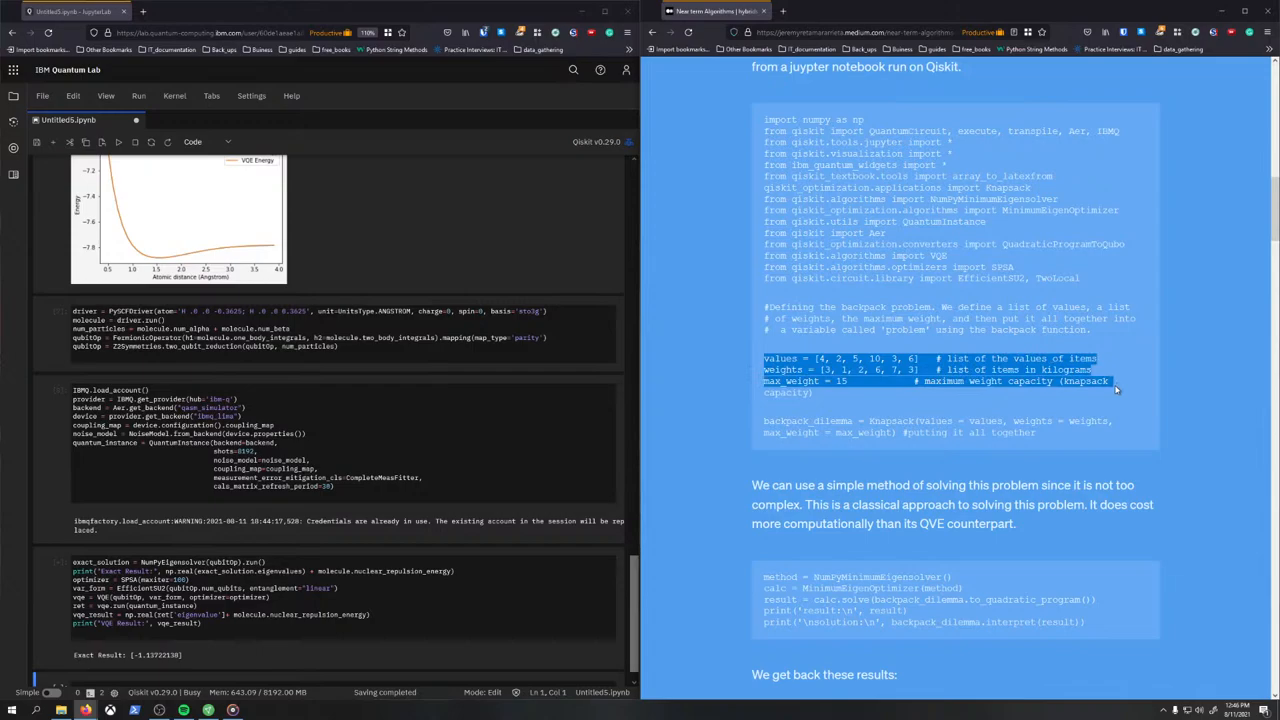
left_click(824, 392)
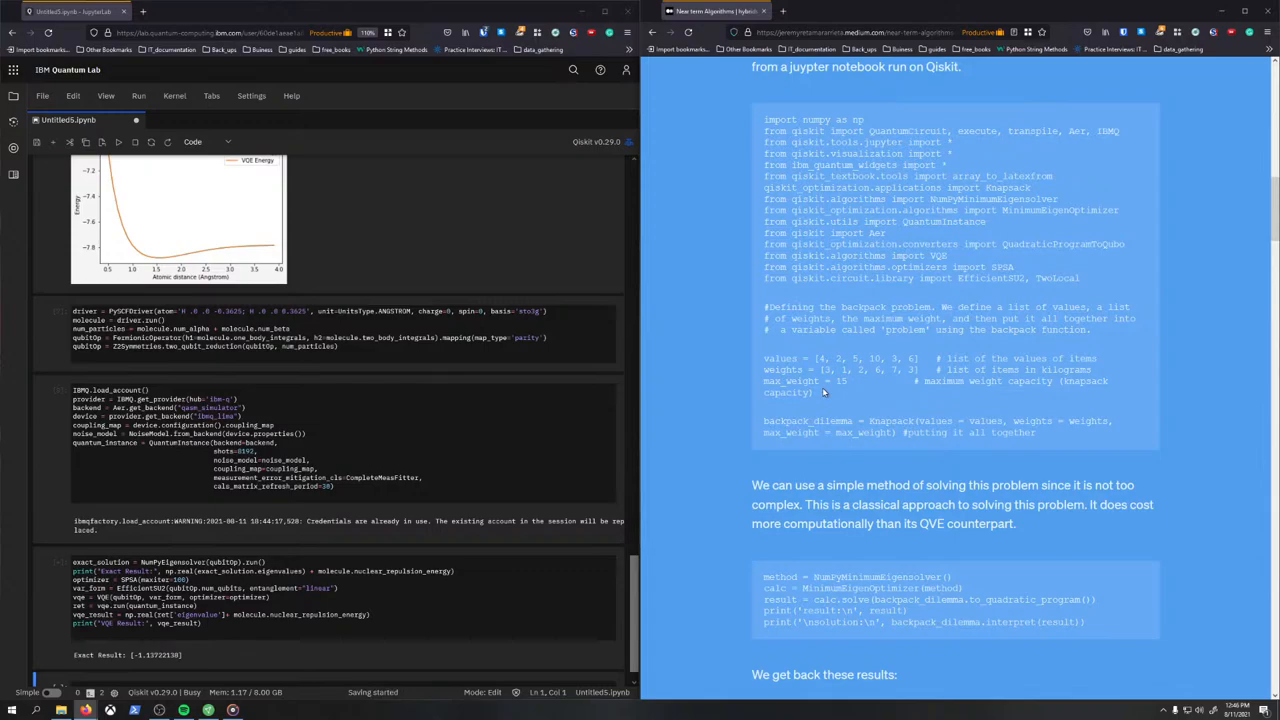
scroll("down", 3)
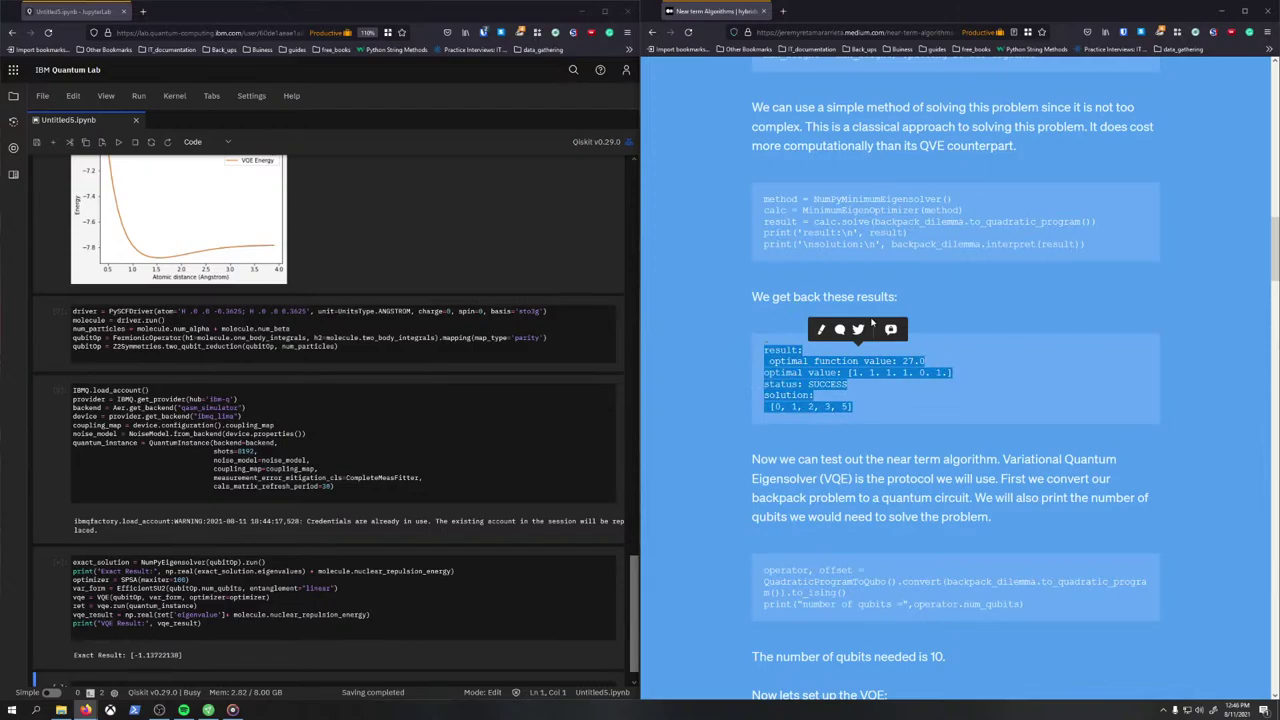
scroll("down", 3)
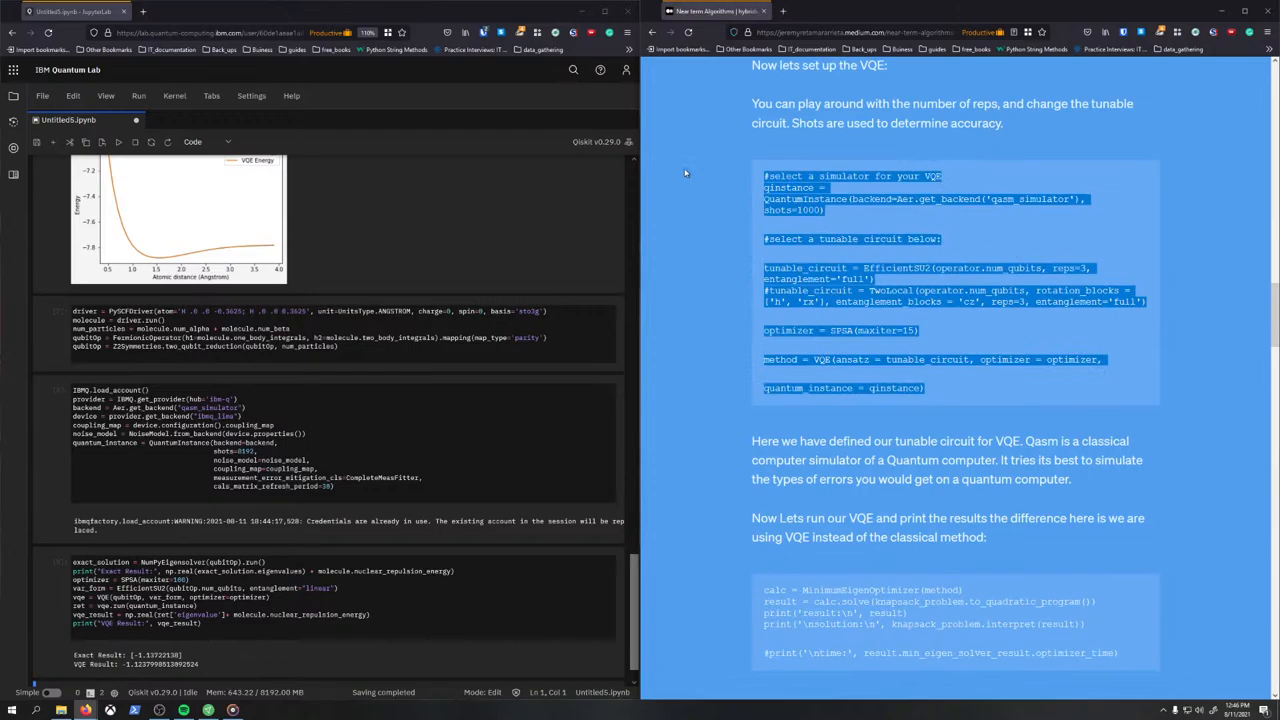
scroll("down", 3)
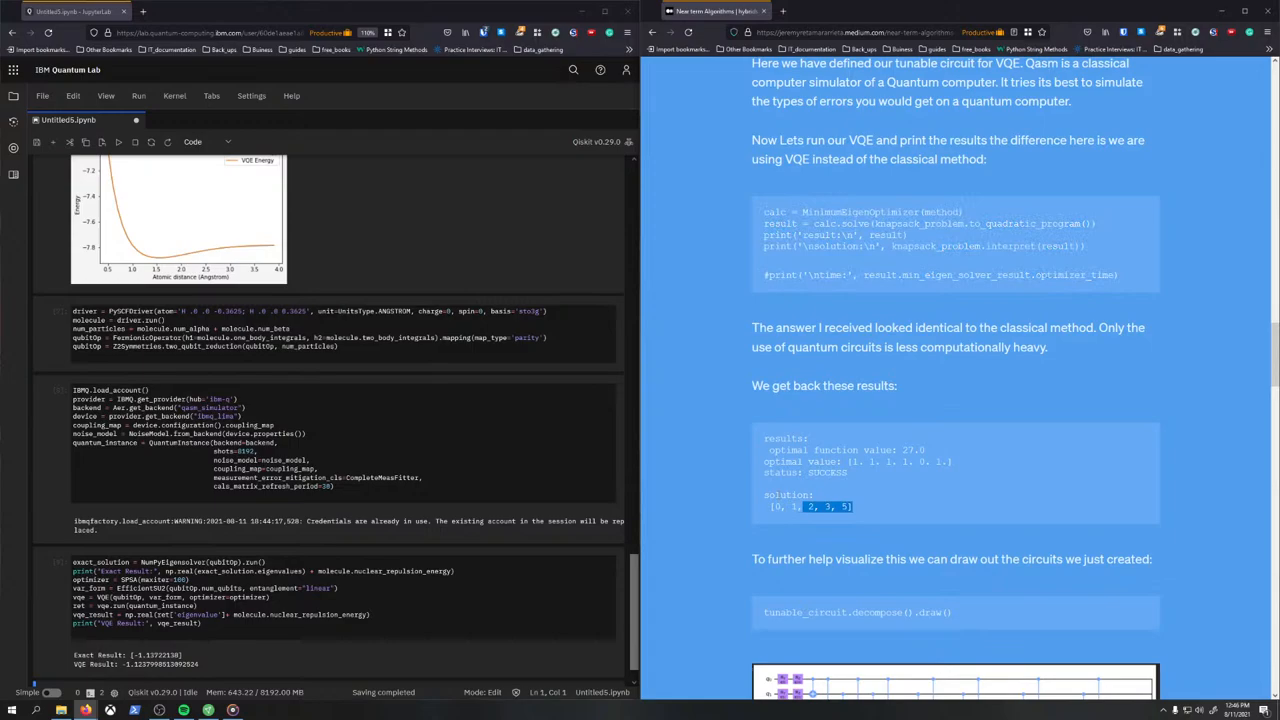
scroll("down", 3)
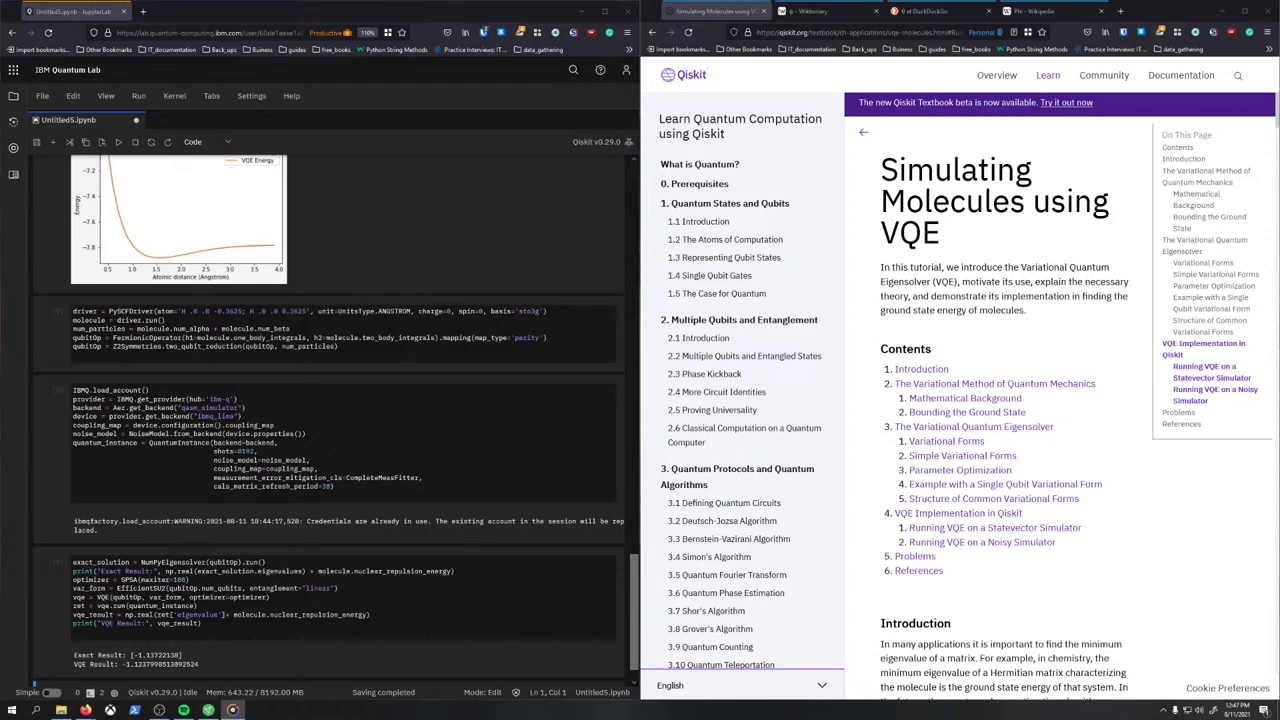
mouse_move(956, 188)
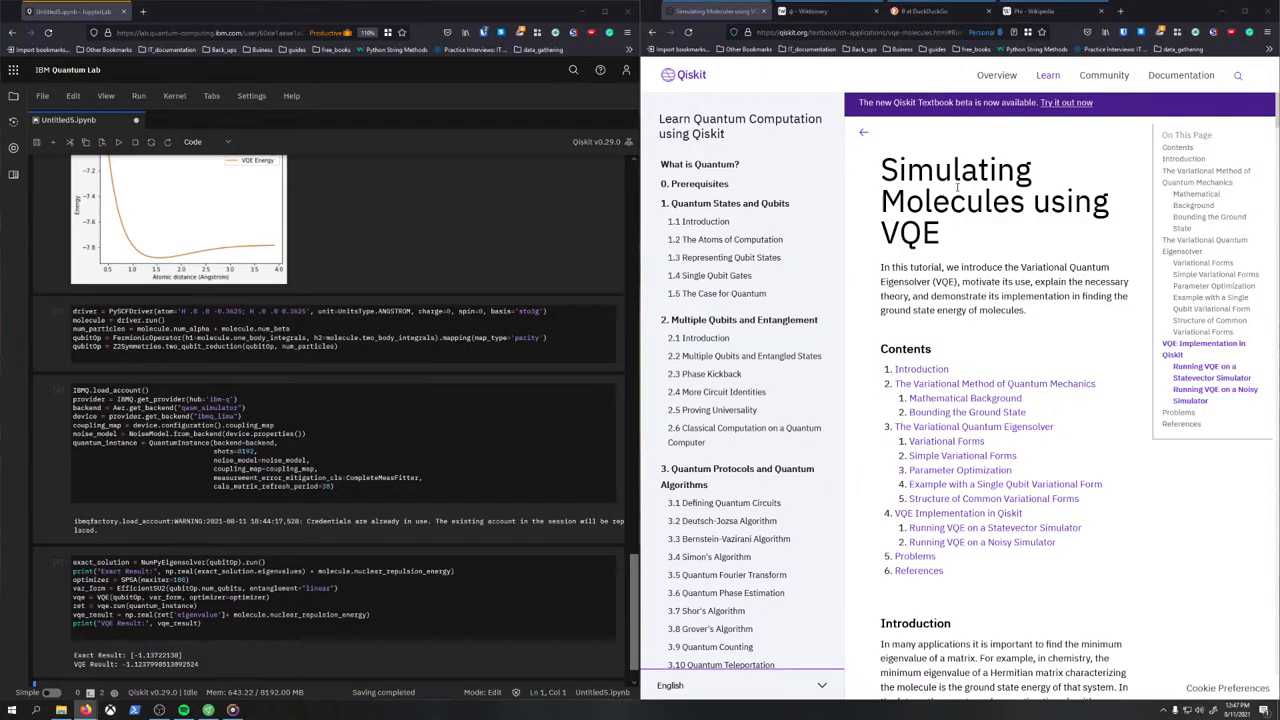